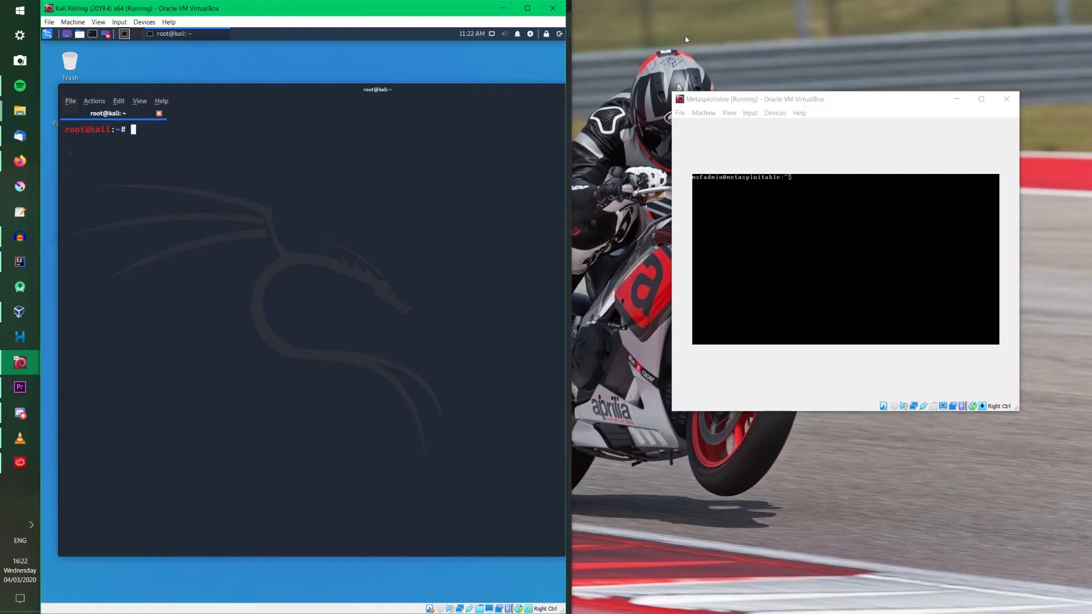
mouse_move(150, 156)
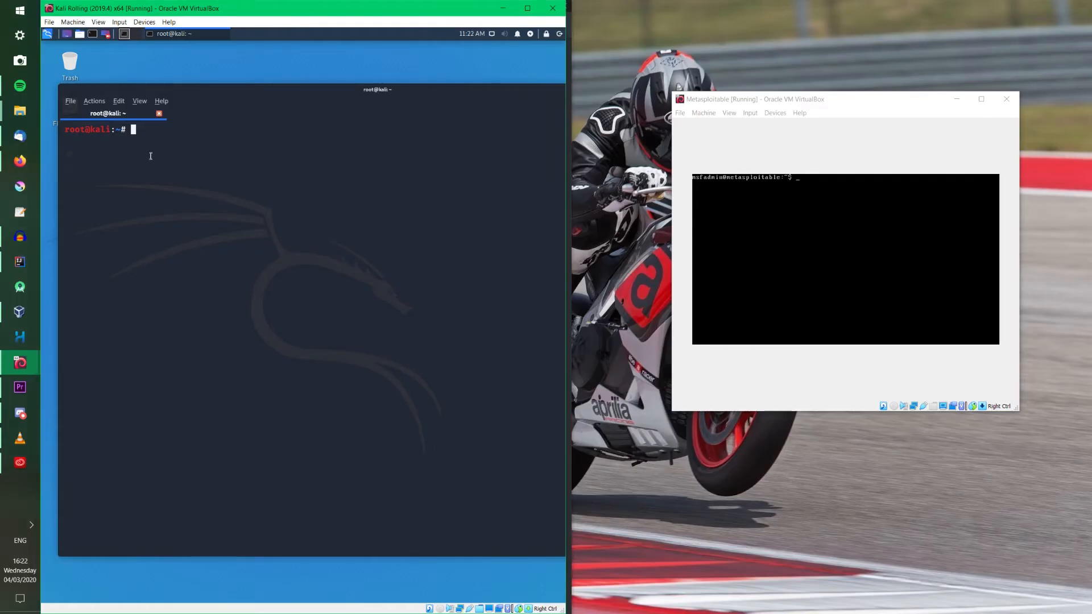
mouse_move(707, 127)
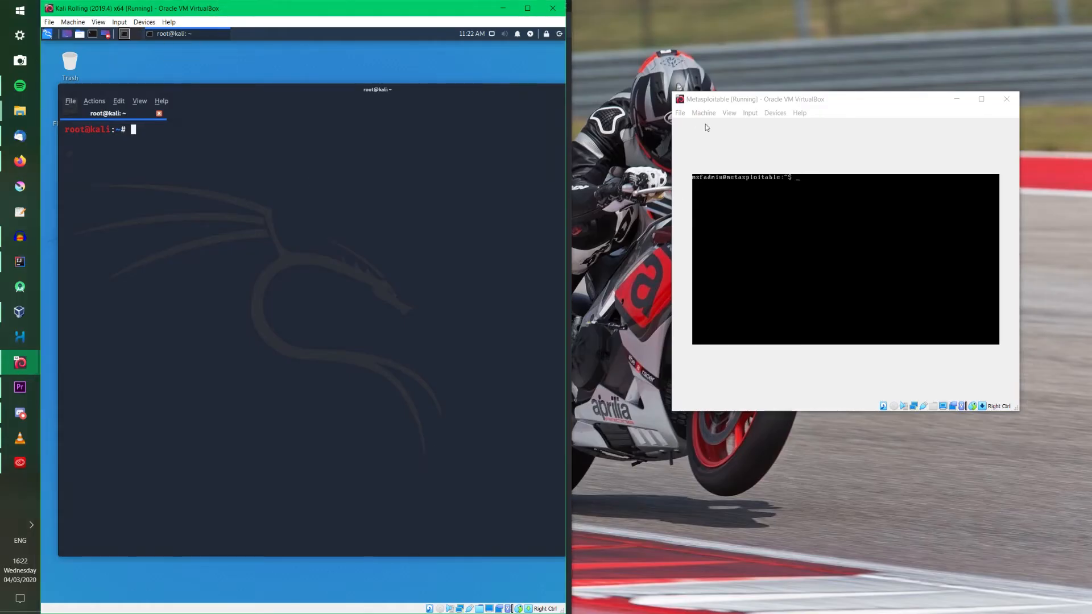
mouse_move(829, 100)
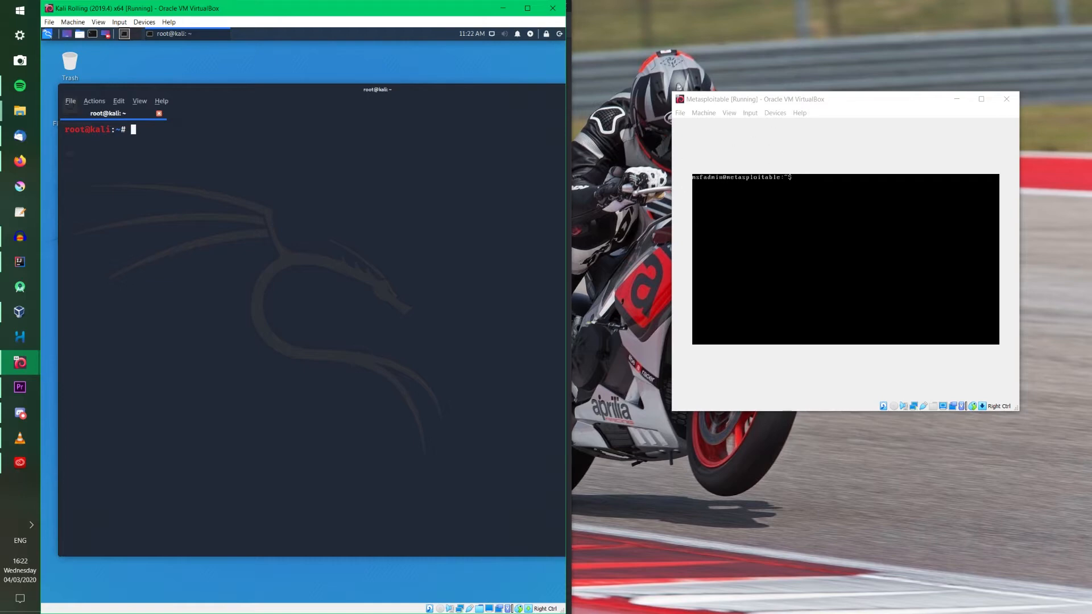
mouse_move(640, 277)
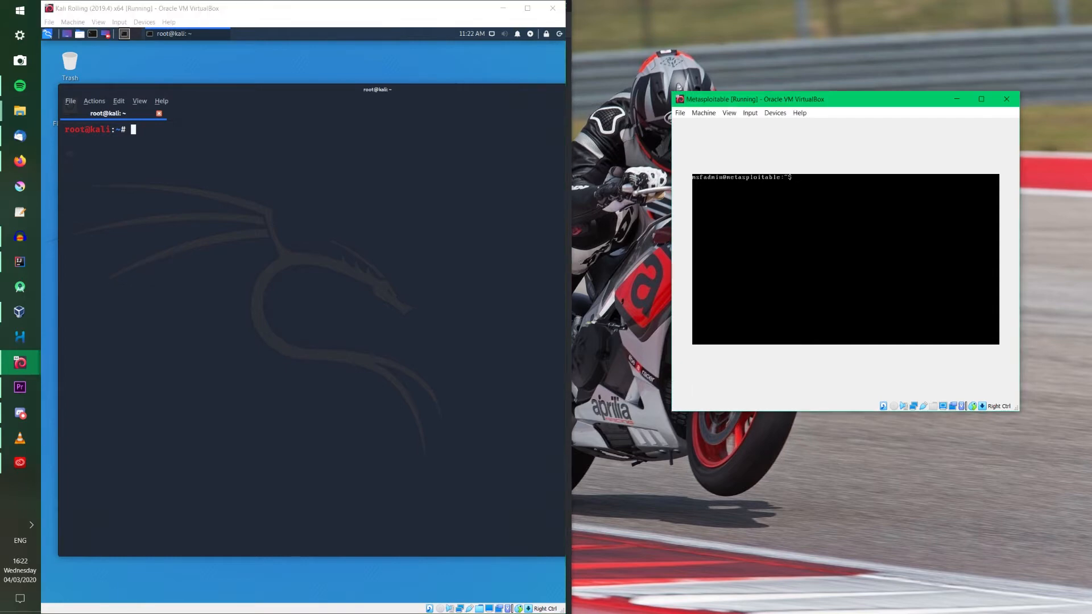
Run ifconfig on the Metasploitable VM to reveal its IP address 192.168.48.5
text(if)
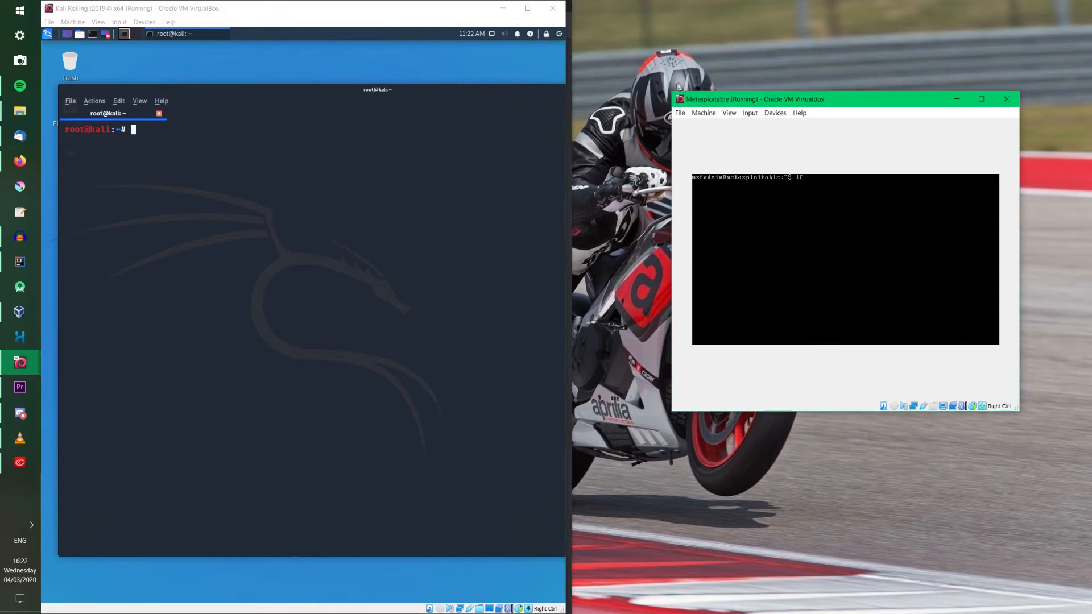
key(Return)
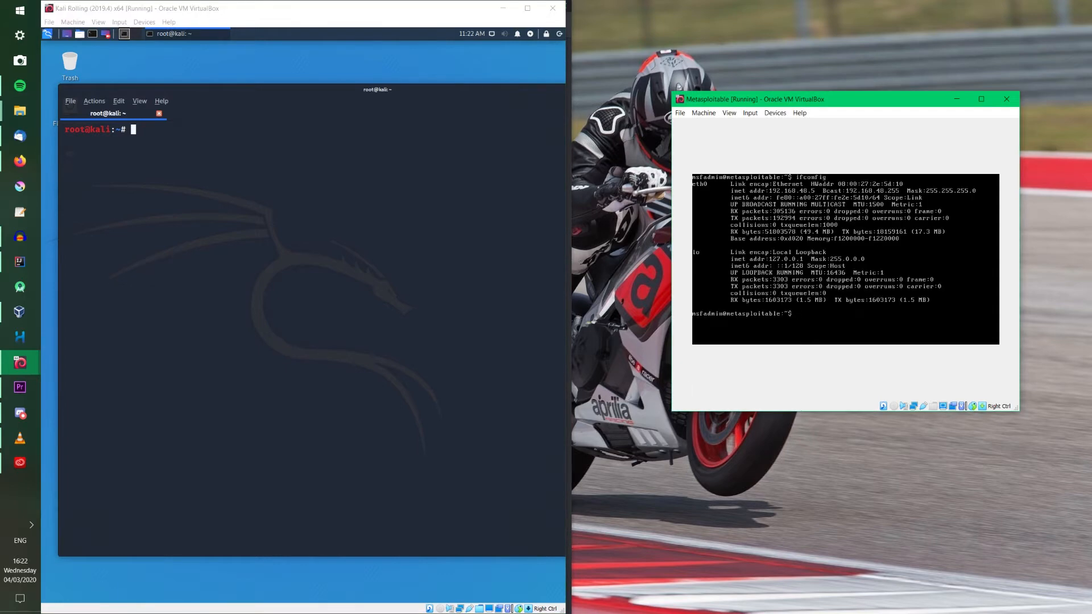
mouse_move(778, 175)
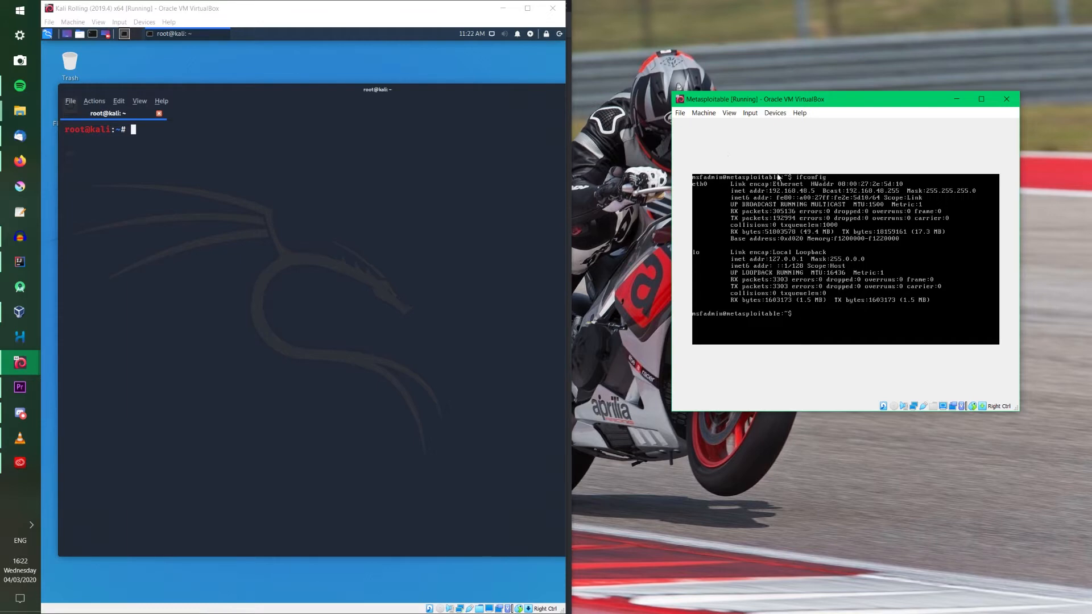
mouse_move(775, 150)
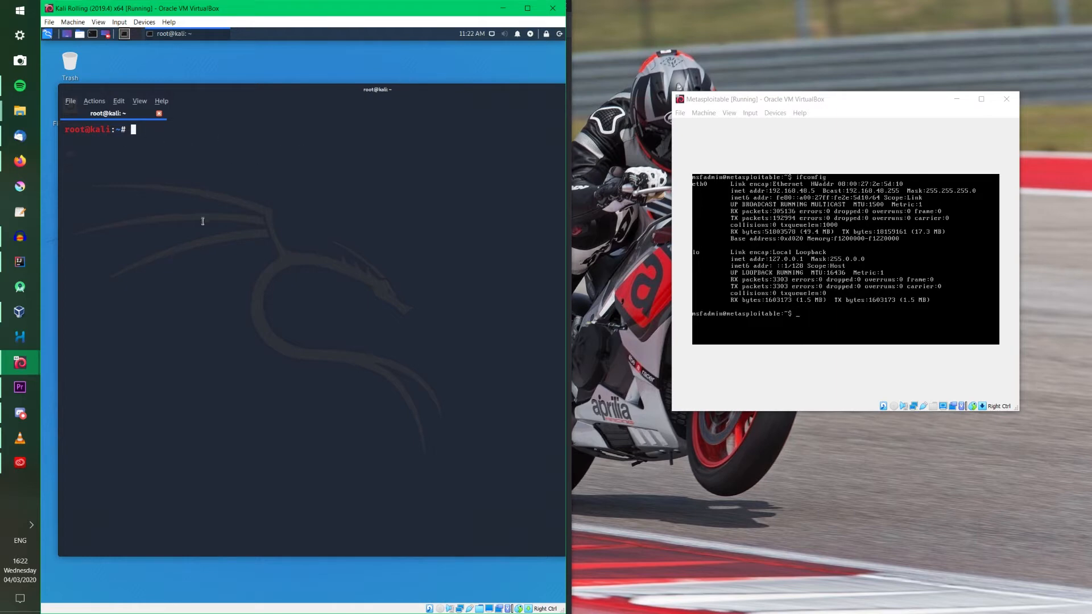
Scan 192.168.48.5 with nmap and highlight services such as ftp in the results
text(nmap)
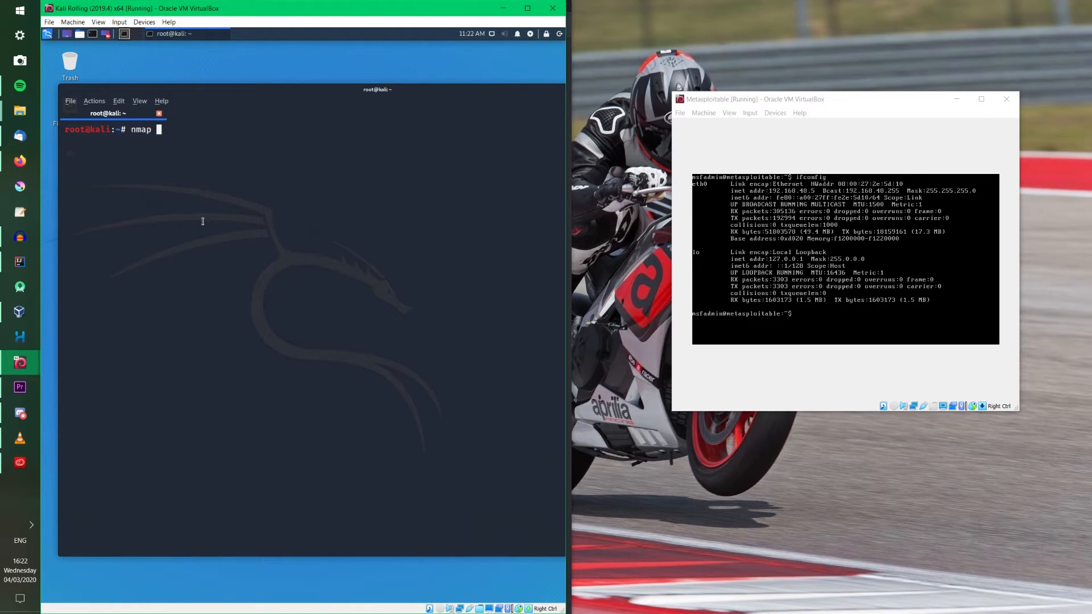
text(192.168)
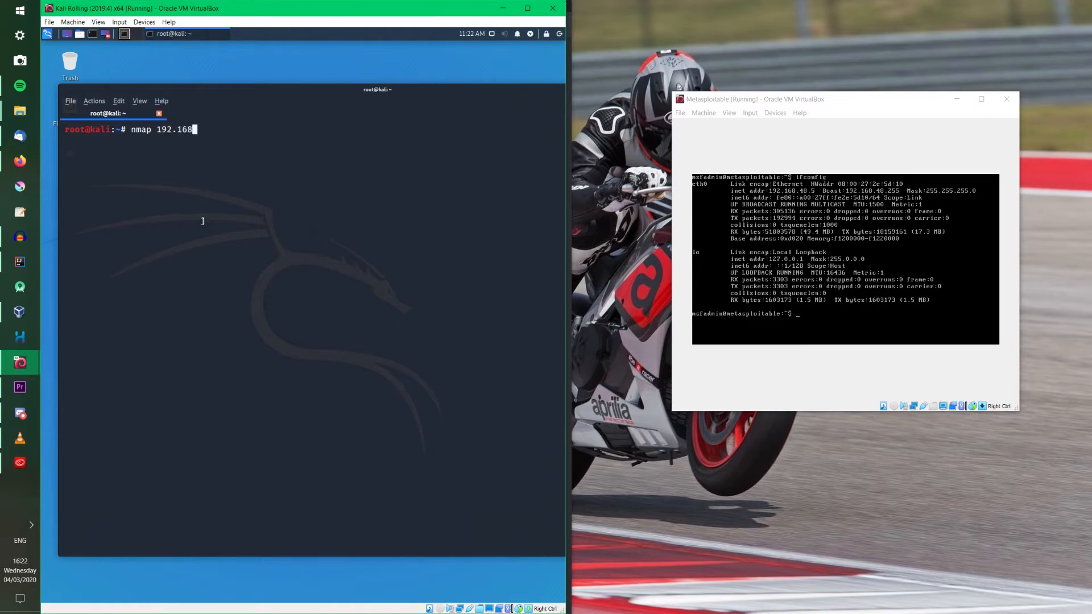
text(.48.5)
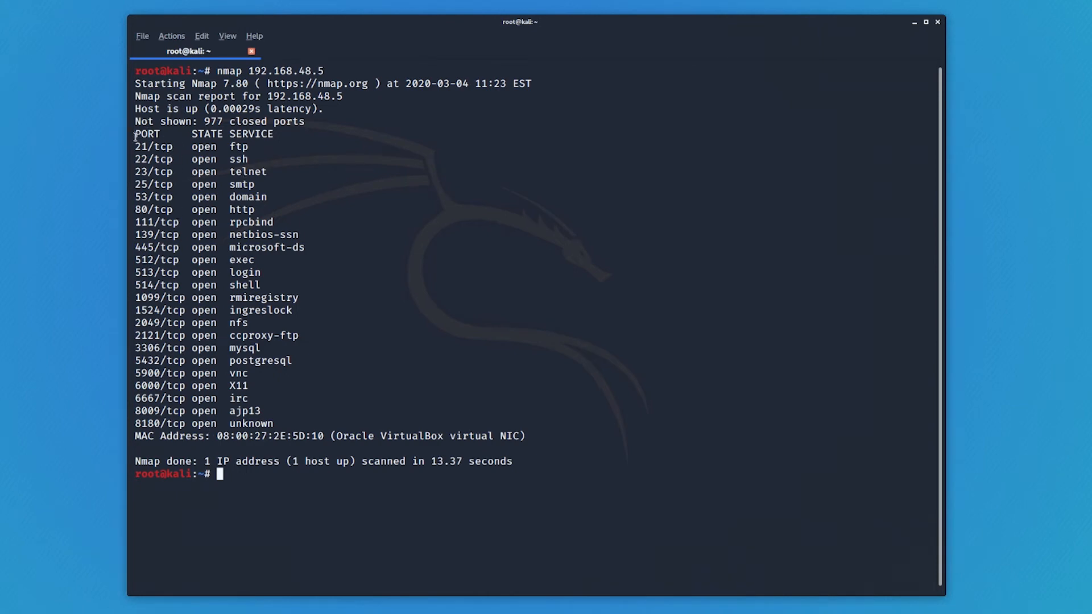
double_click(174, 134)
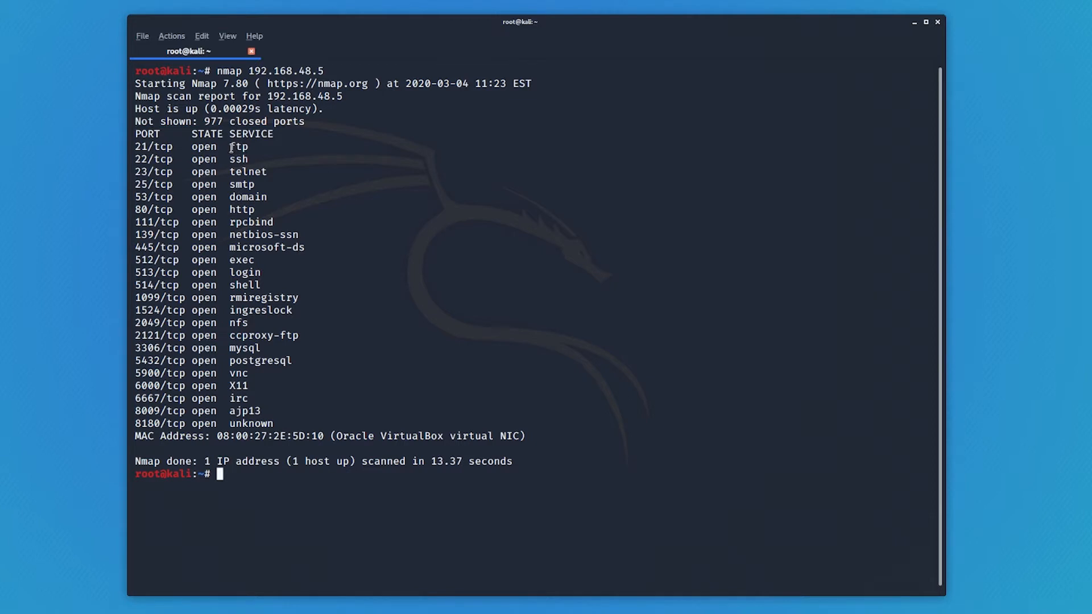
double_click(238, 146)
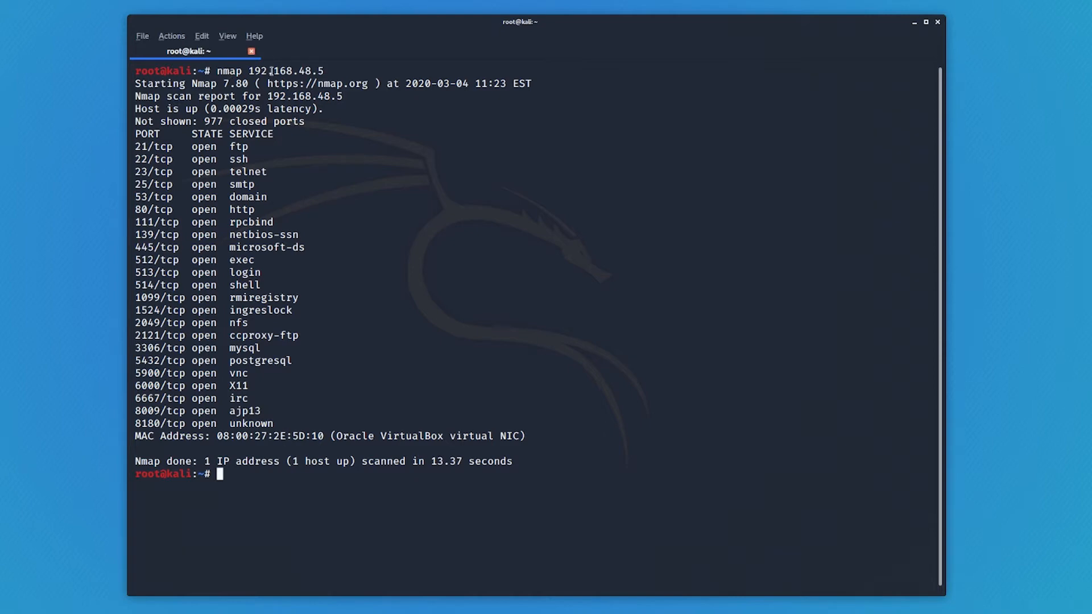
text(cl)
text(nmap -s)
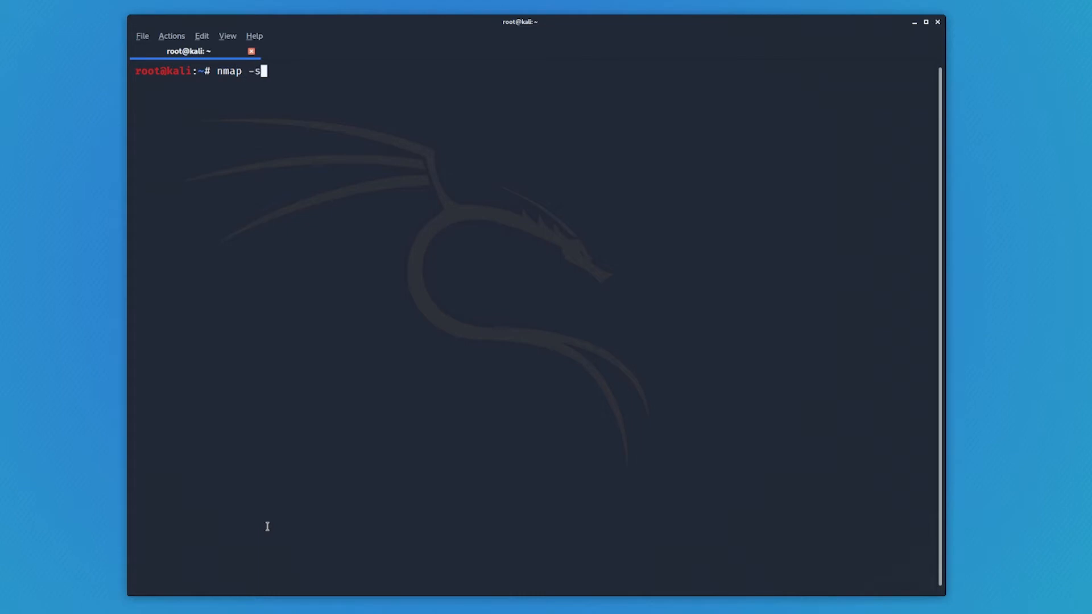
text(S)
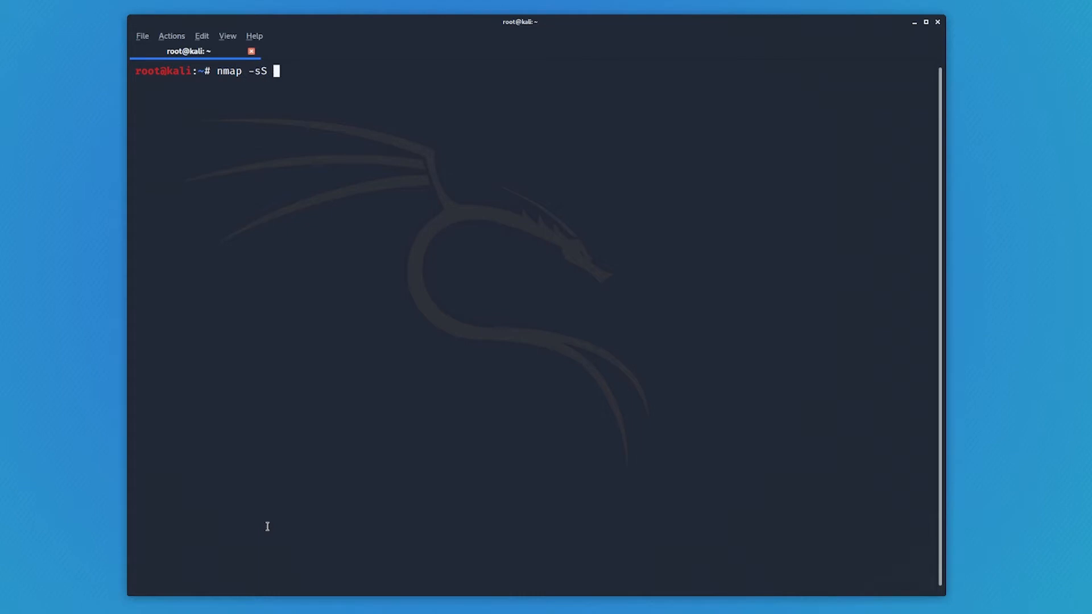
text(-T)
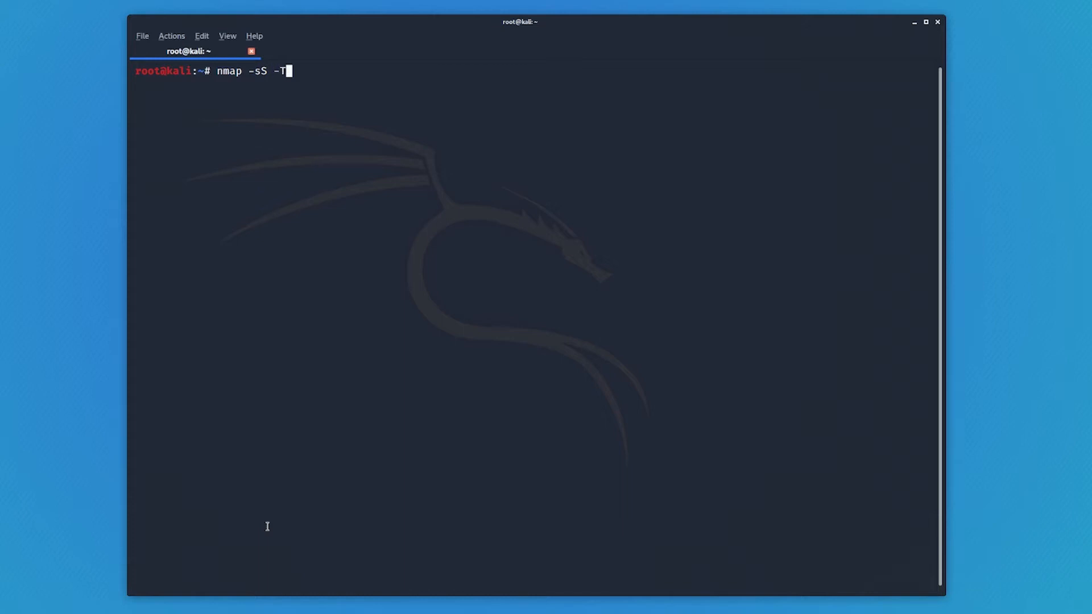
text(3)
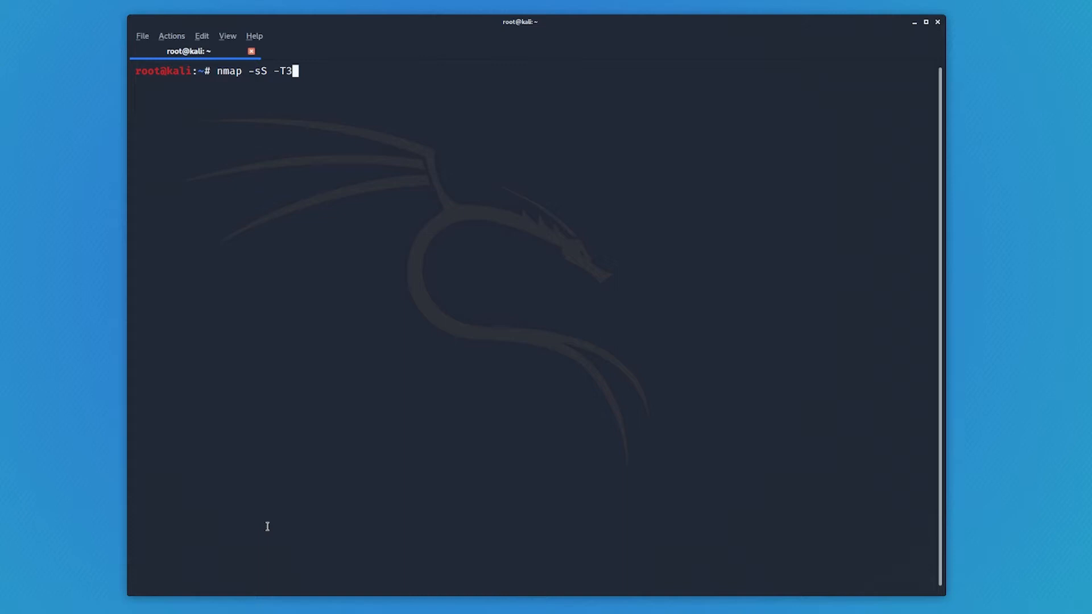
key(BackSpace)
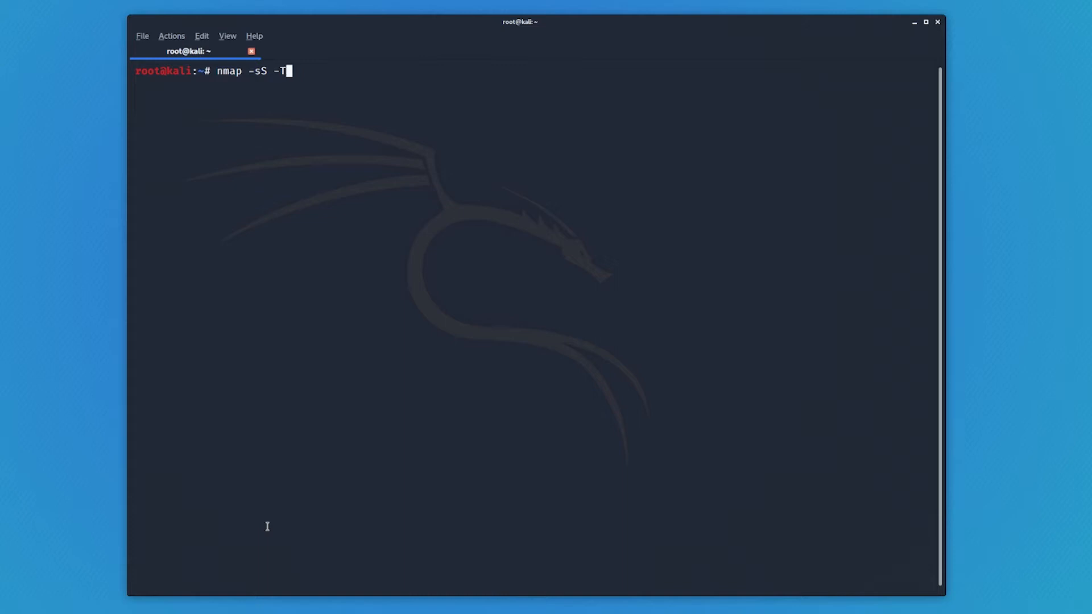
text(5)
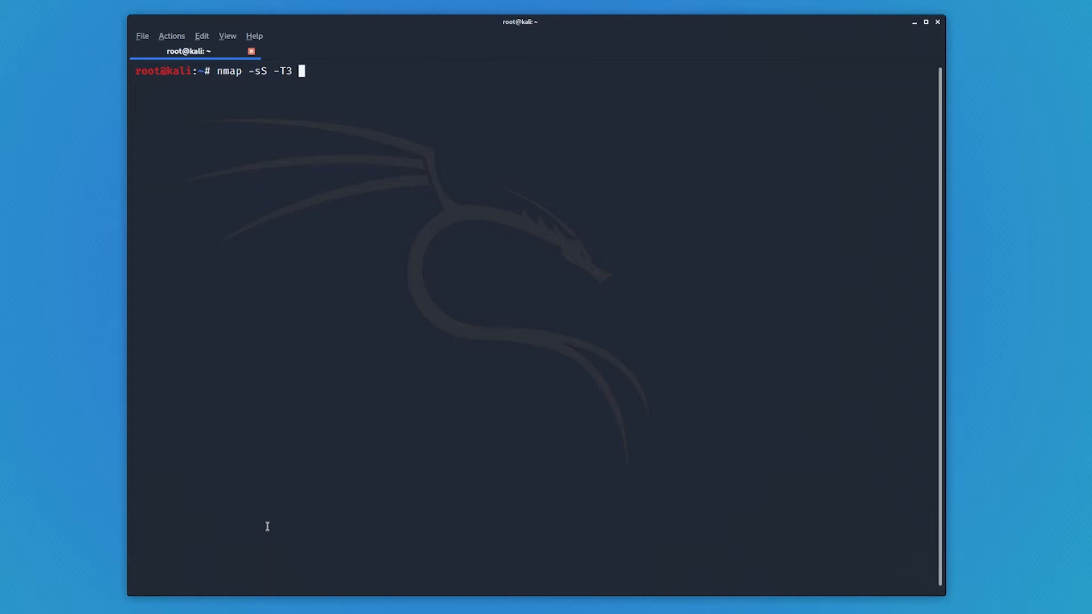
text(-top-ports 1000)
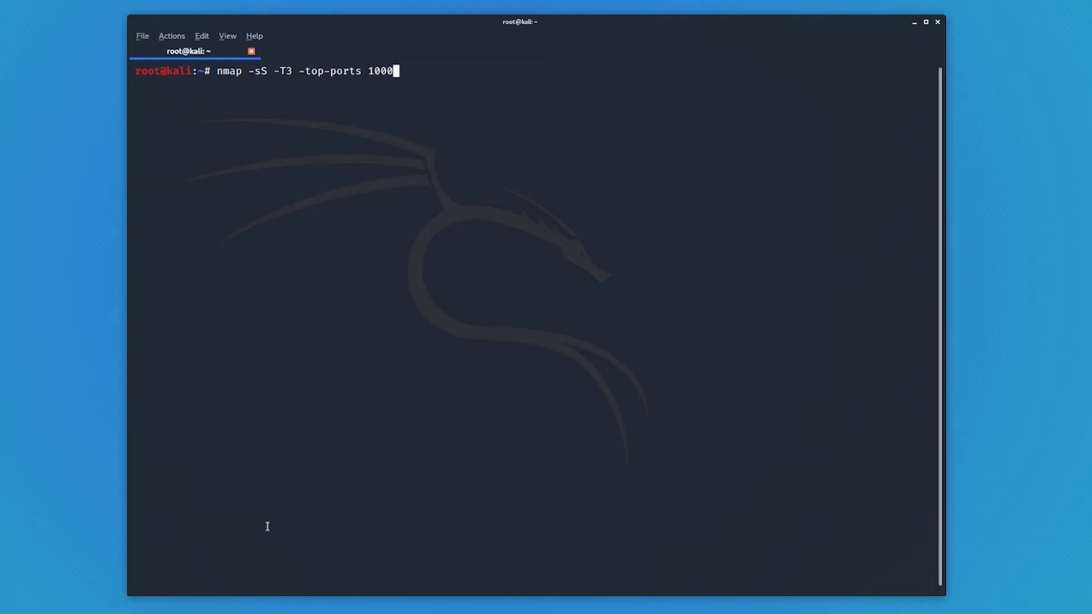
key(BackSpace)
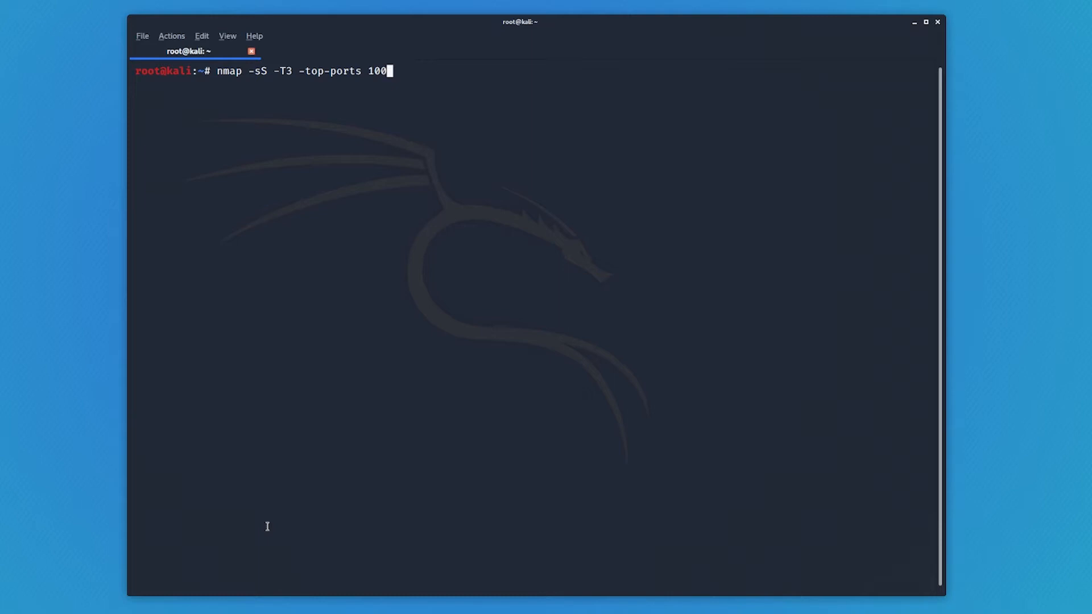
text(0)
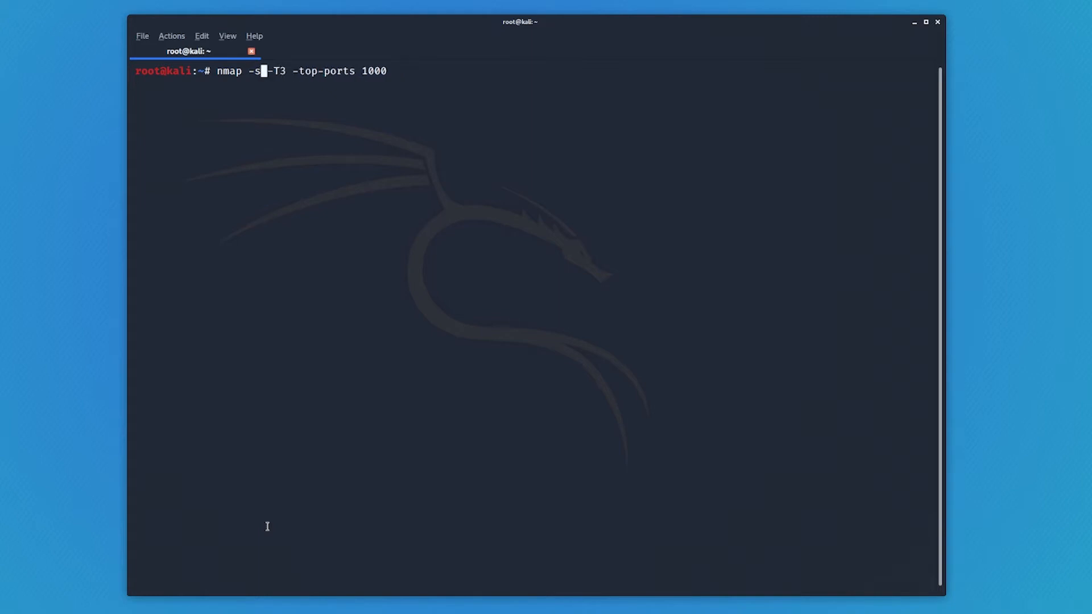
text(U)
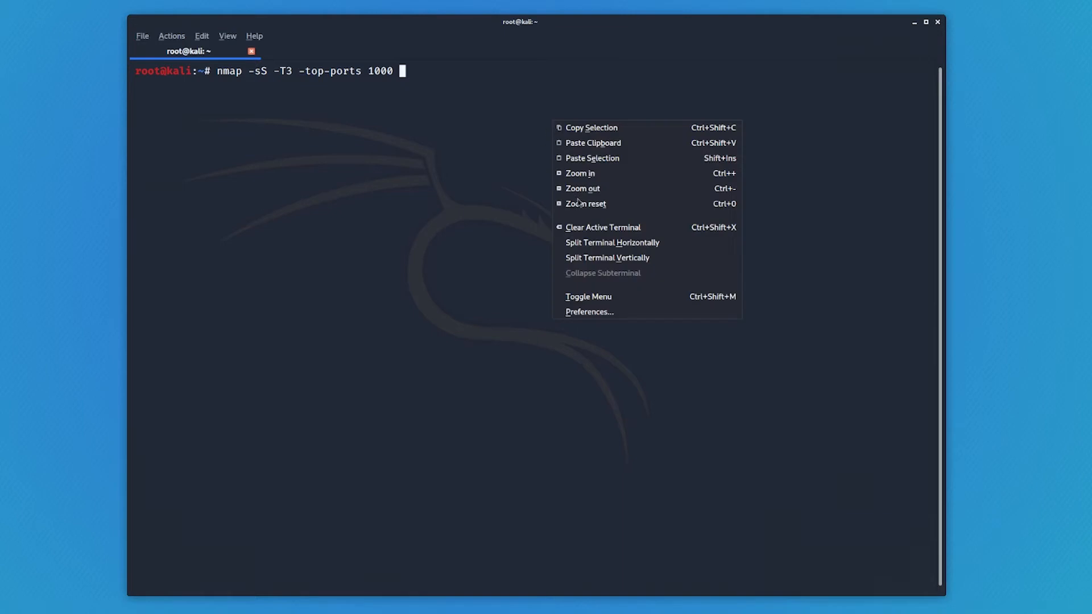
text(192.168.48.5)
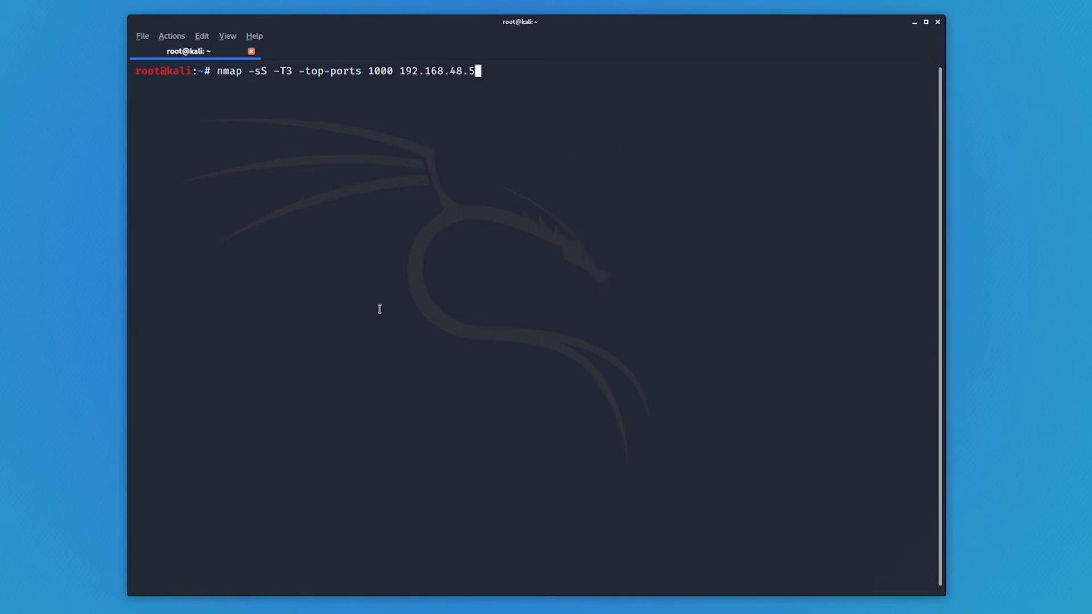
mouse_move(835, 208)
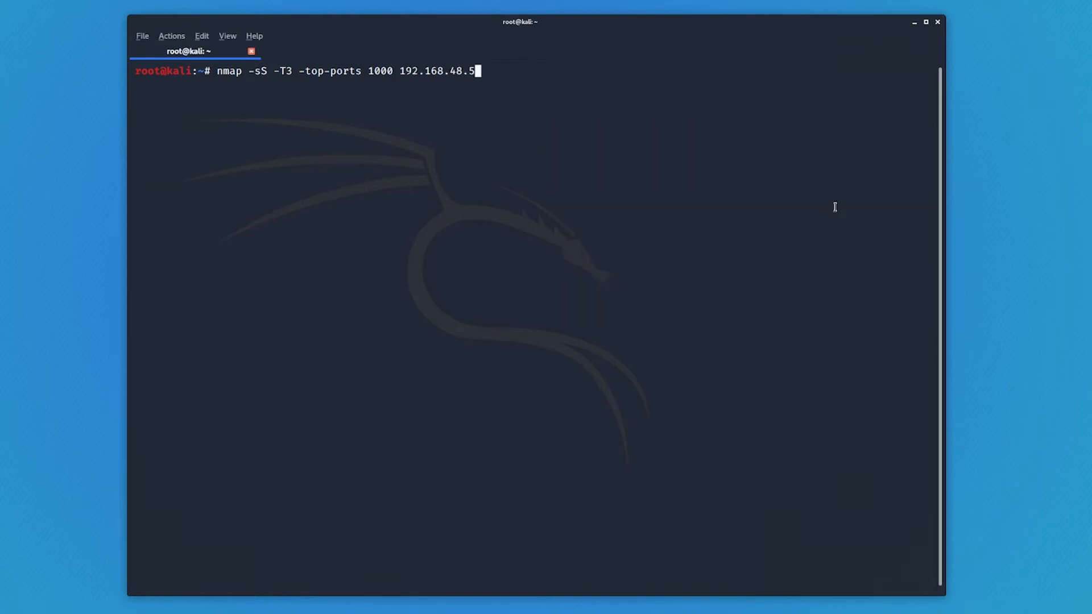
key(BackSpace)
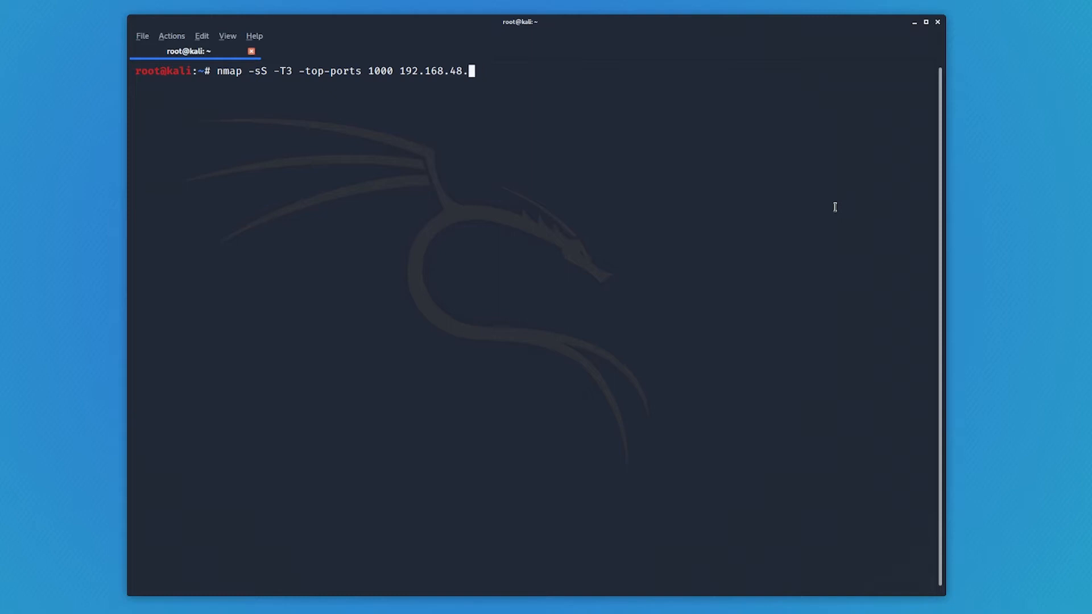
key(ctrl+c)
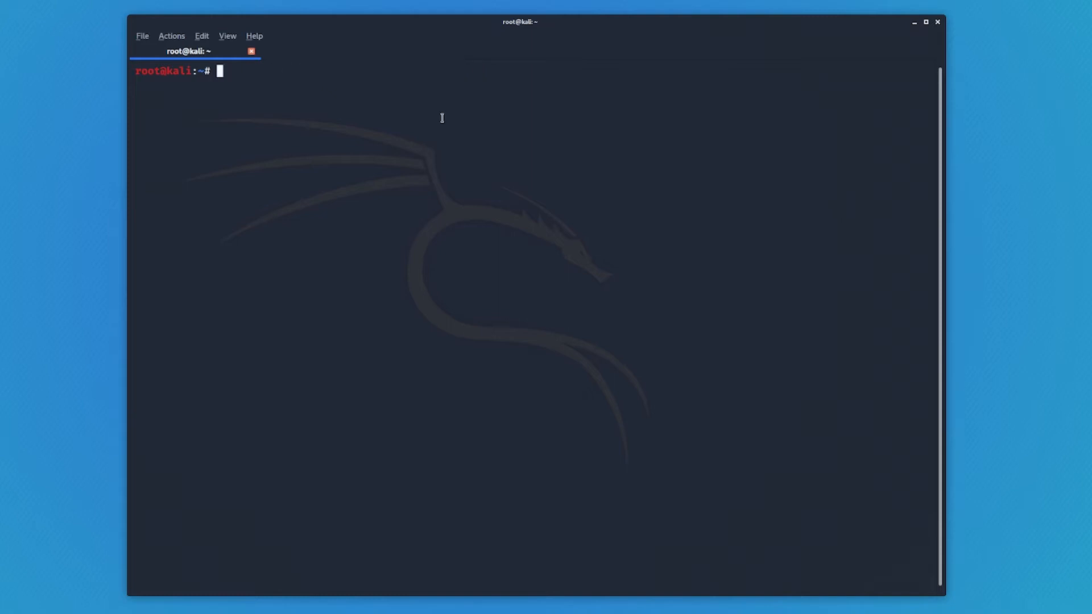
Run an nmap -sT TCP connect scan of 192.168.48.5, then begin clearing the screen
text(nmmap -)
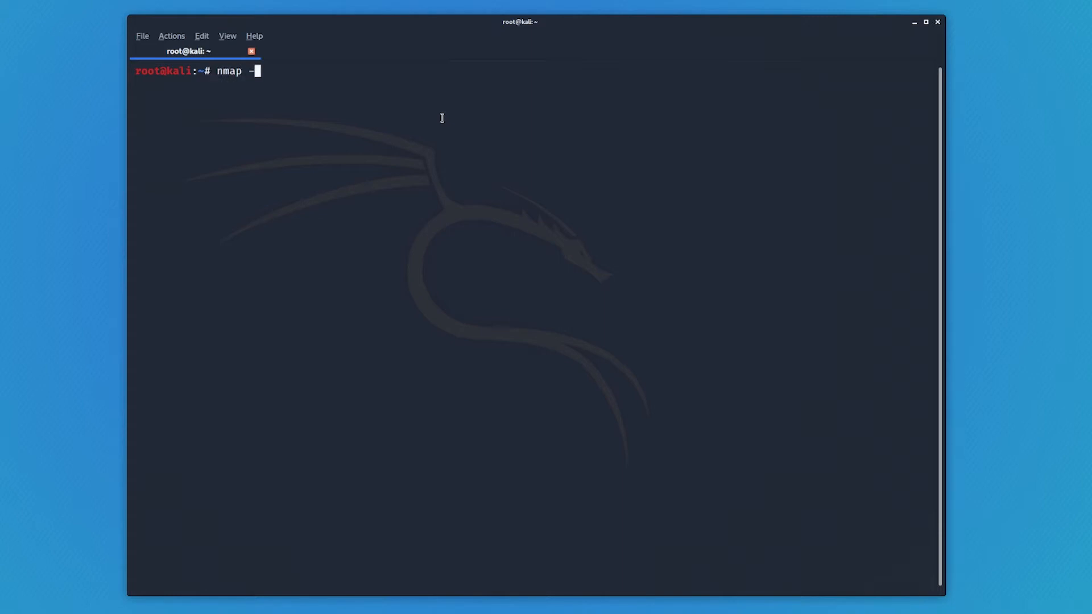
text(sT 192.168.48.5)
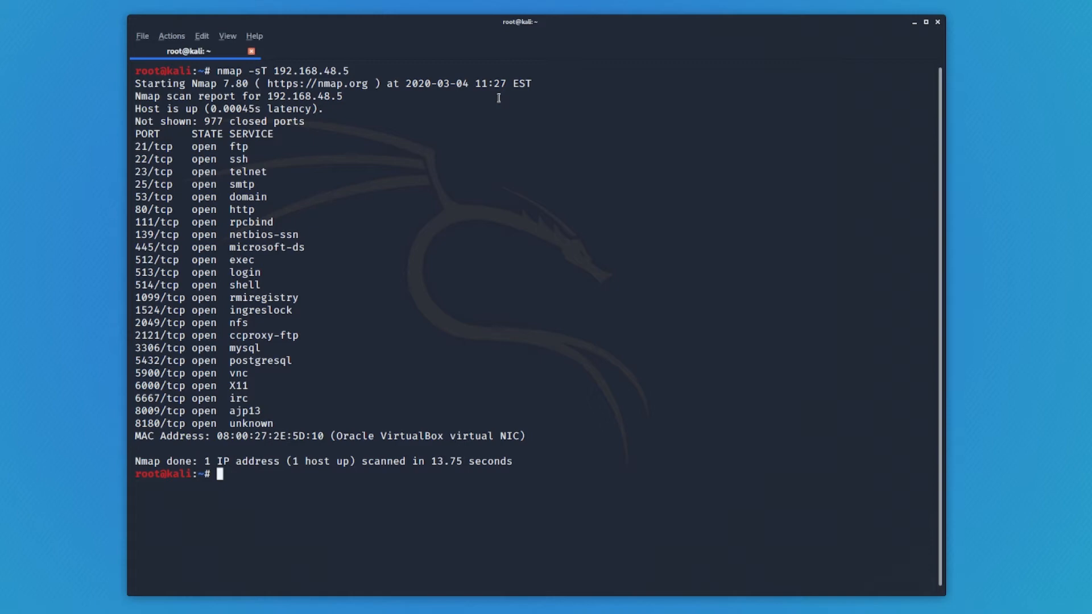
text(cle)
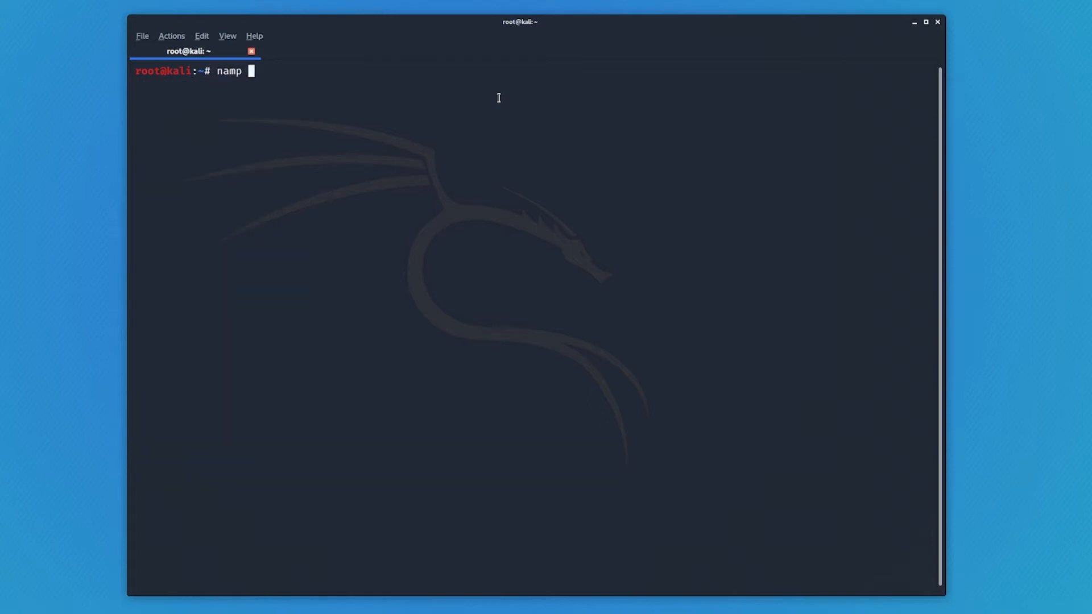
Type the UDP scan command nmap -sU 192.168.48.5 without running it
text(nmap)
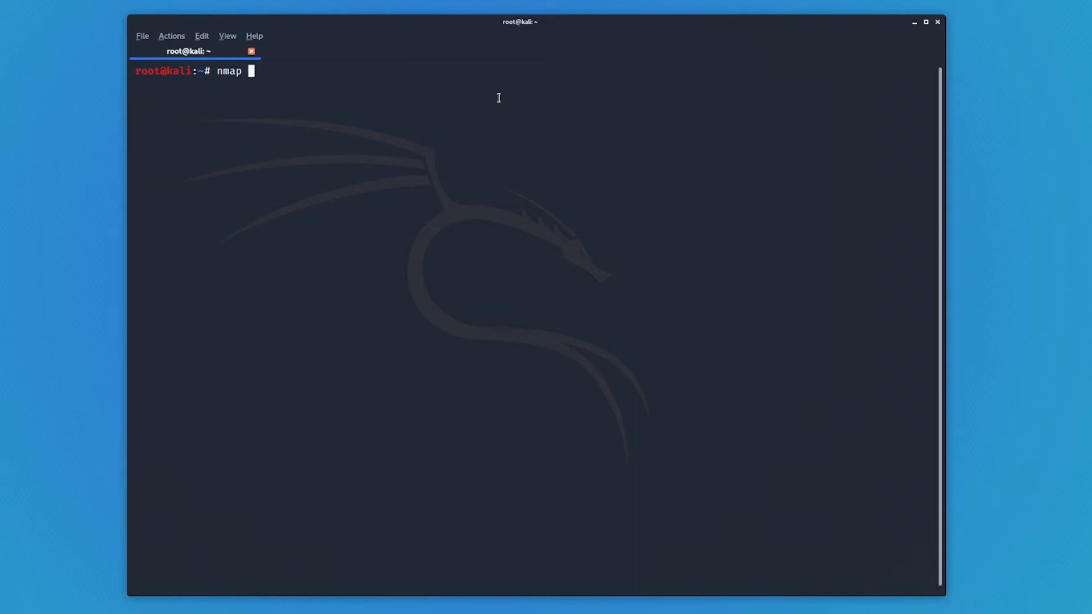
text(-s)
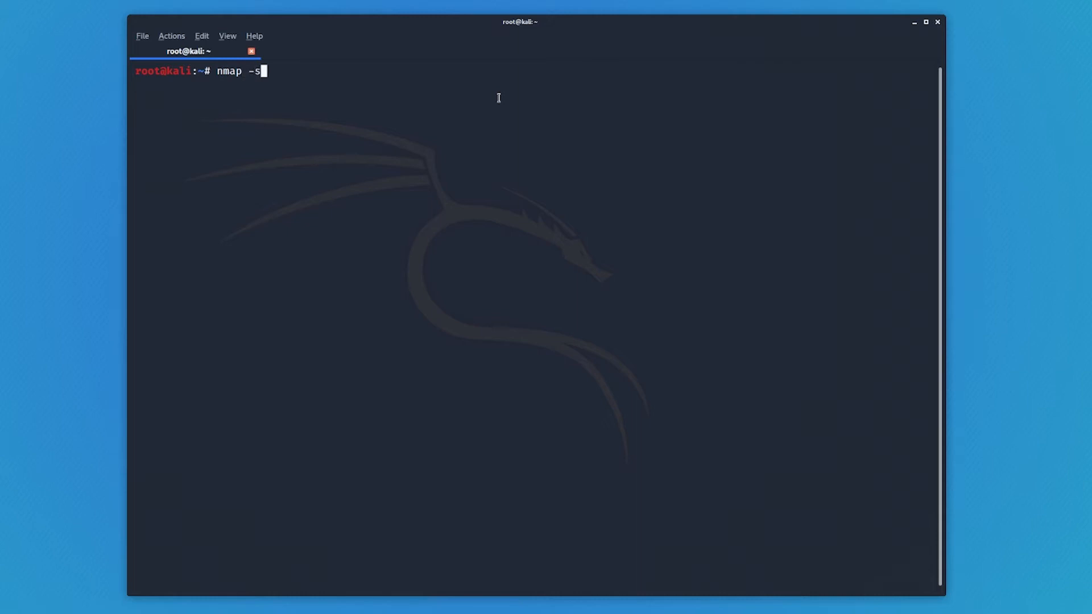
text(U)
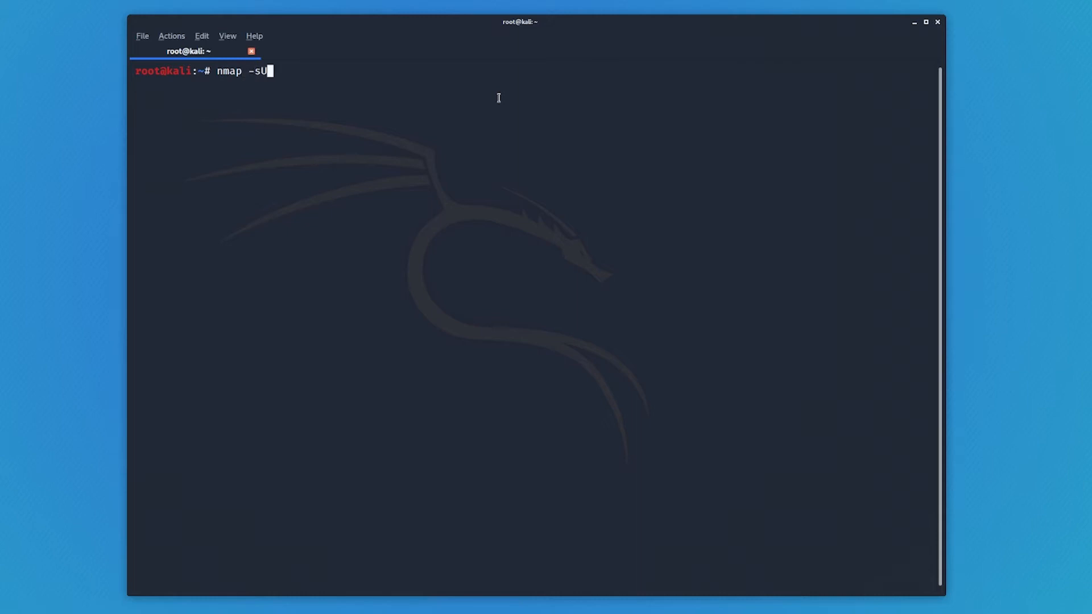
text(" ")
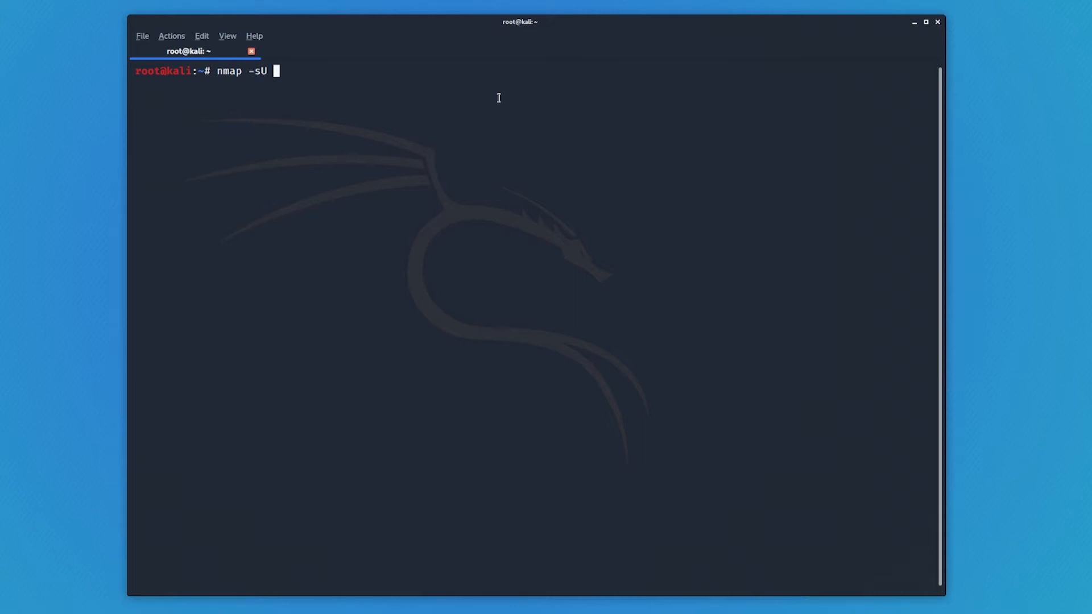
text(192.1687)
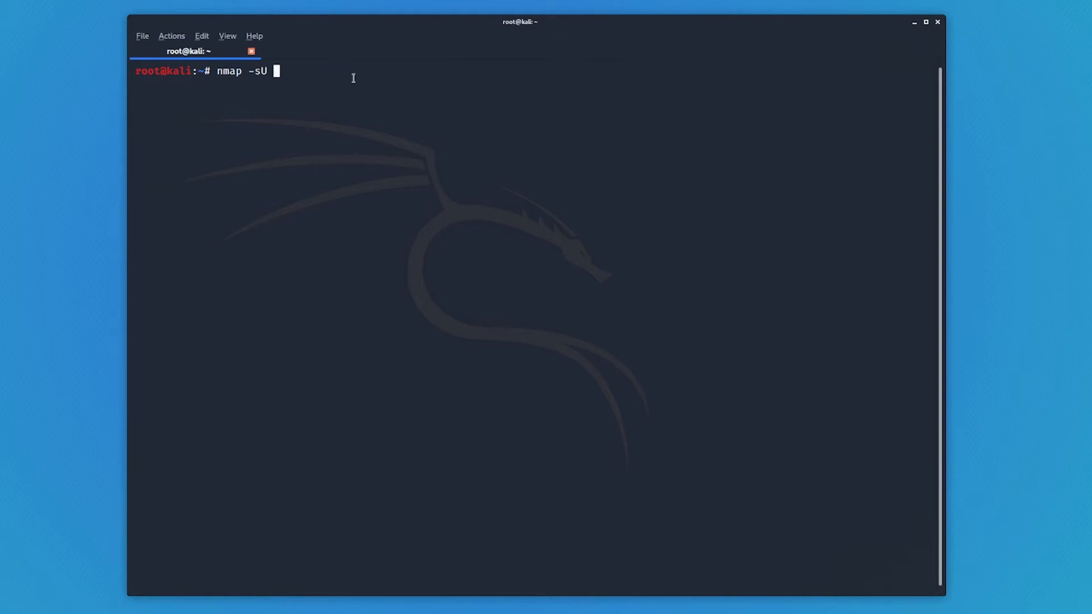
text(192.168.48.5)
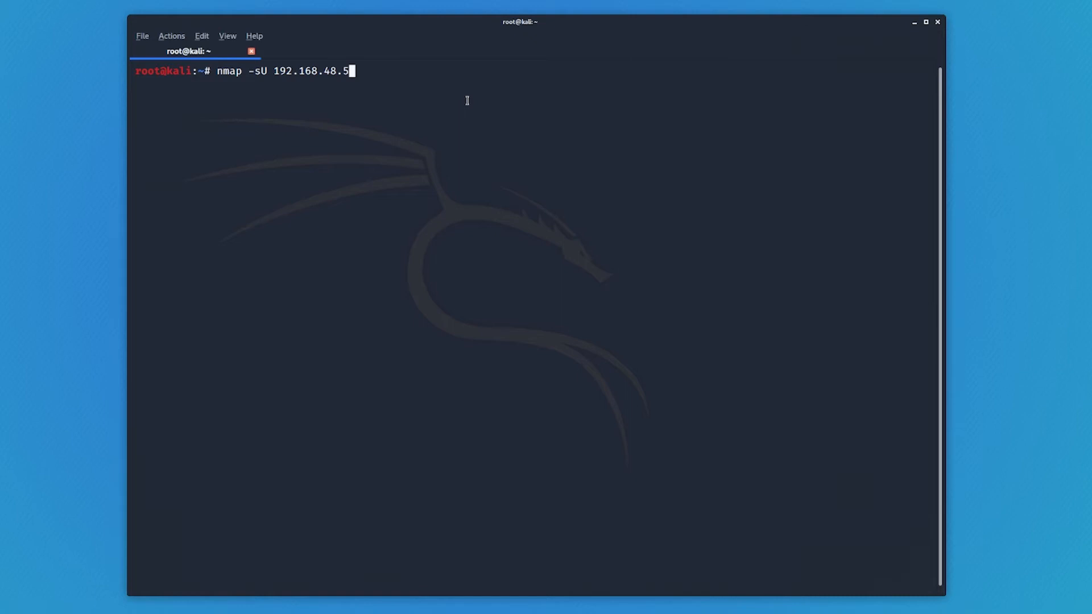
Run nmap -sU, reporting open UDP ports such as domain, tftp and nfs
key(Return)
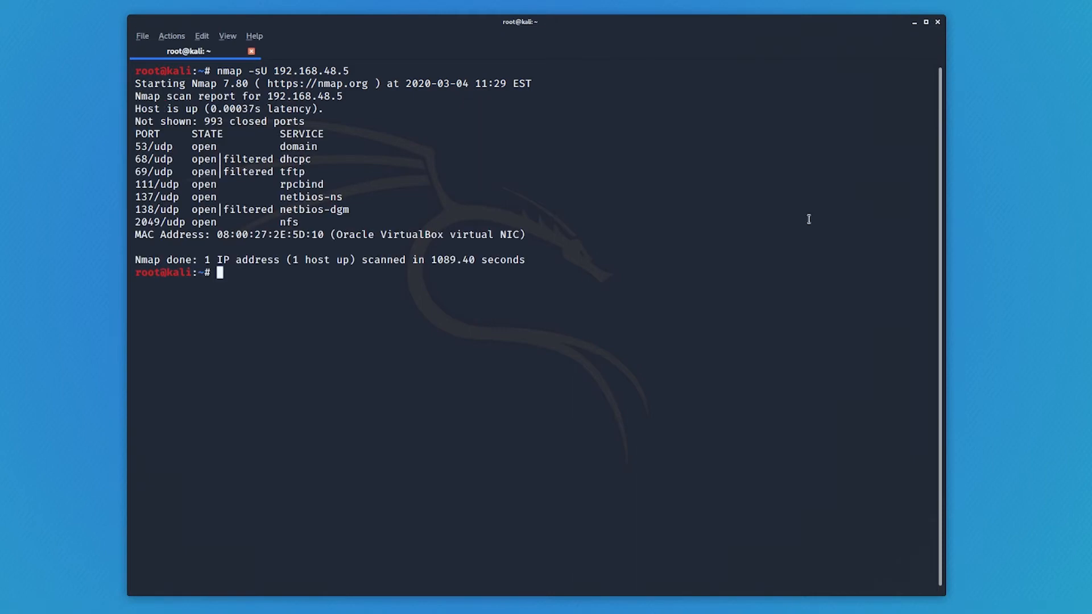
mouse_move(323, 62)
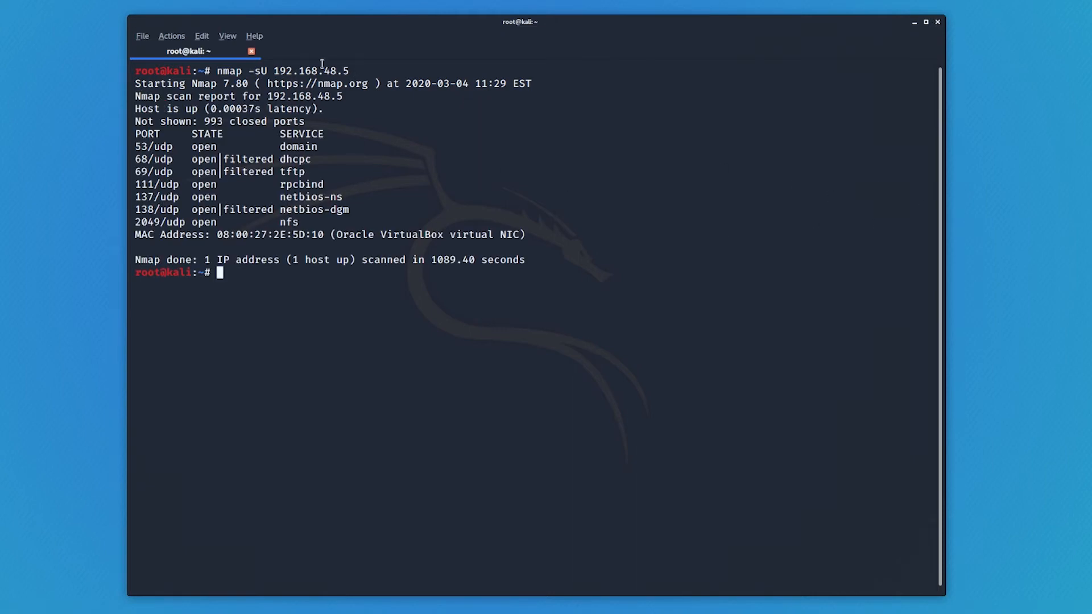
mouse_move(763, 169)
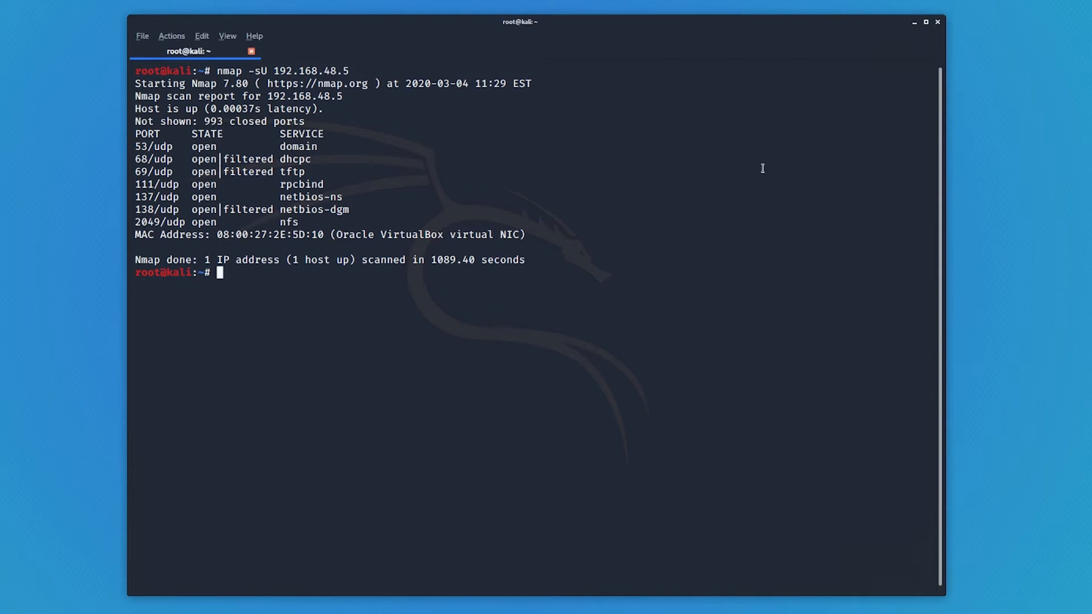
mouse_move(292, 185)
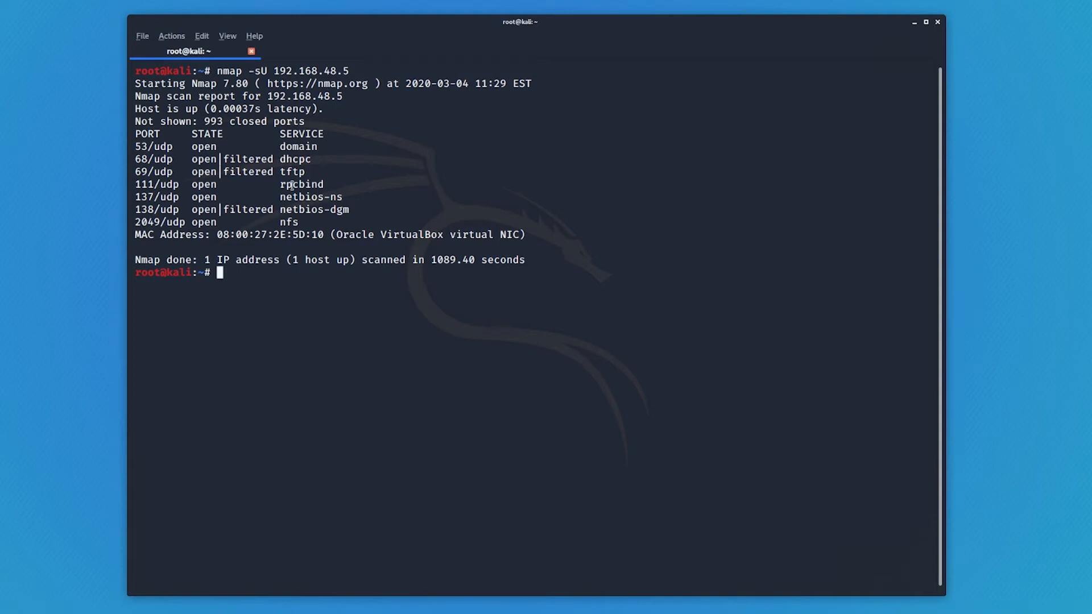
mouse_move(259, 197)
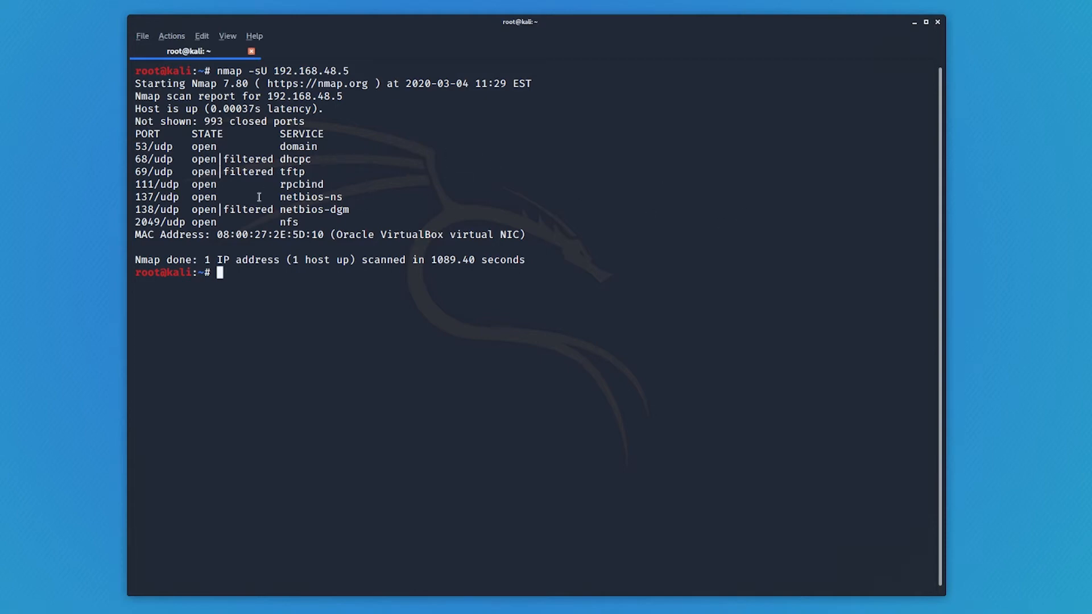
mouse_move(141, 124)
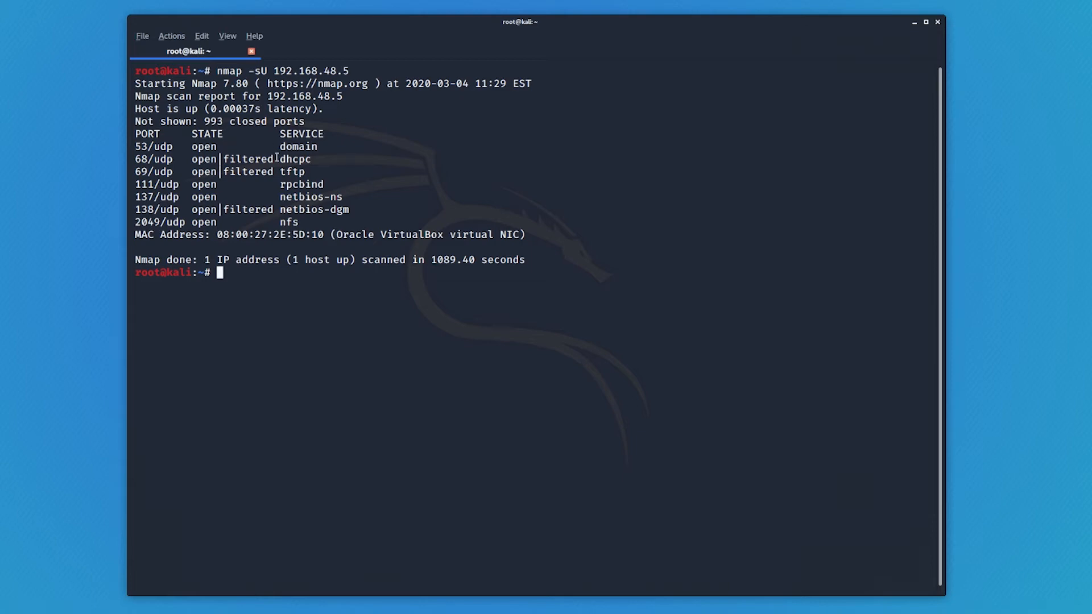
mouse_move(198, 126)
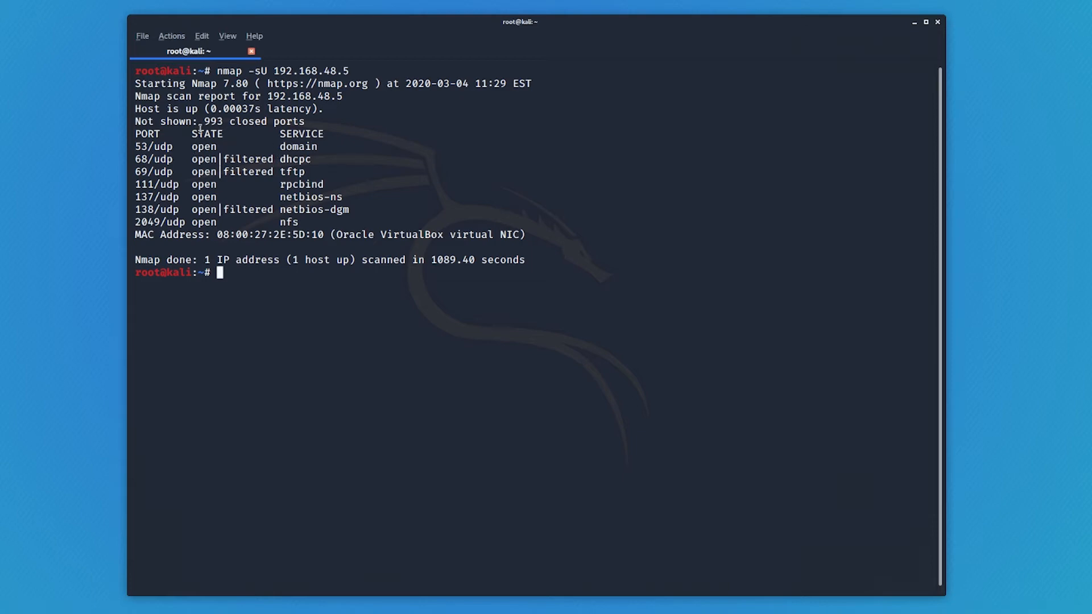
mouse_move(354, 151)
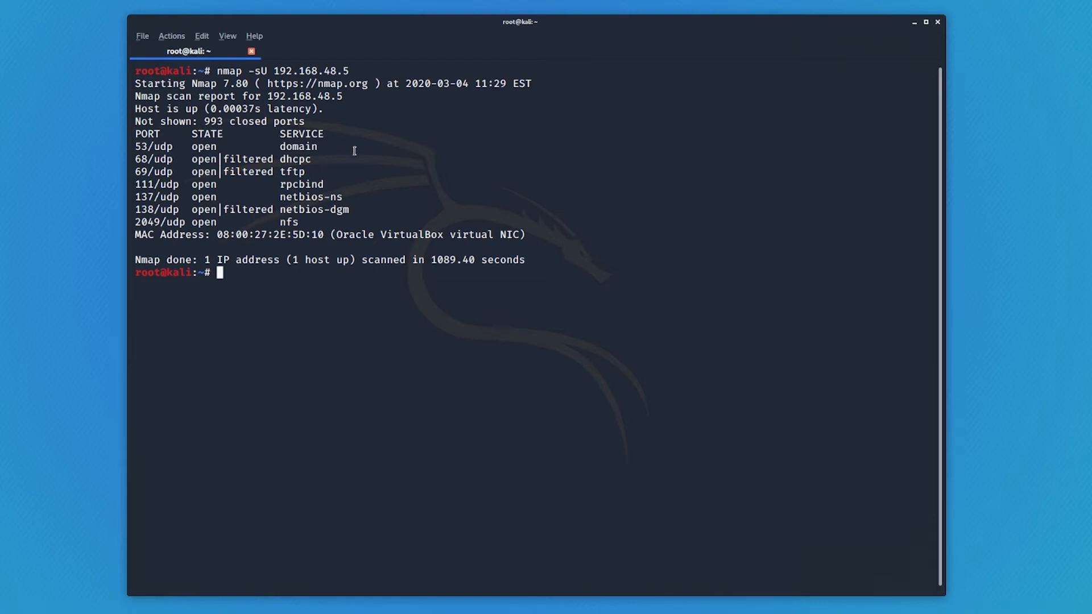
mouse_move(430, 223)
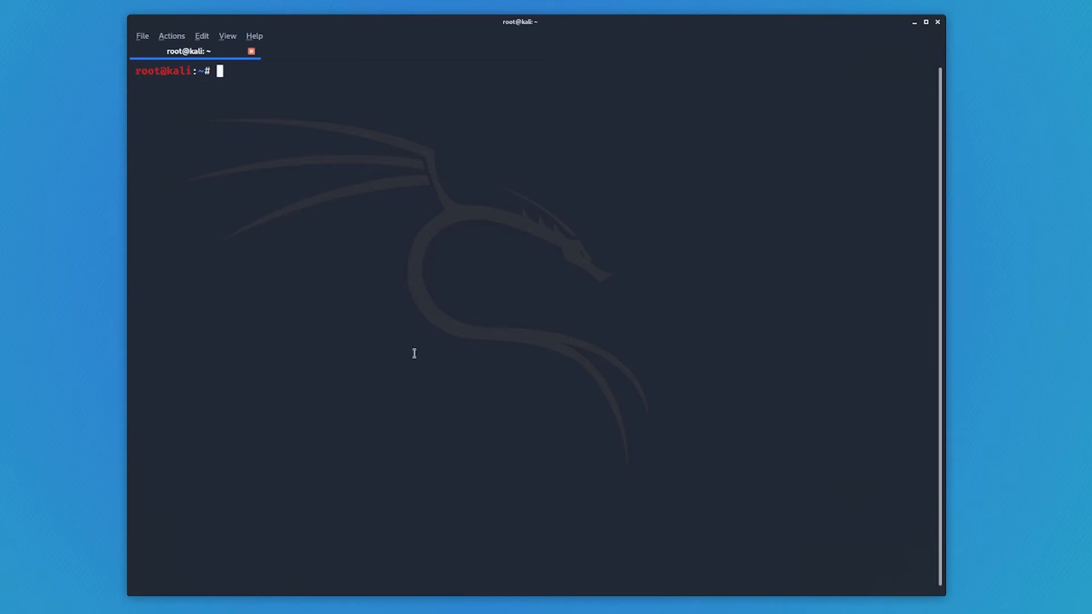
Enter nmap -sV and paste the target address 192.168.48.5 into the command
text(nm)
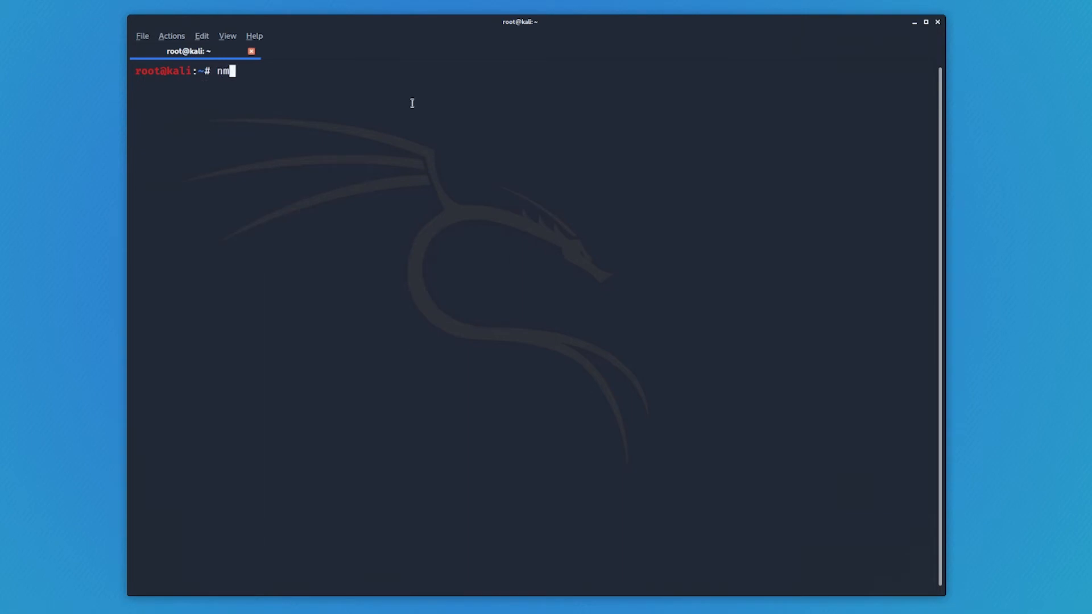
text(ap)
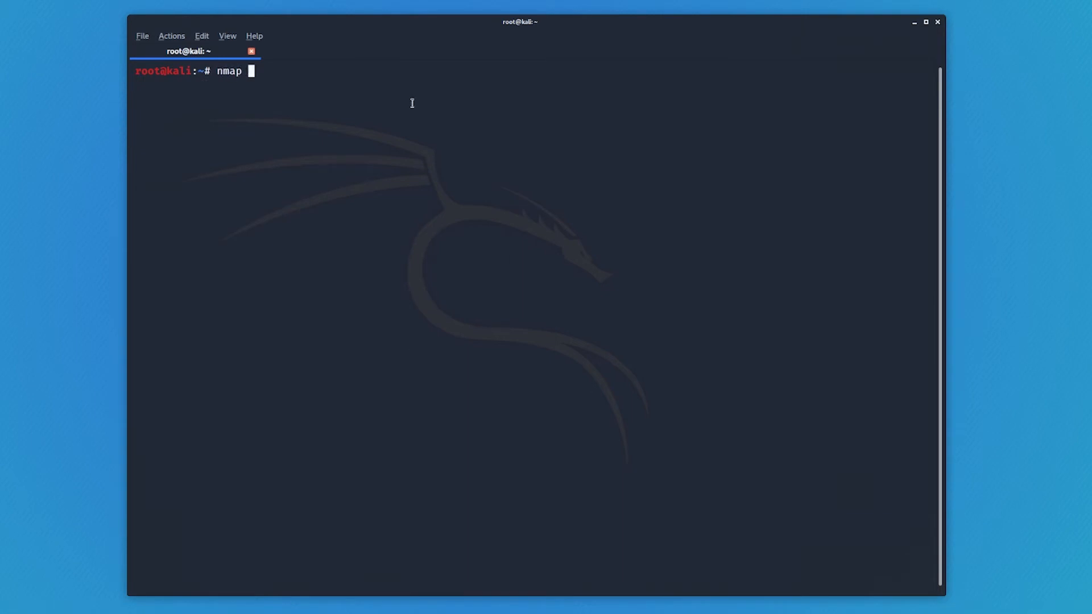
text(-sV)
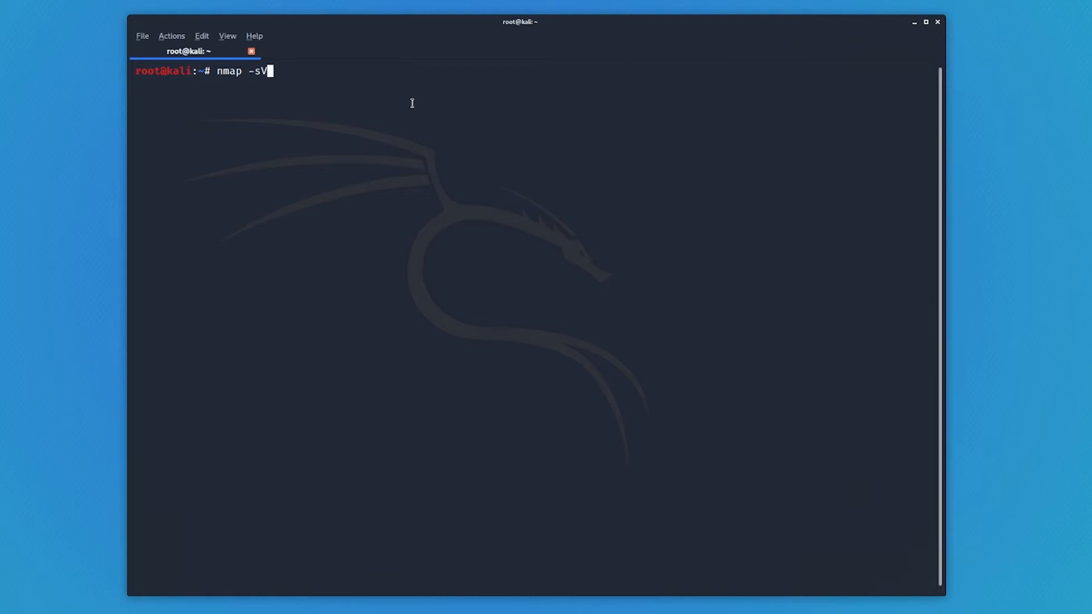
text(" ")
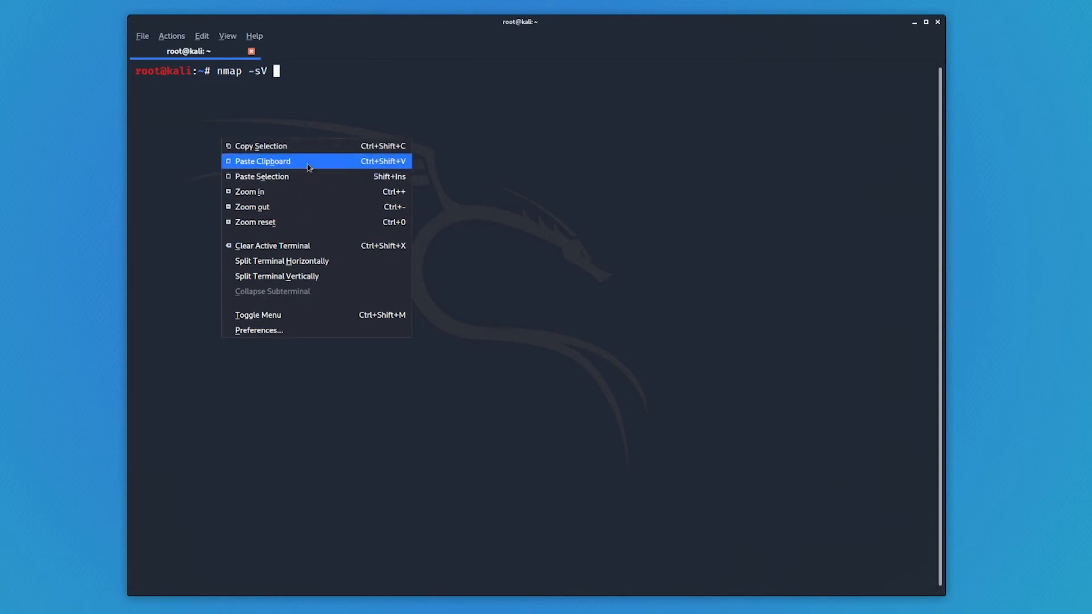
click(263, 161)
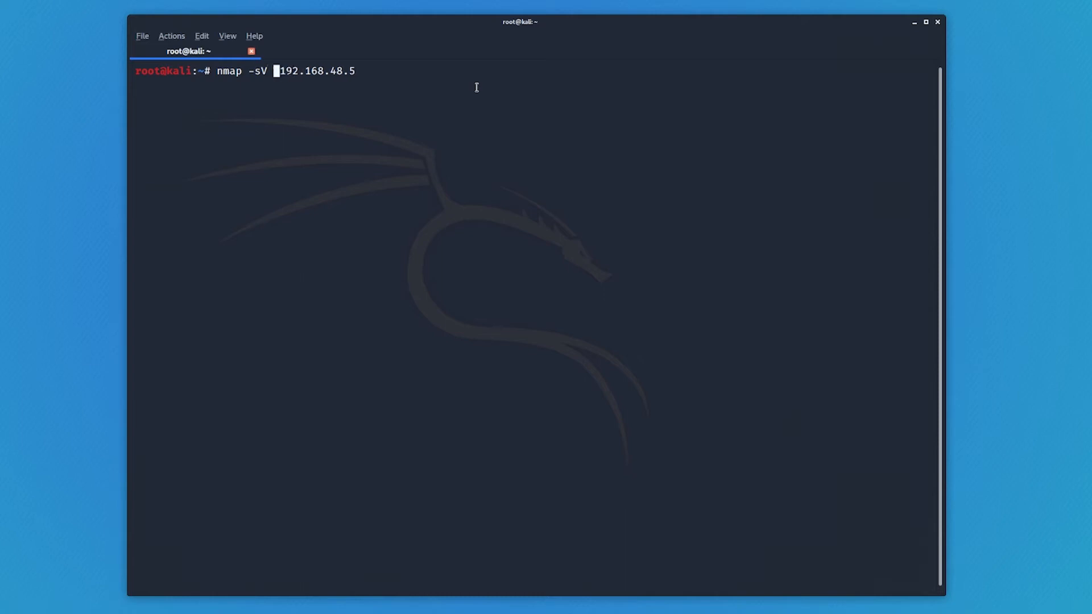
Add -T4 timing, run the version scan, and highlight service names like ftp
text(-)
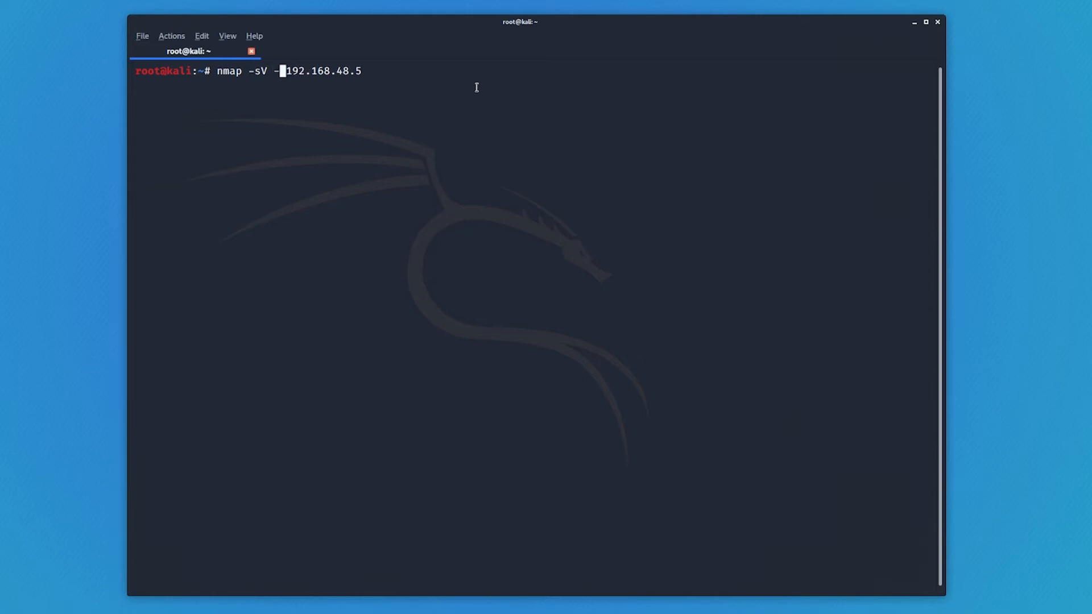
text(T)
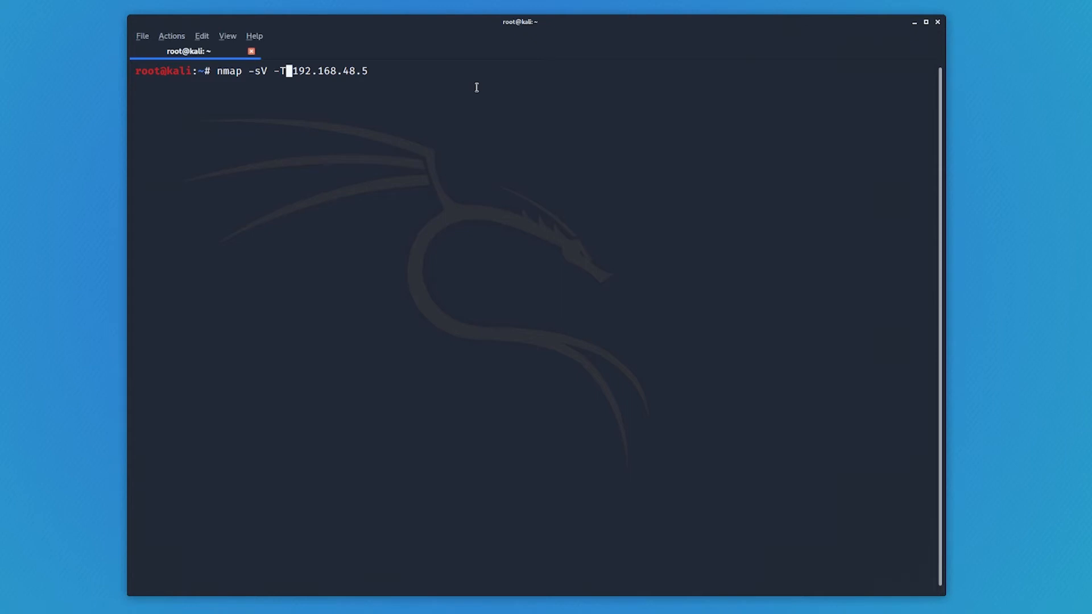
text(4)
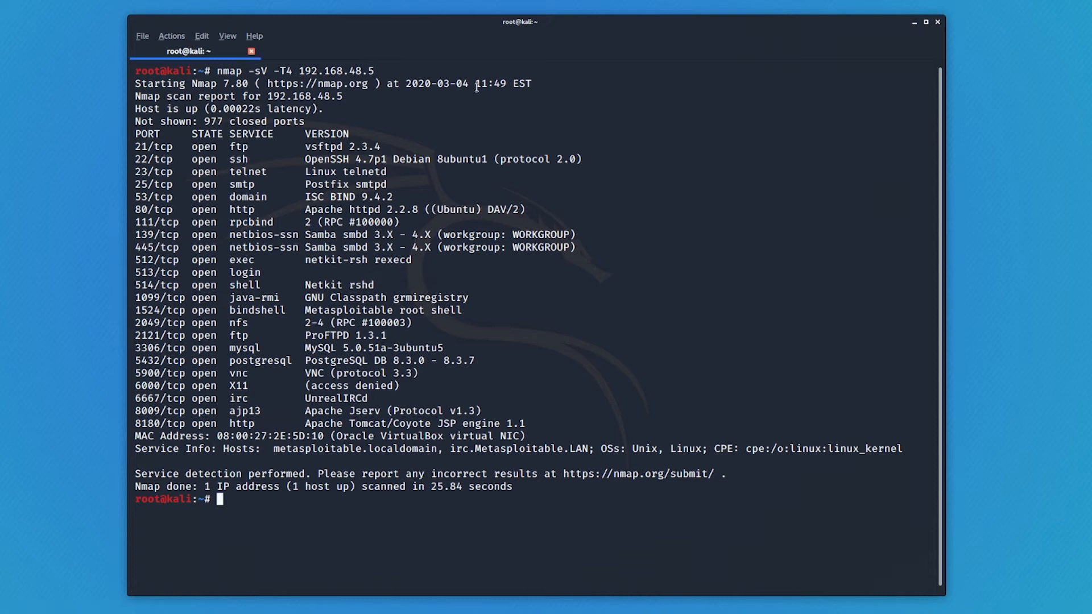
mouse_move(33, 122)
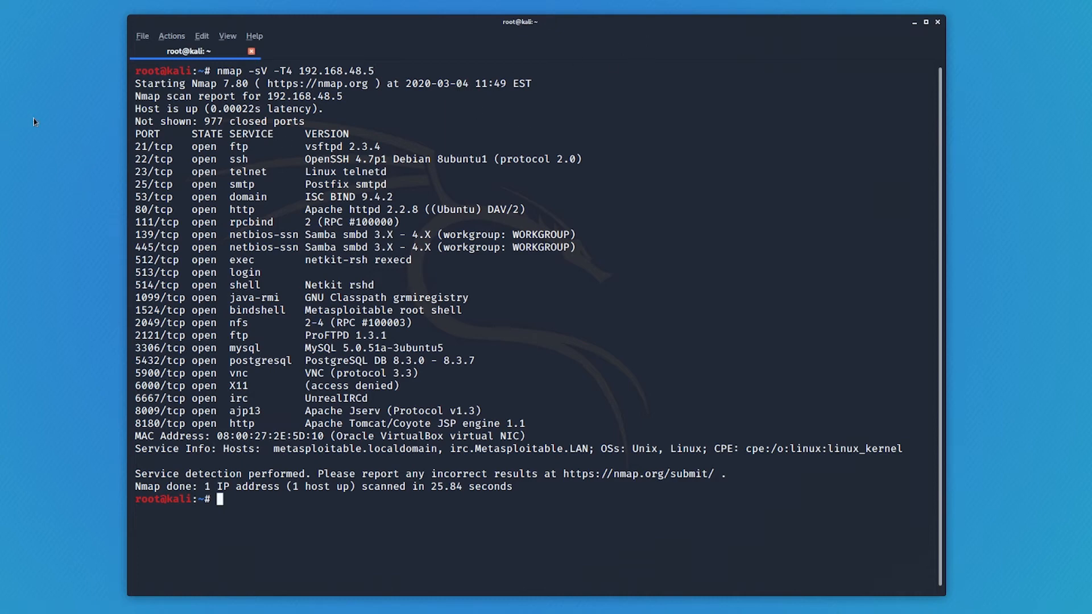
double_click(327, 134)
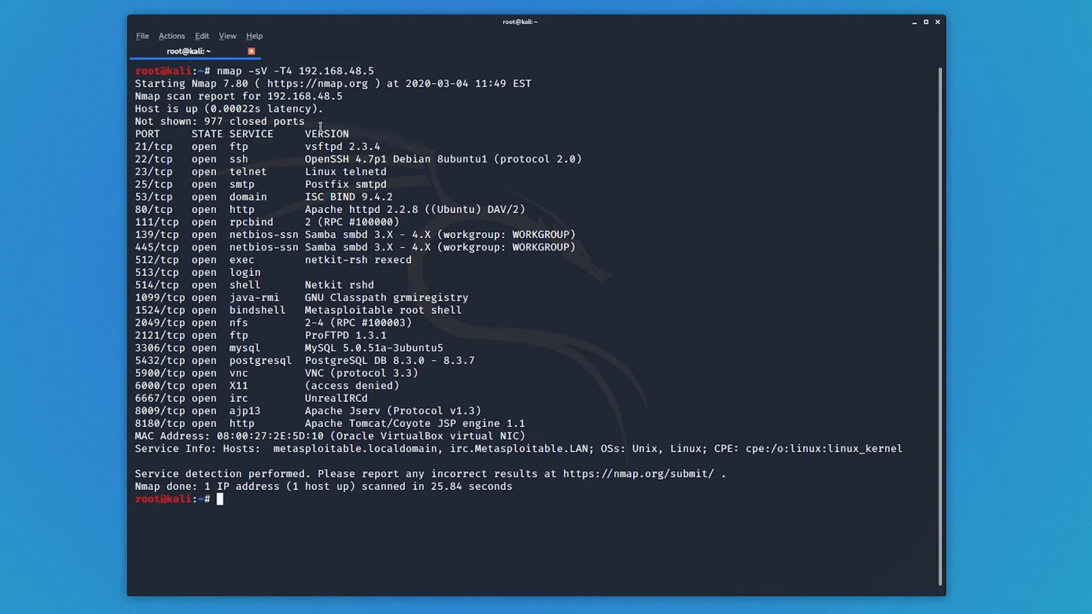
mouse_move(304, 147)
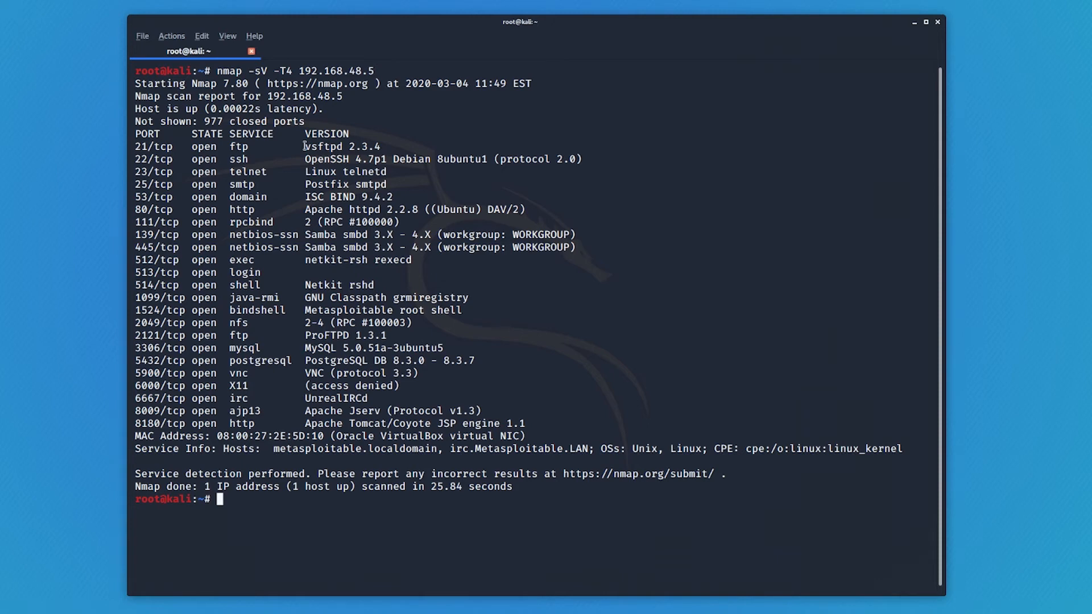
mouse_move(329, 312)
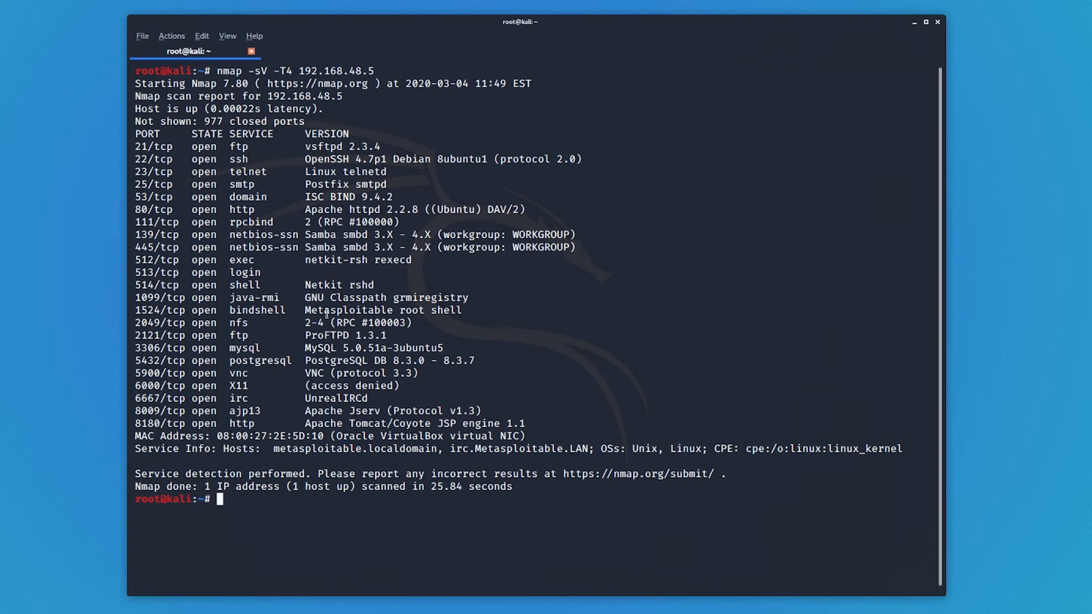
double_click(154, 146)
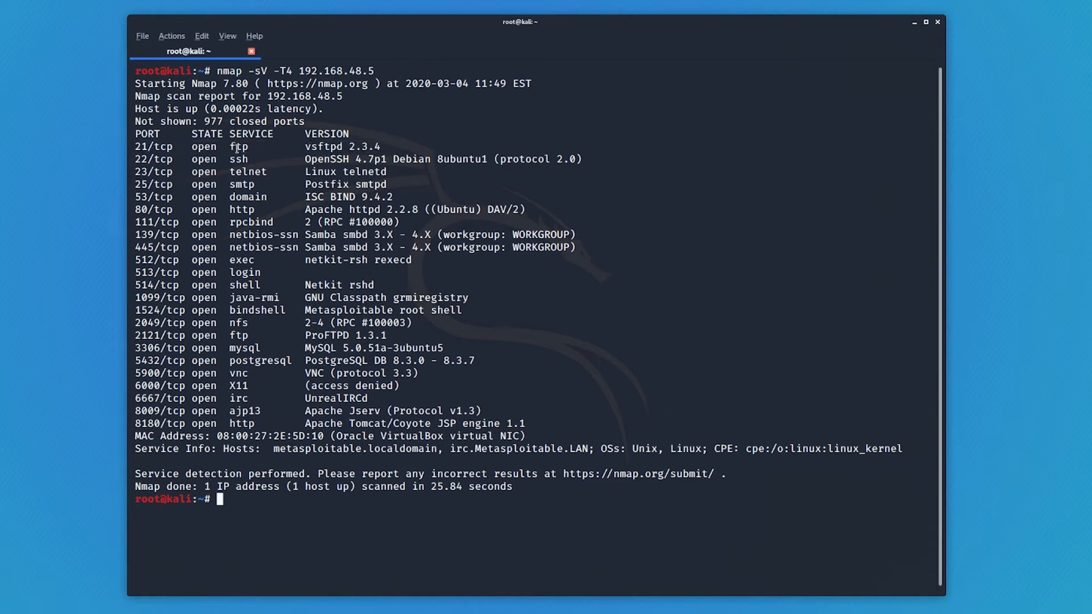
double_click(238, 147)
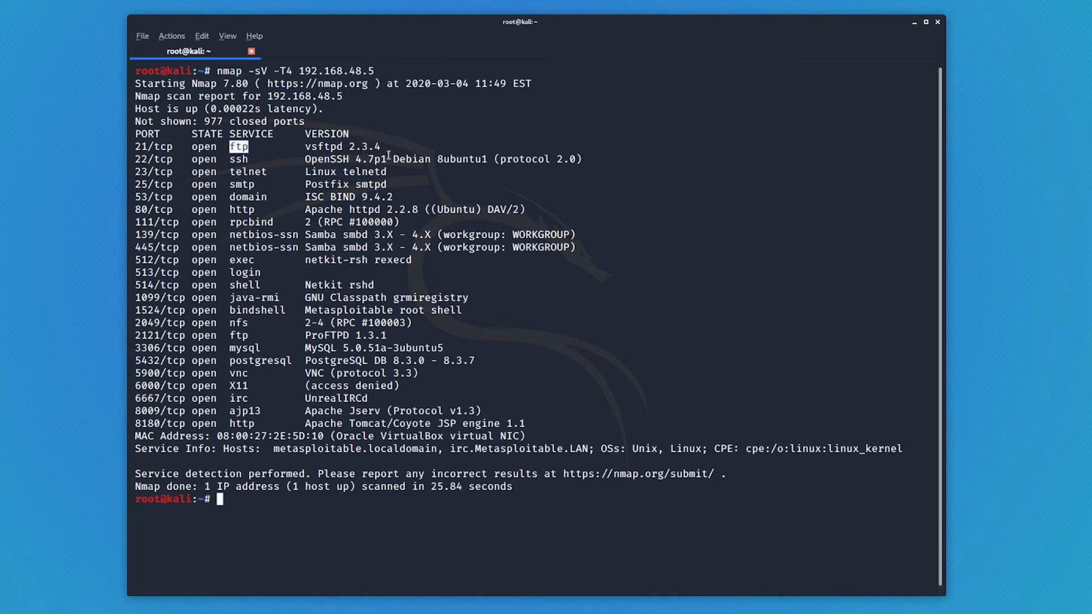
mouse_move(564, 188)
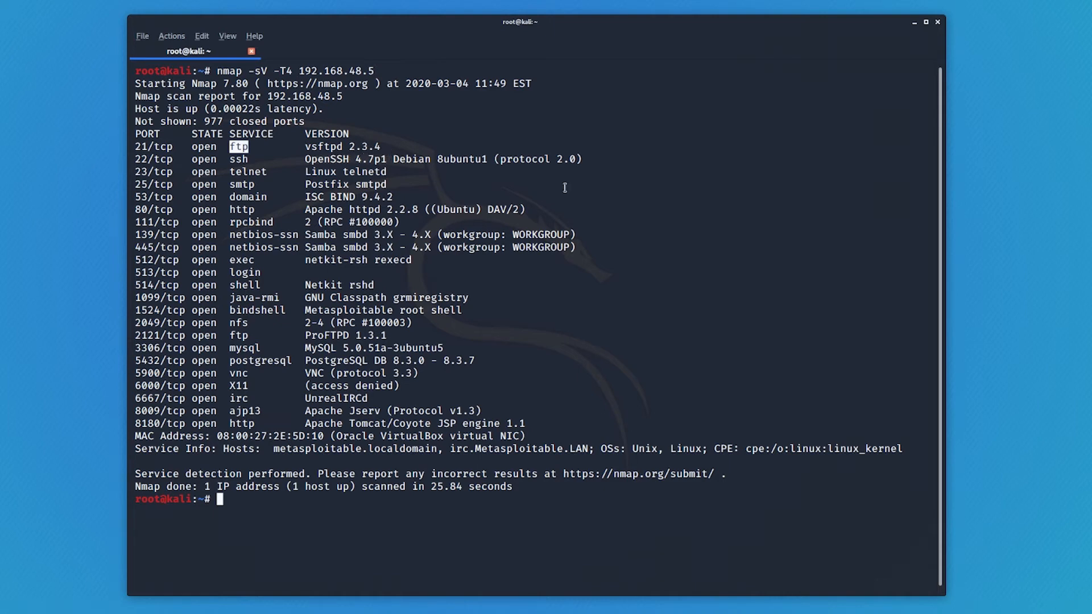
mouse_move(551, 169)
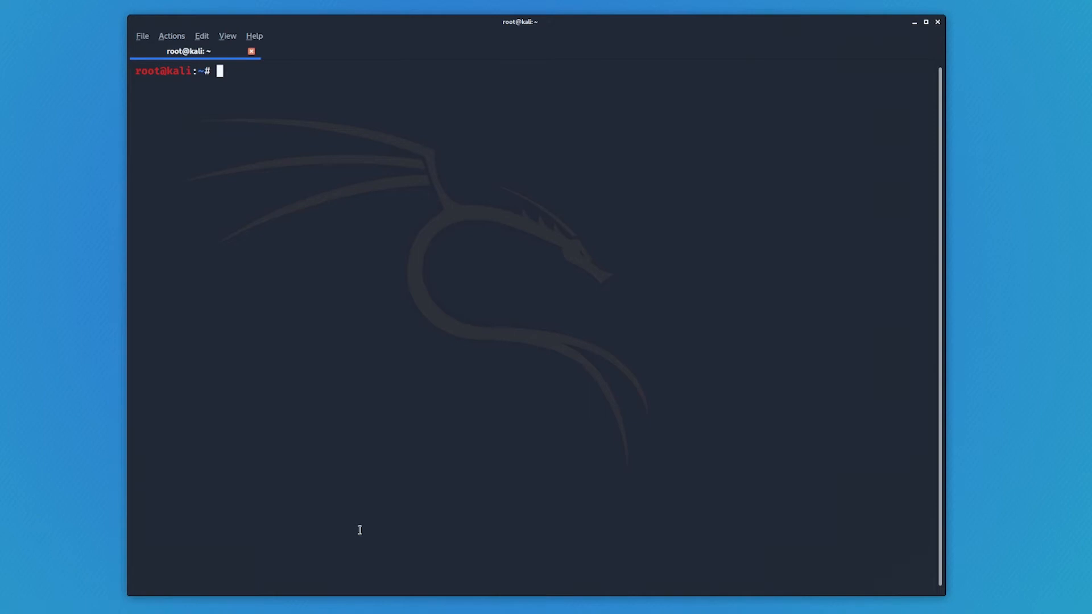
Scan only port 80 on 192.168.48.5 using nmap -p 80
text(nmap -)
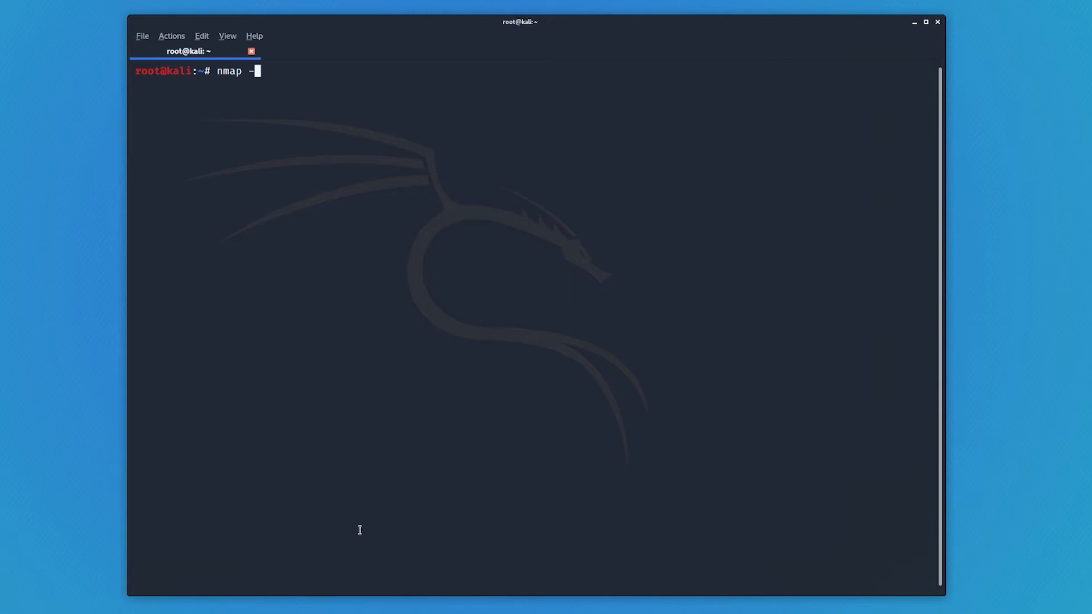
text(p)
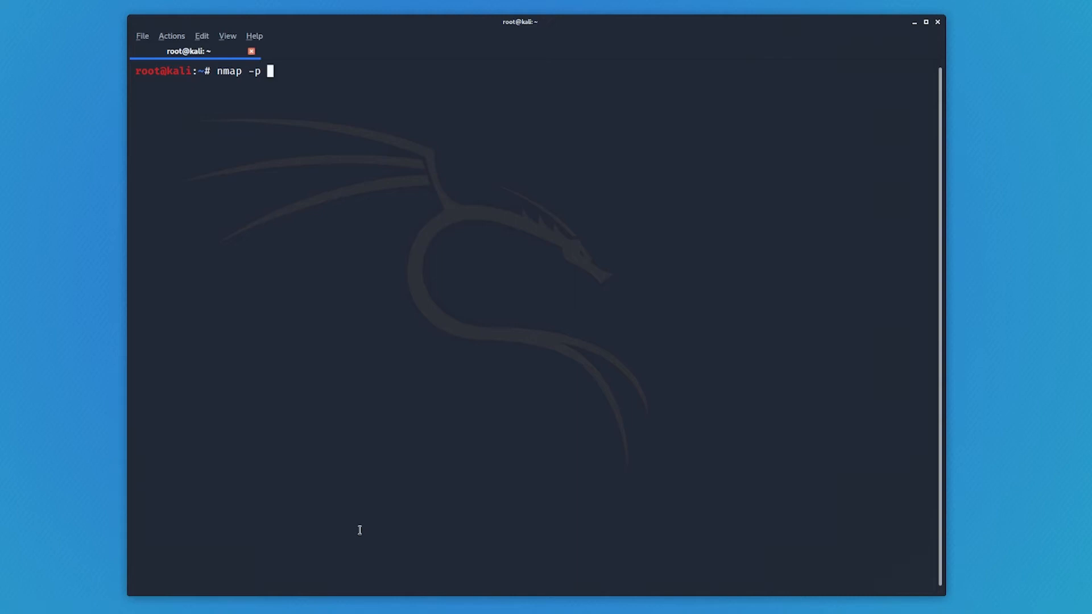
text(80)
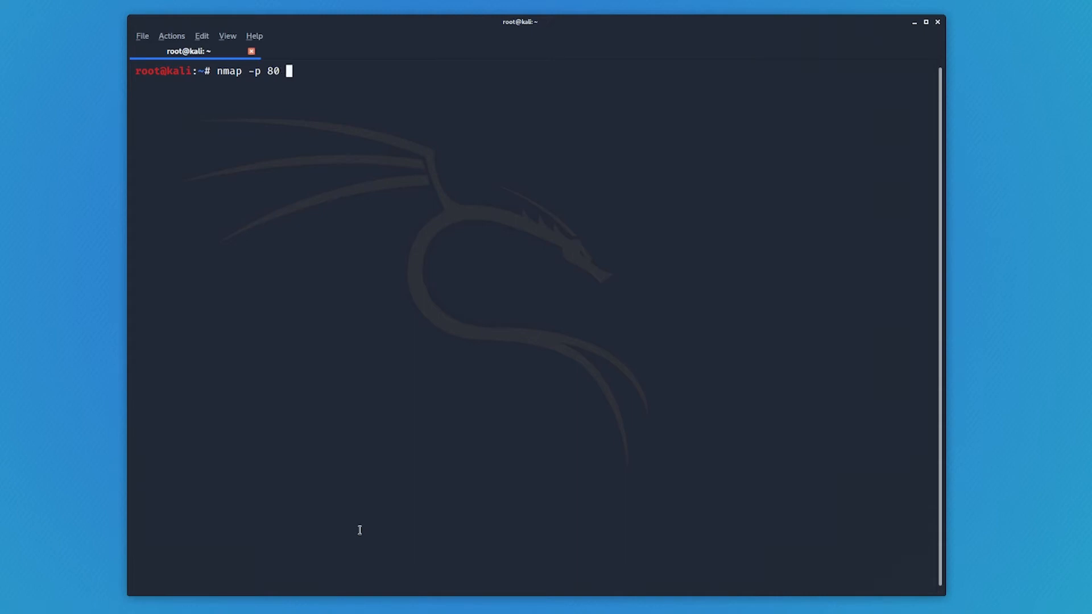
text(192.168.48.5)
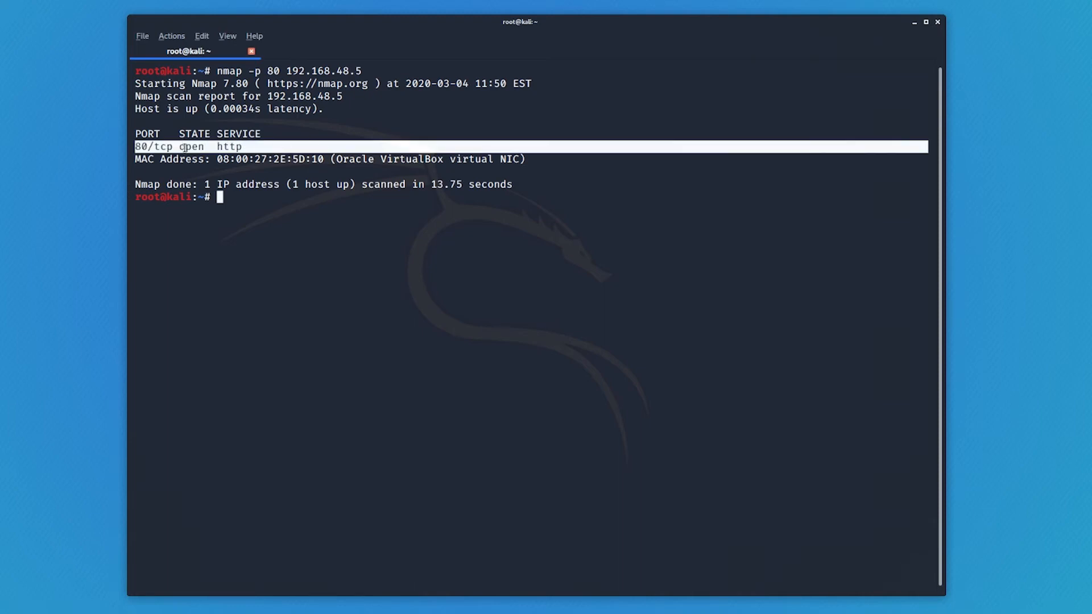
mouse_move(239, 229)
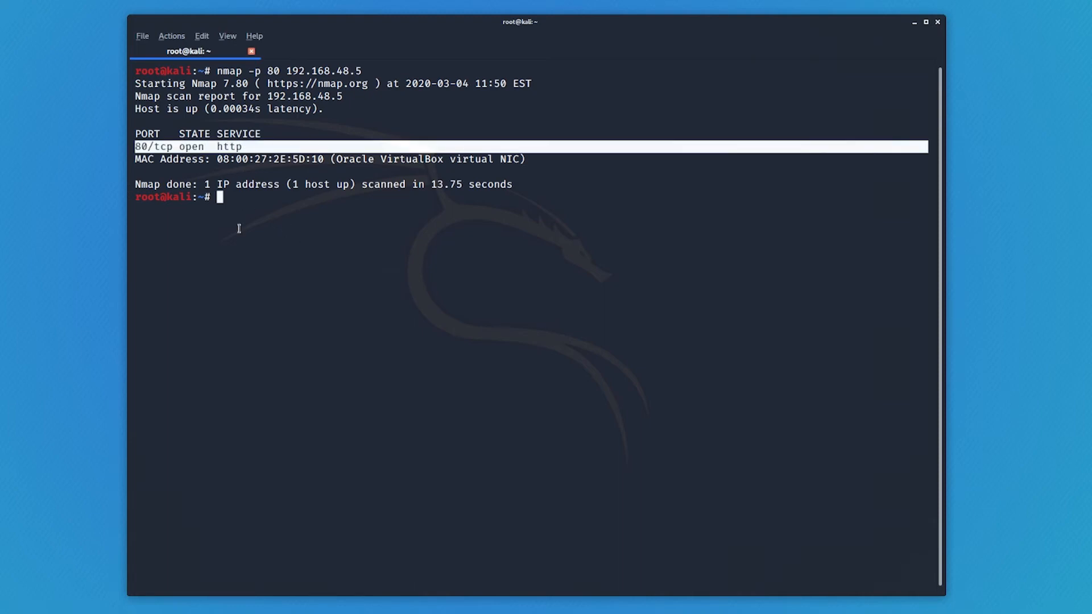
Recall nmap -p 80 192.168.48.5 and add -sV to the command
text(nmap -p 80 192.168.48.5)
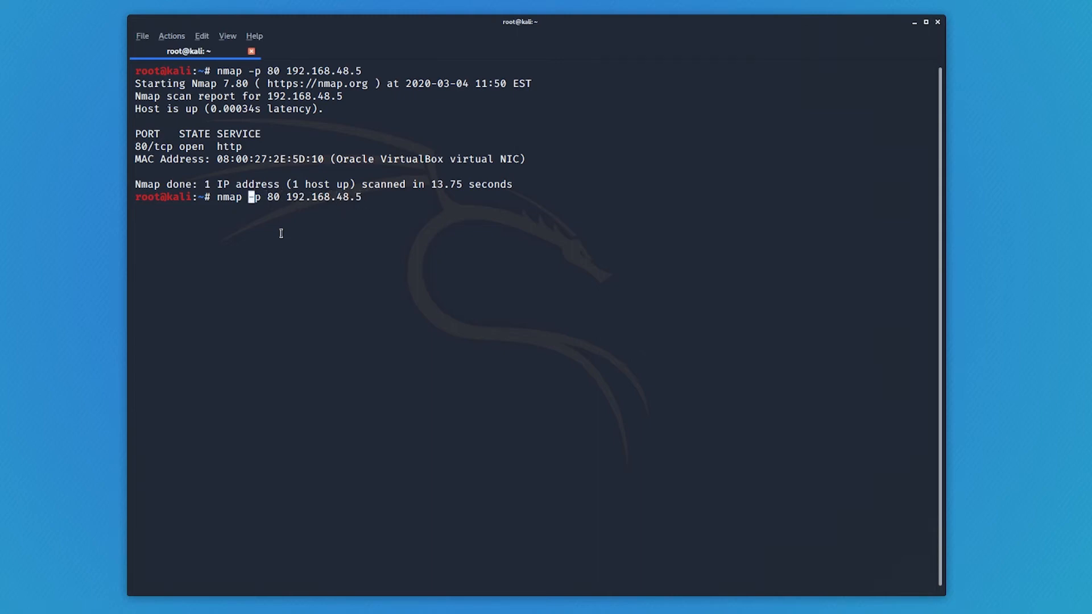
text(-sV)
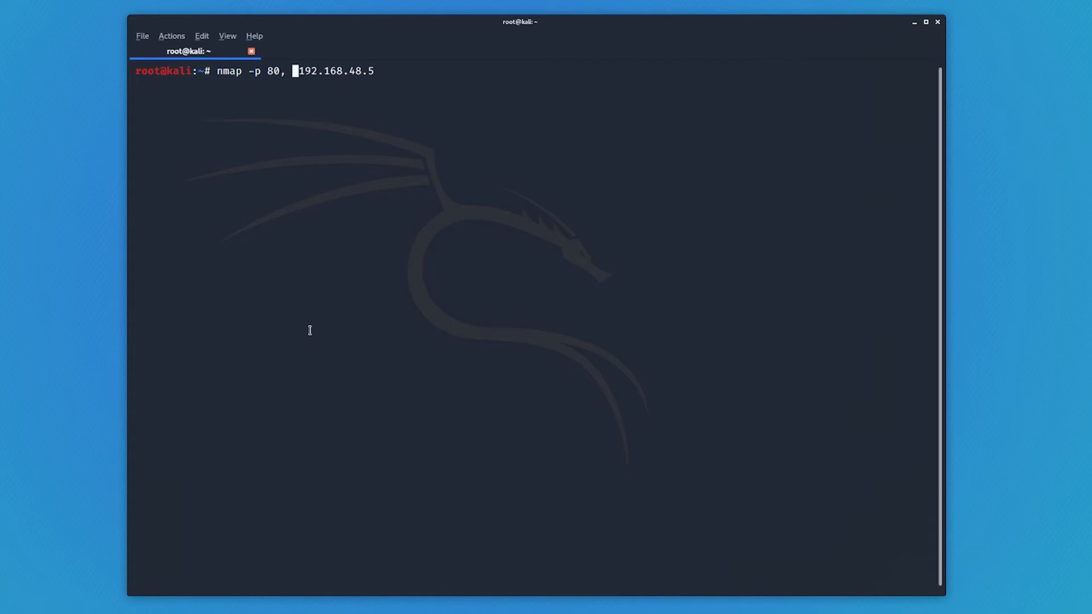
Try port lists like 80,111,50,200 and a 0-65535 range, then delete the port option
text(111)
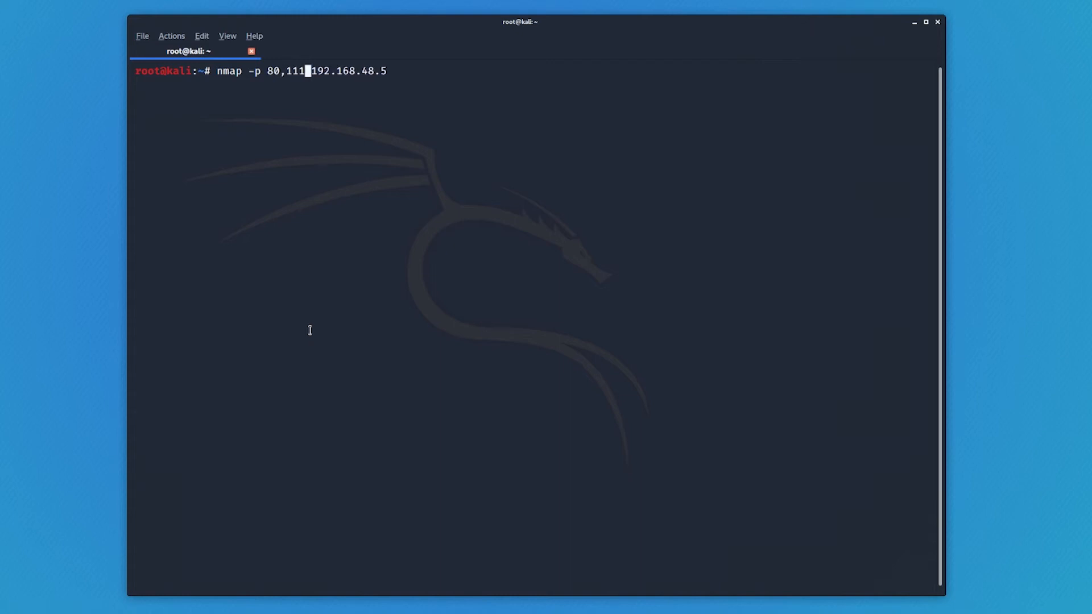
text(,50)
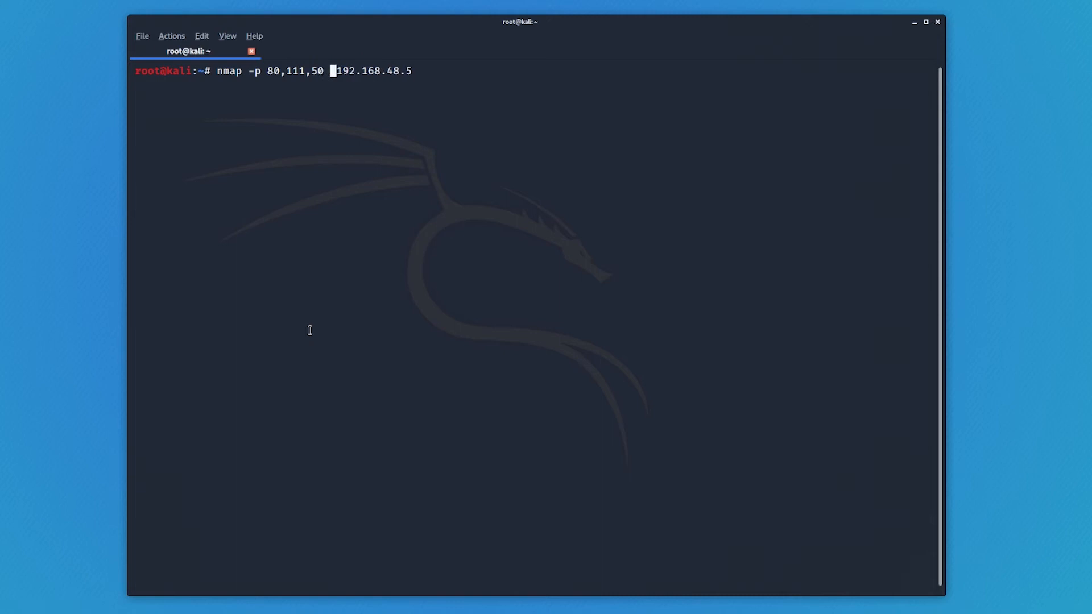
text(,200)
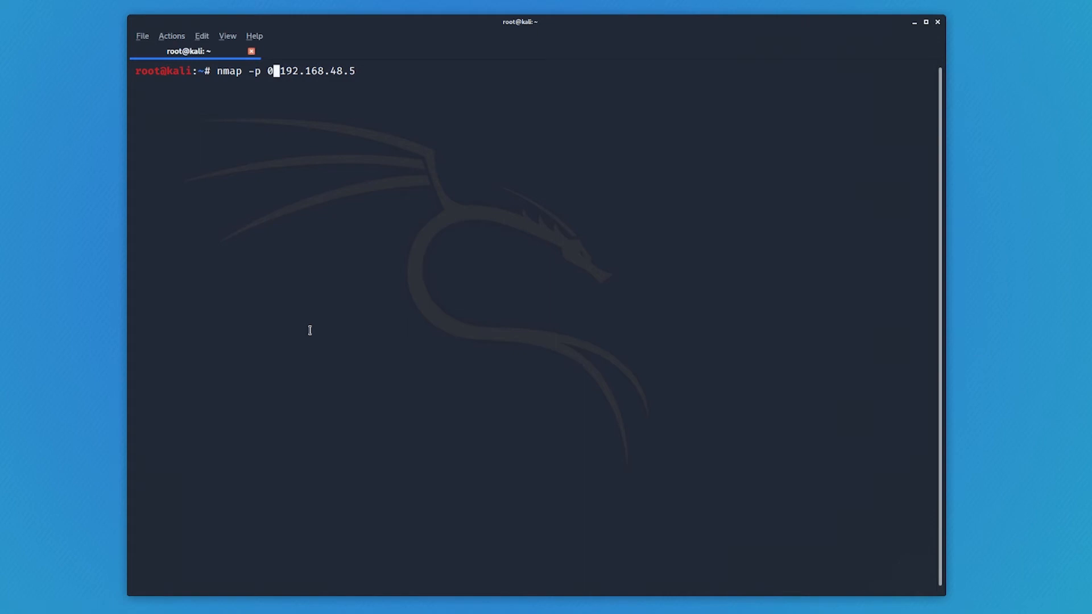
text(-1000)
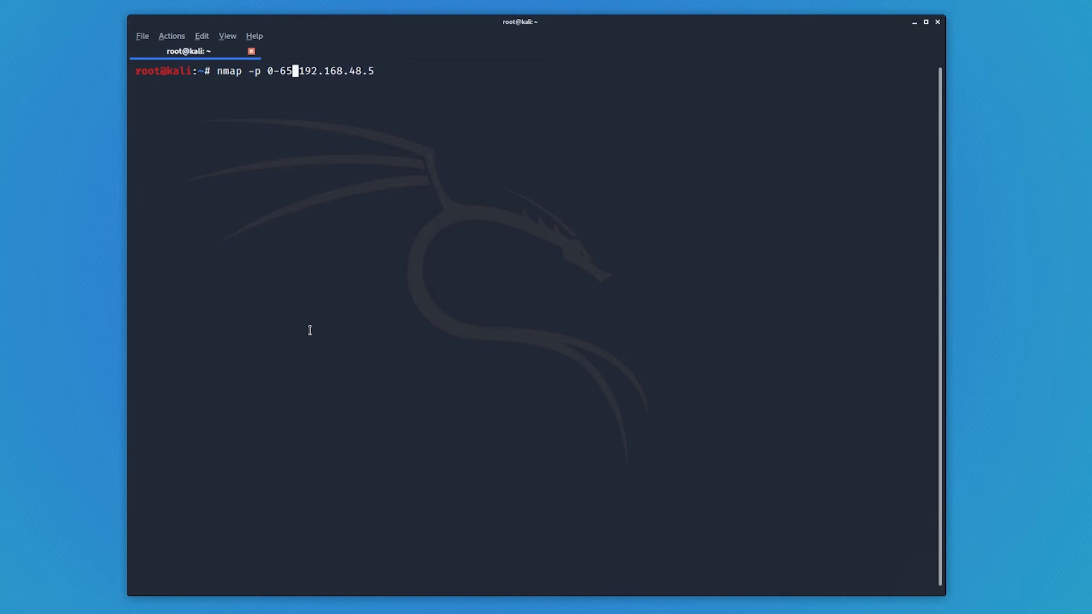
text(35)
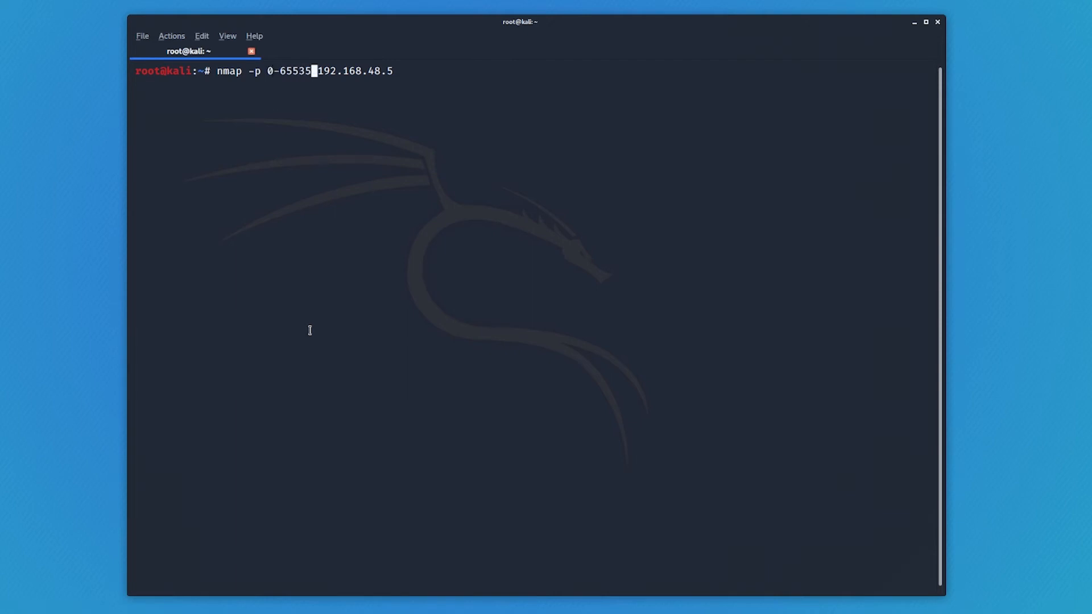
key(BackSpace)
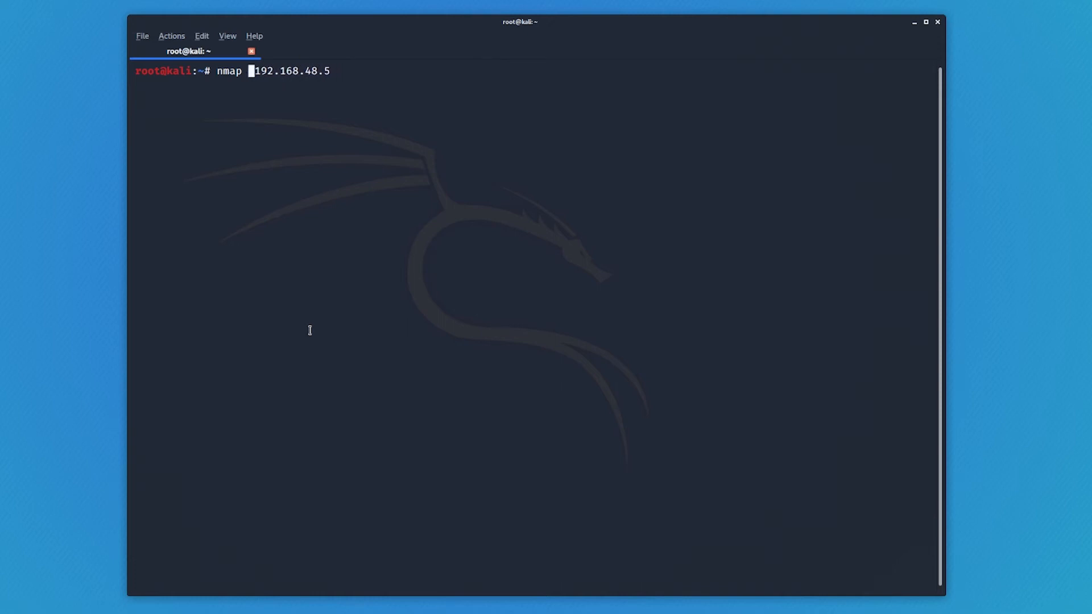
Enter the command nmap -sV -O -T4 192.168.48.5 at the prompt
text(-)
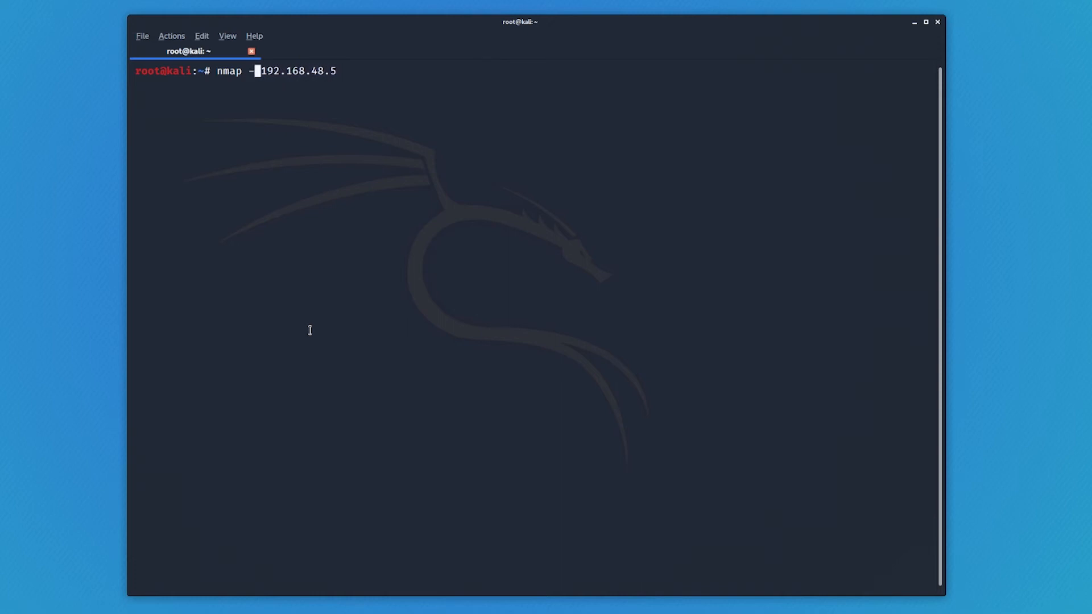
text(p-)
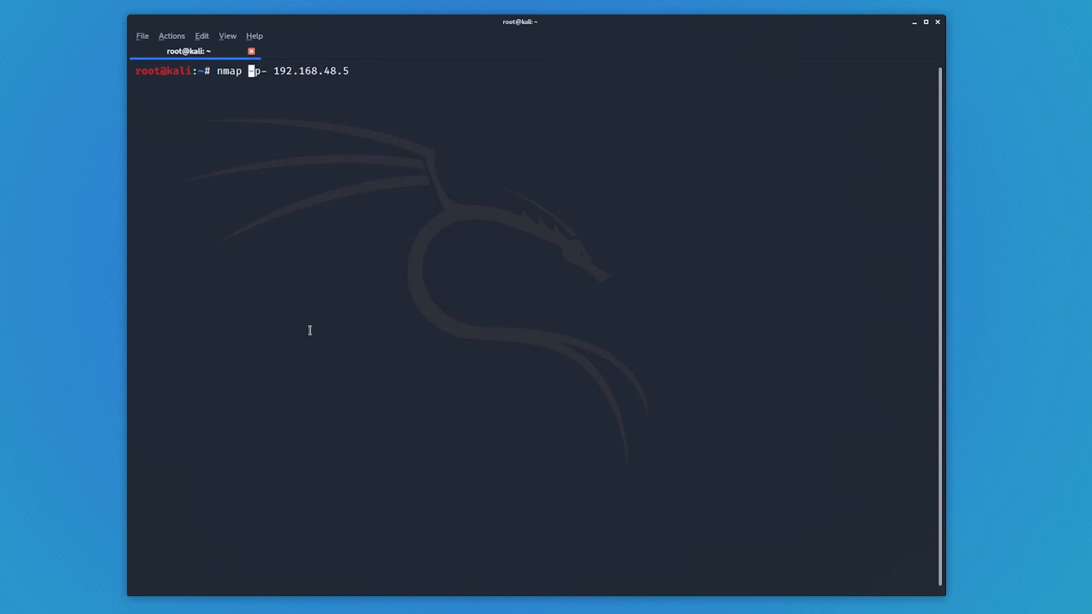
text(-s)
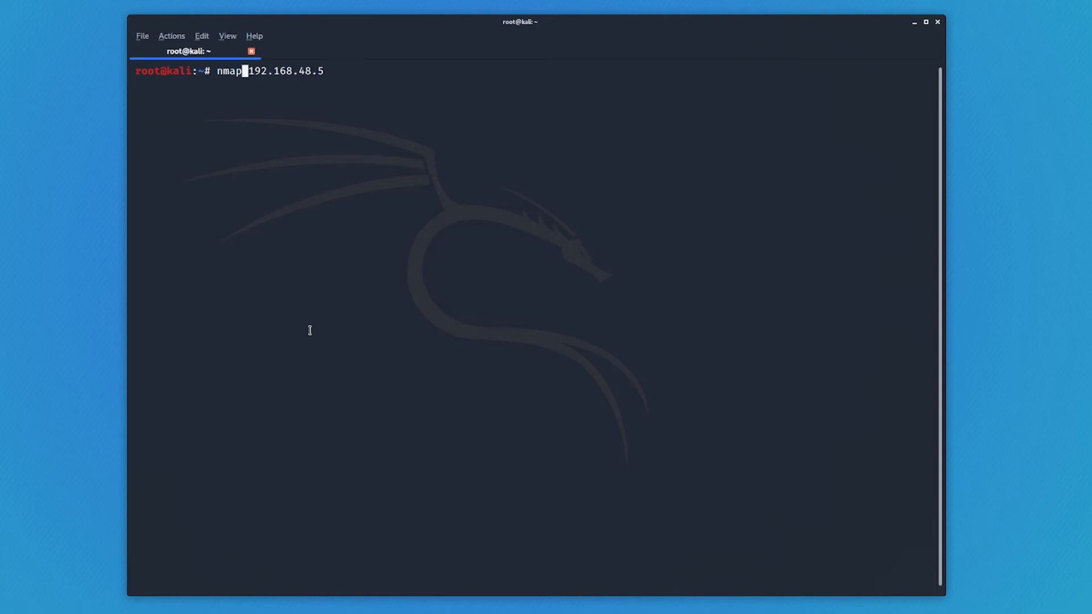
text(-)
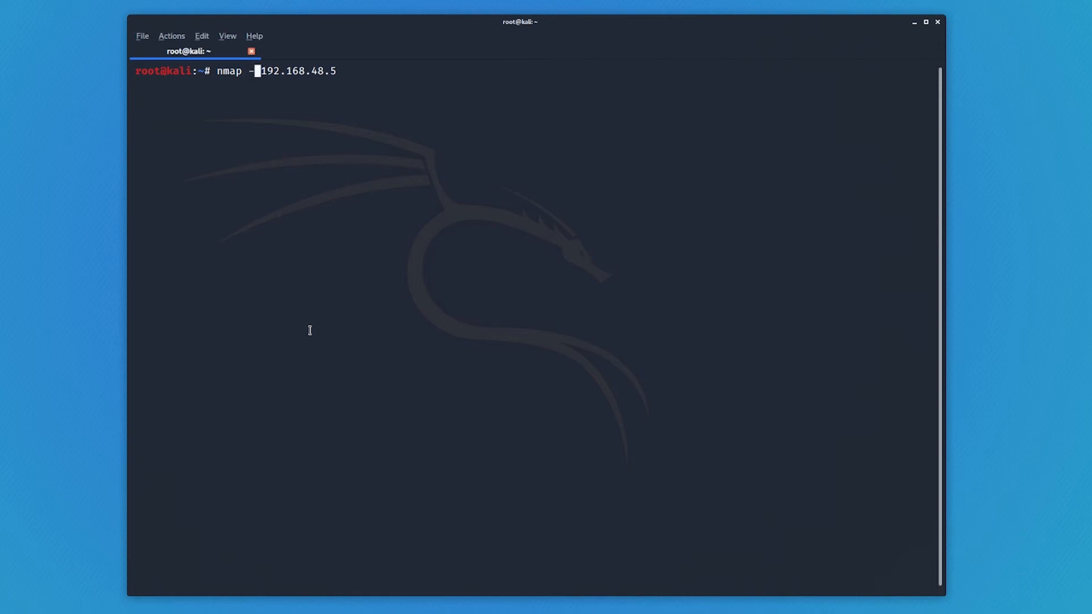
text(sV)
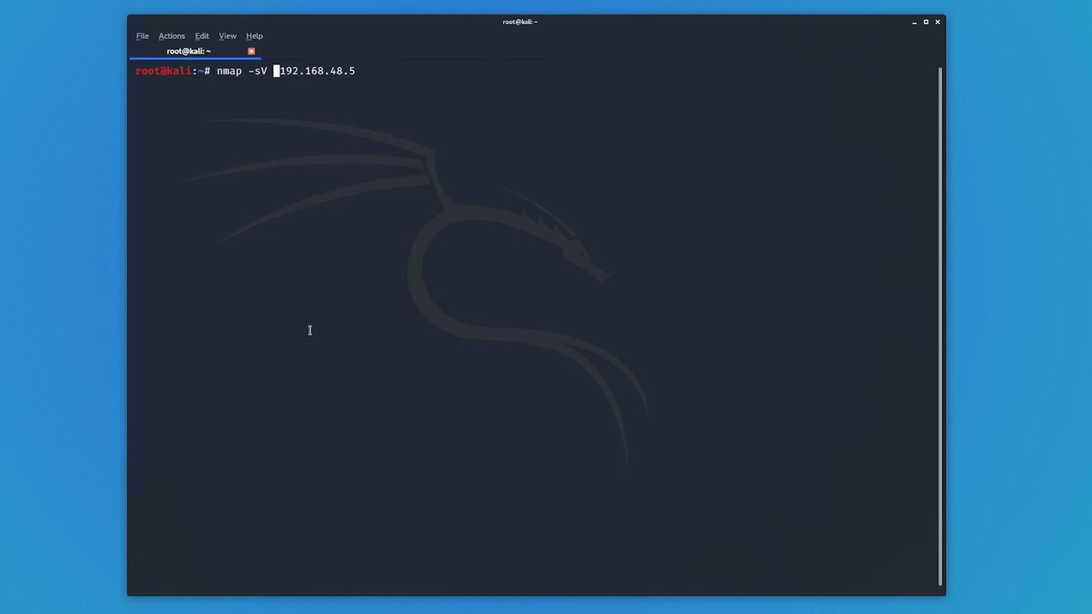
text(-O)
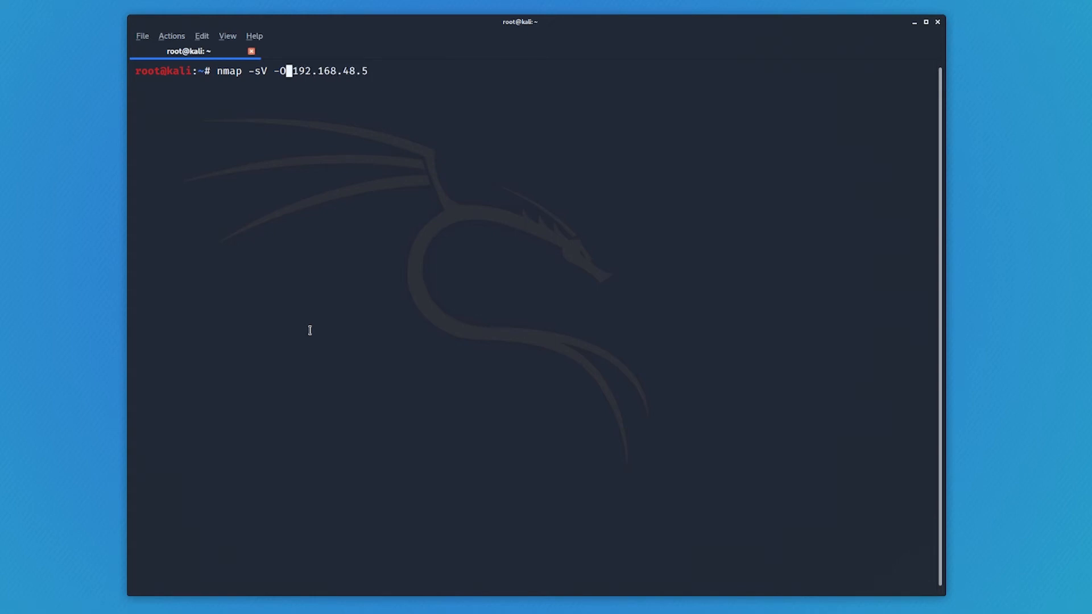
text(-T4)
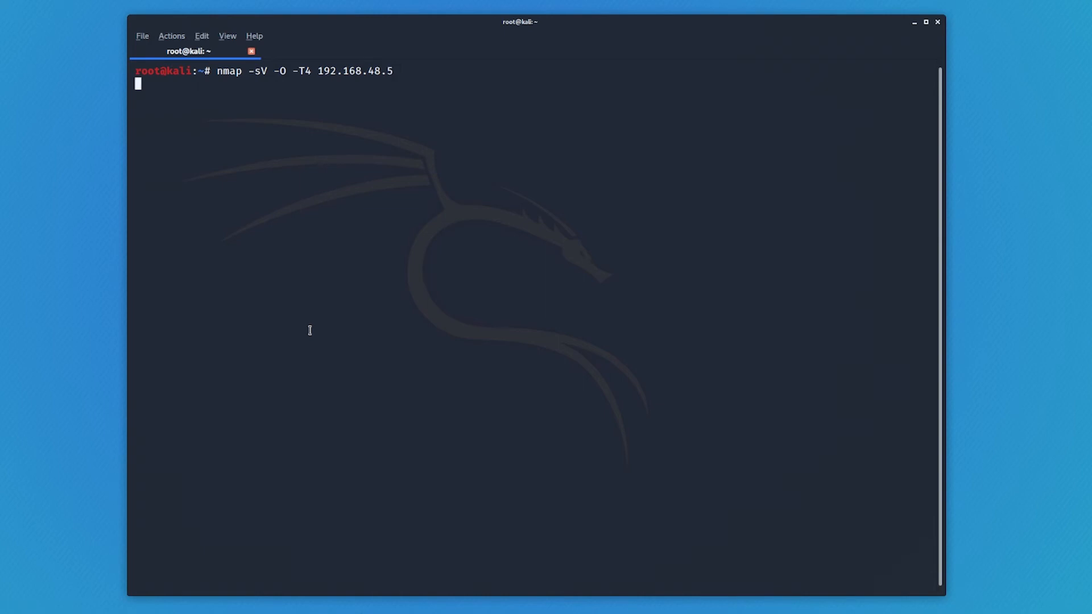
Run the -sV -O -T4 scan, highlight the -sV option in its output, and type clear
key(Return)
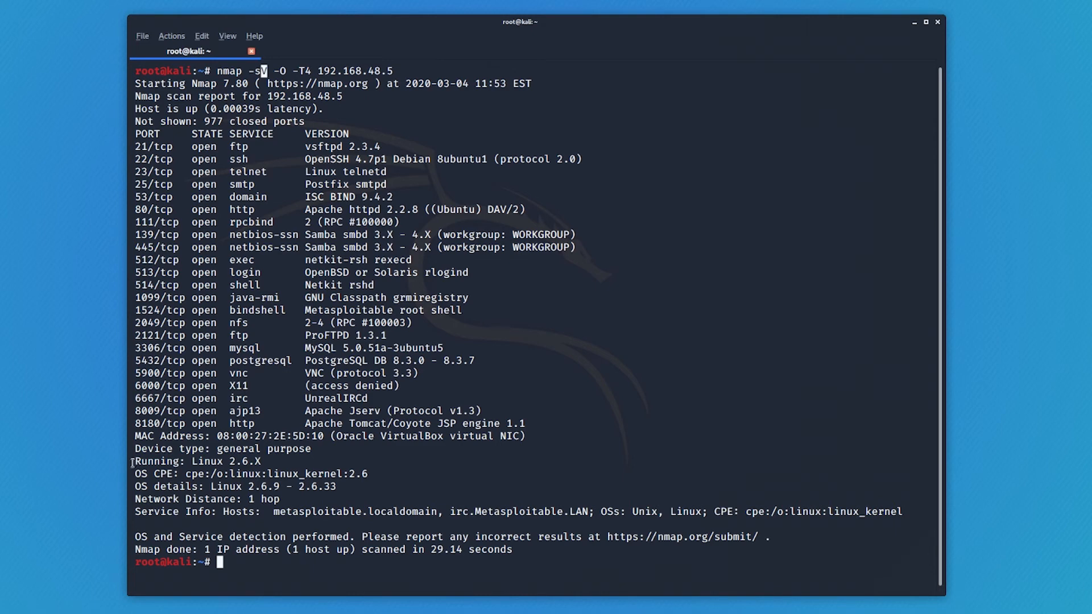
drag(136, 462, 466, 512)
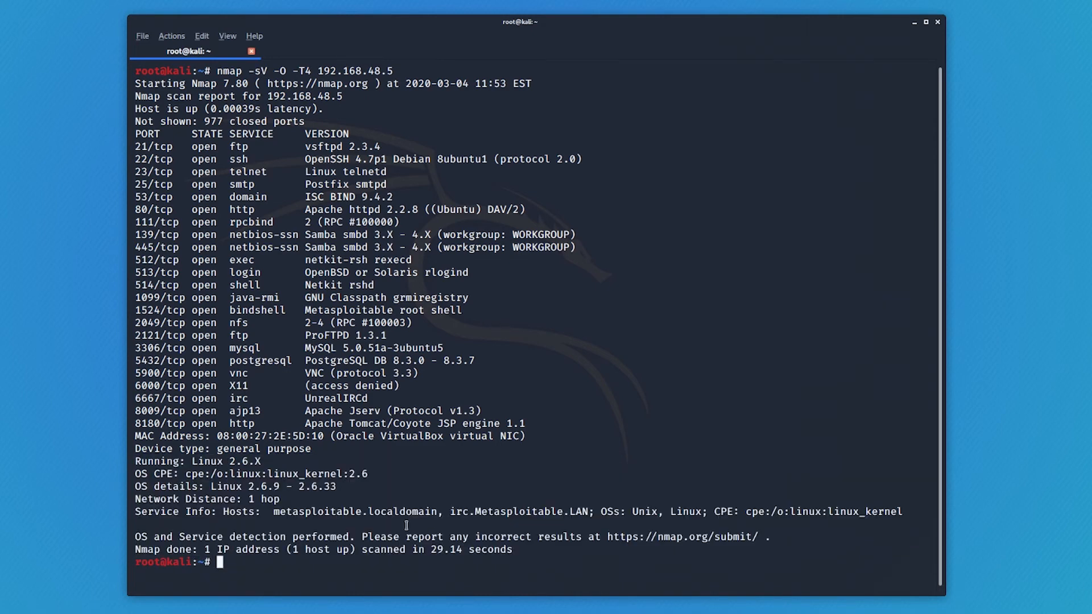
double_click(171, 461)
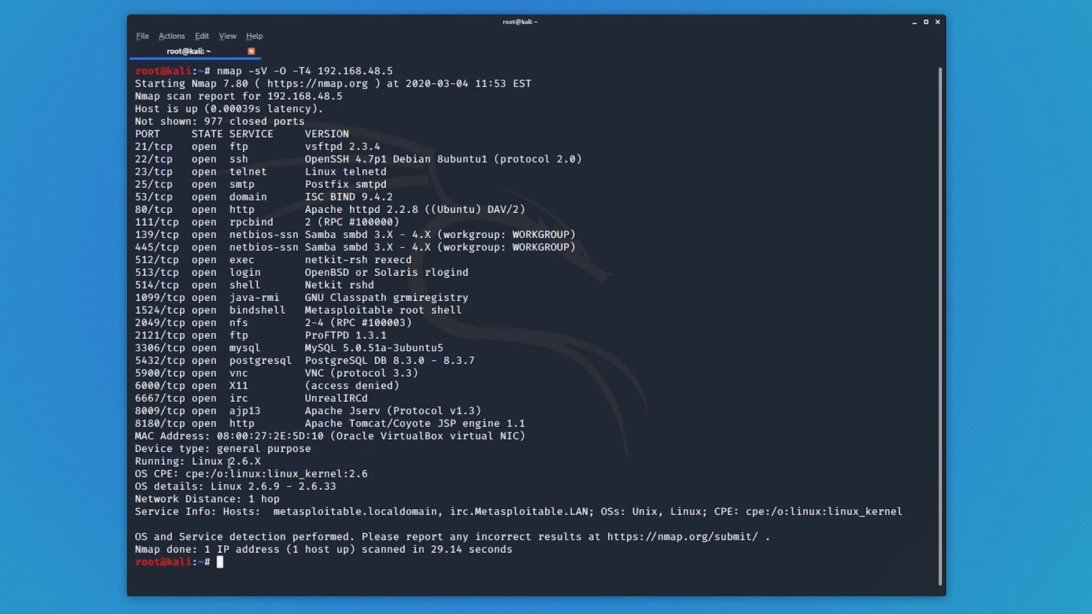
double_click(243, 461)
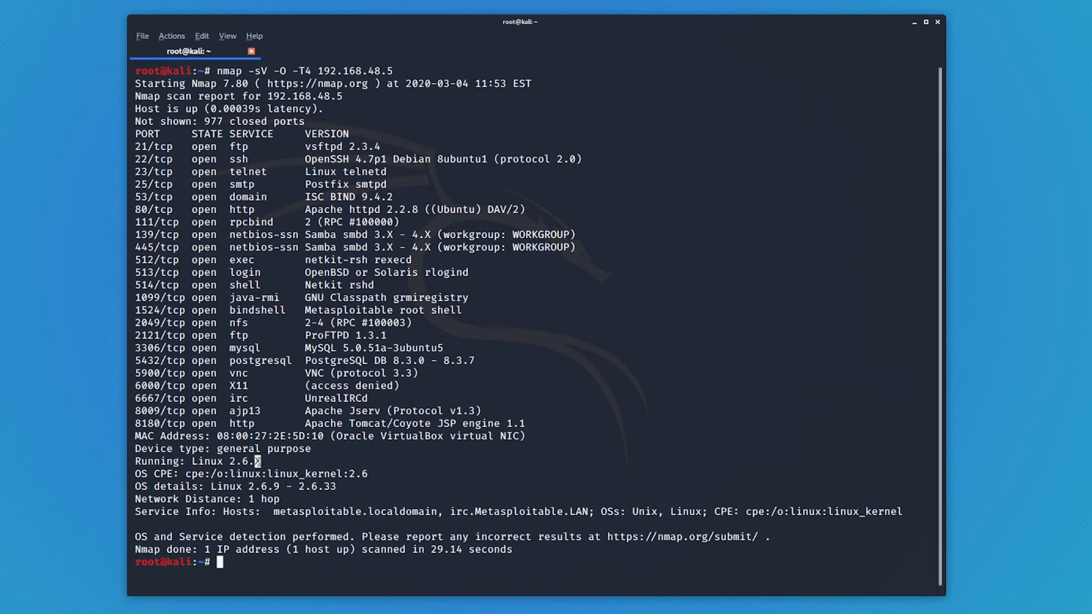
double_click(243, 461)
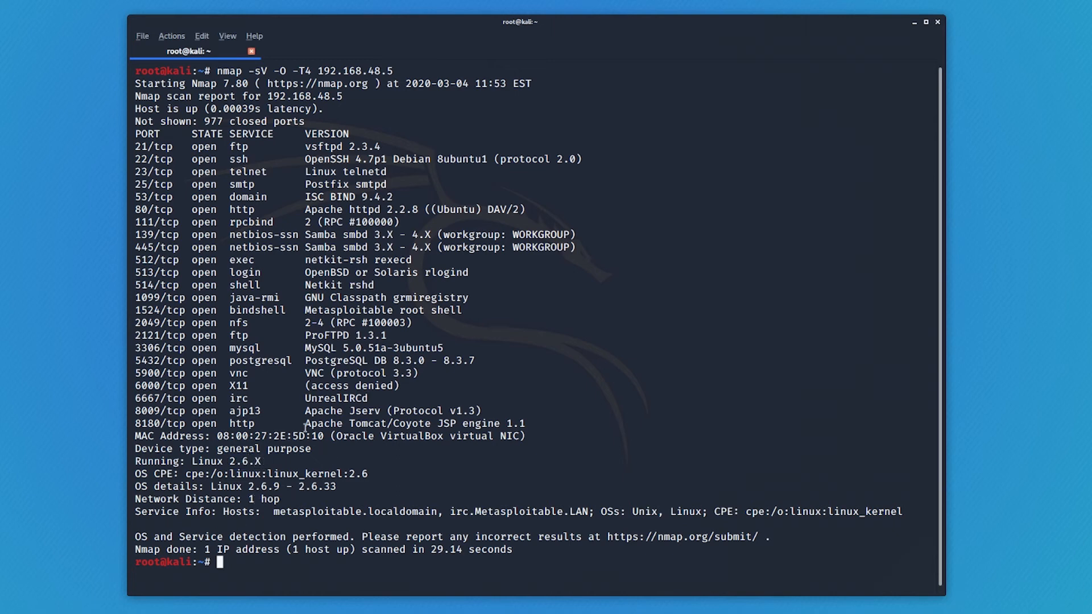
mouse_move(355, 559)
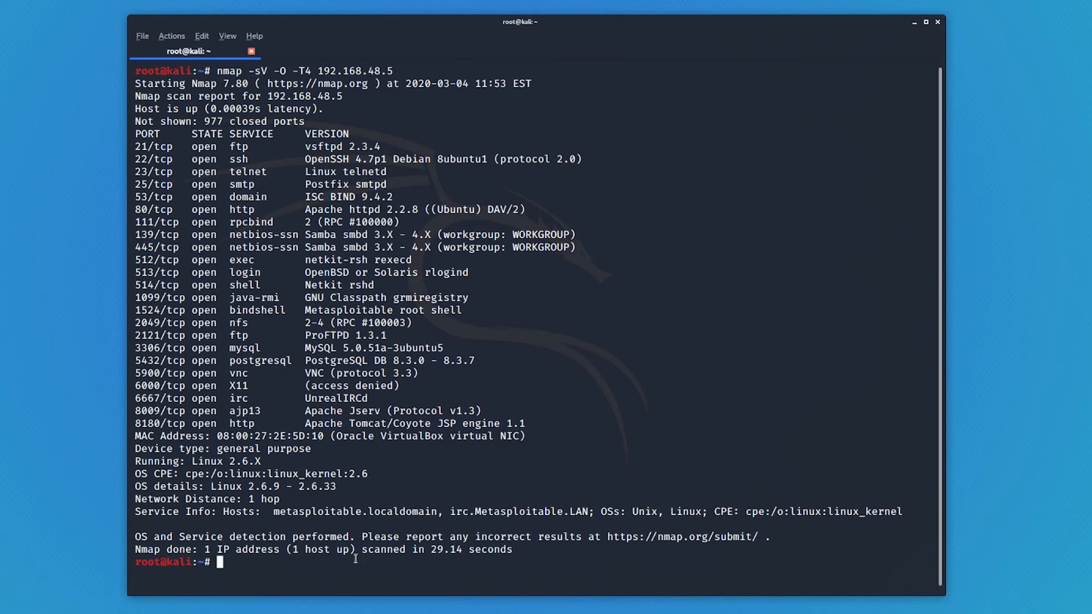
text(clear)
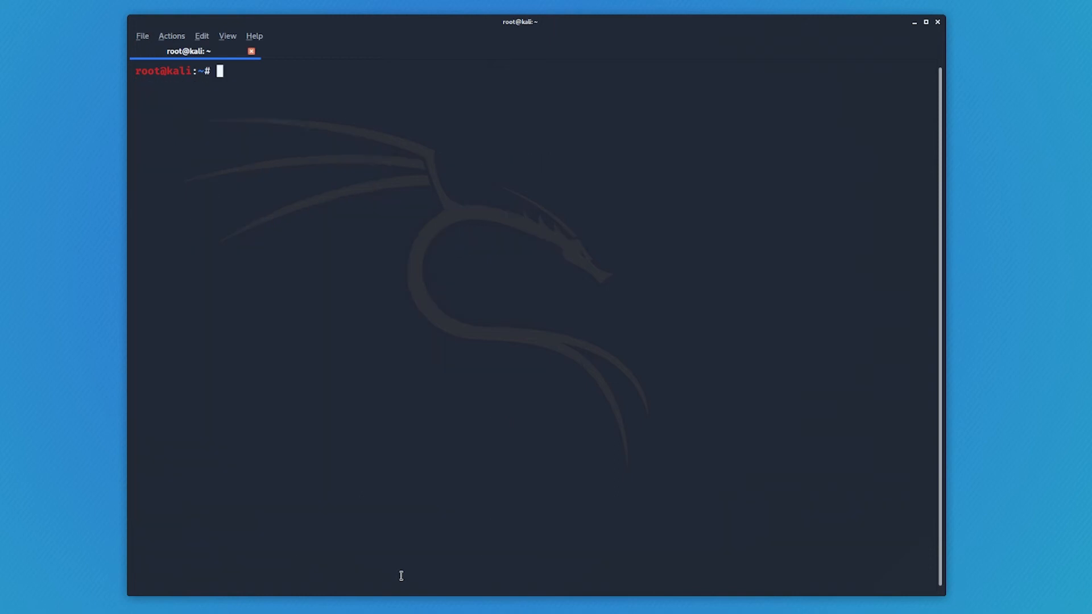
Compose nmap -sV -O 192.168.48.5 -T4, replacing the initially typed -A option
text(nmap)
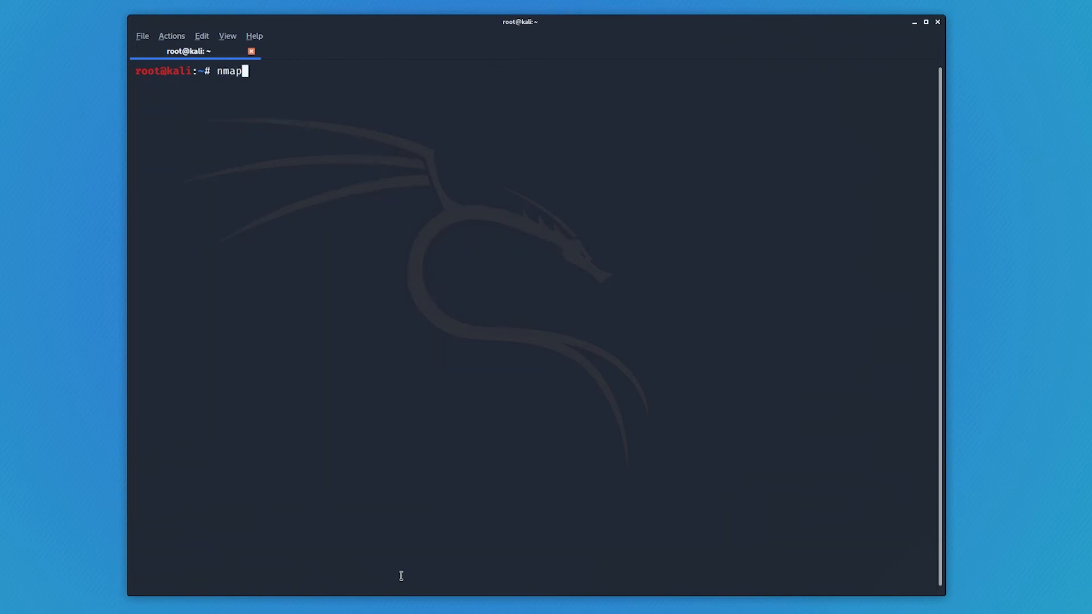
text(-A)
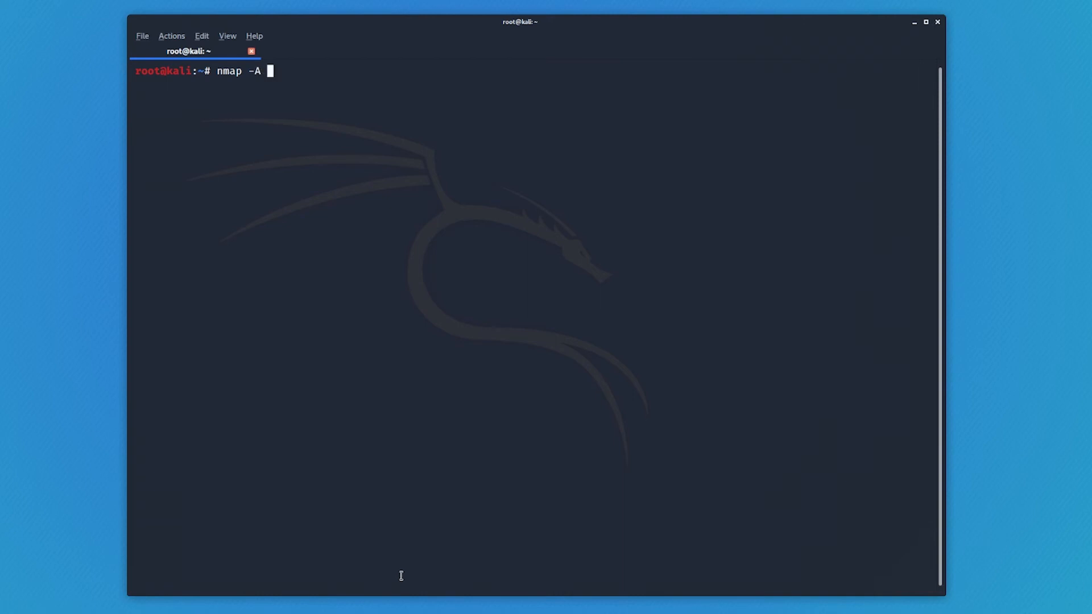
key(BackSpace)
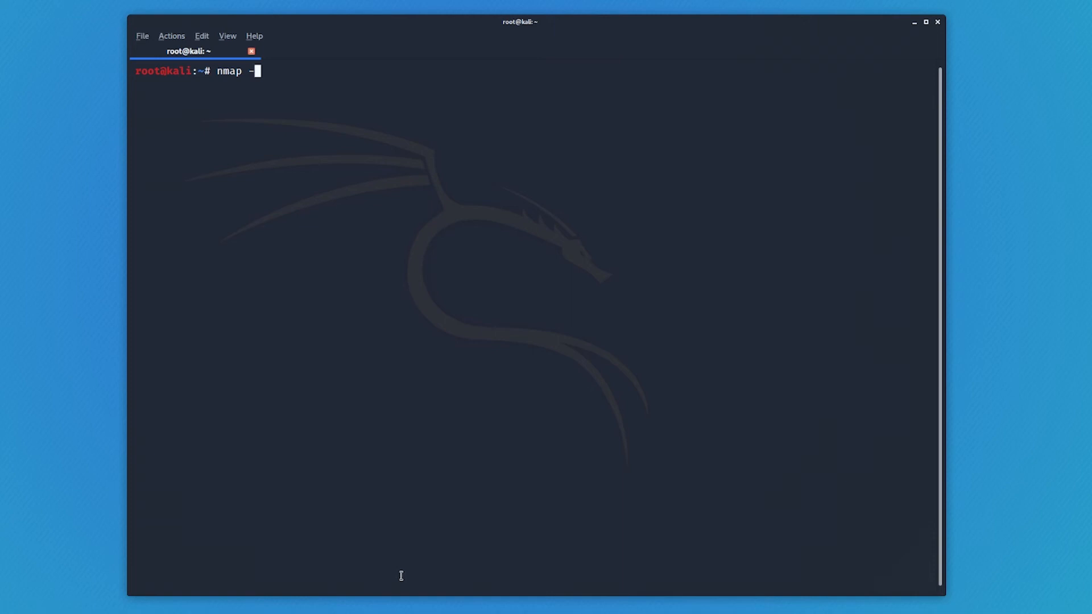
text(sV)
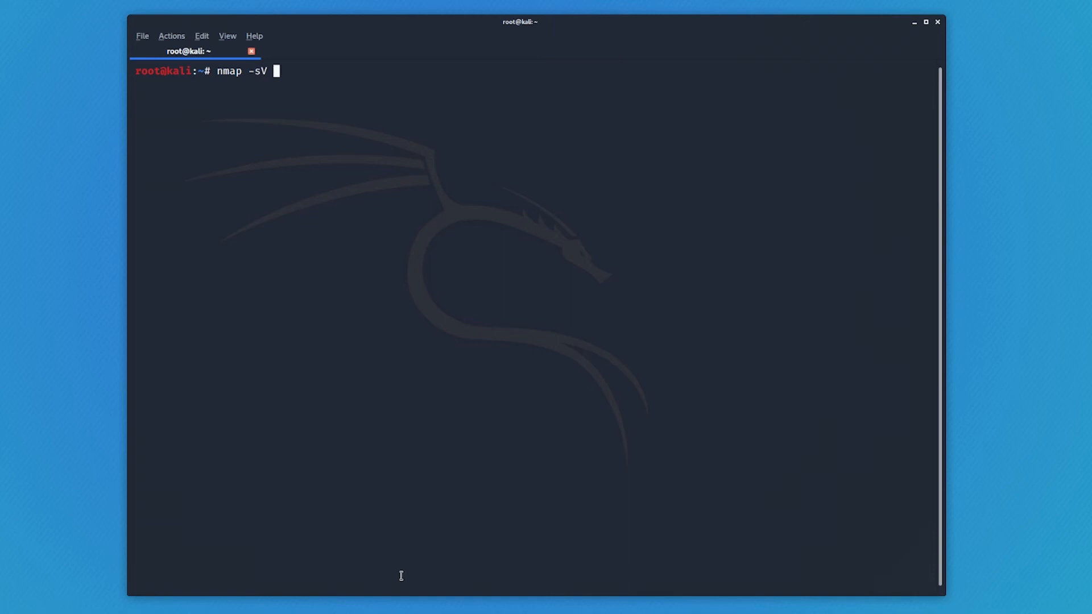
text(-O)
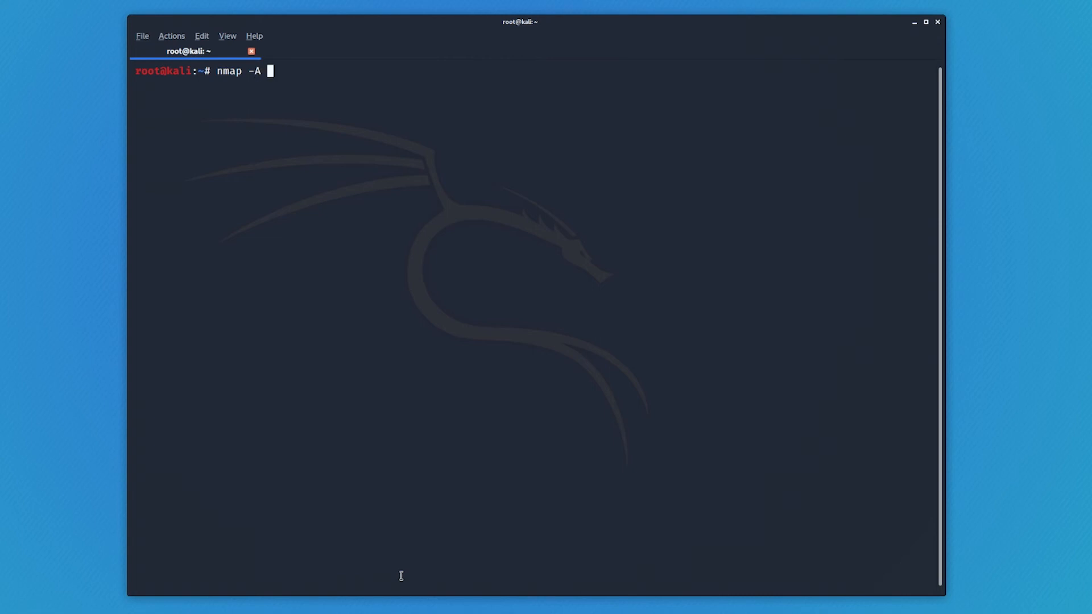
text(192.168.48.5)
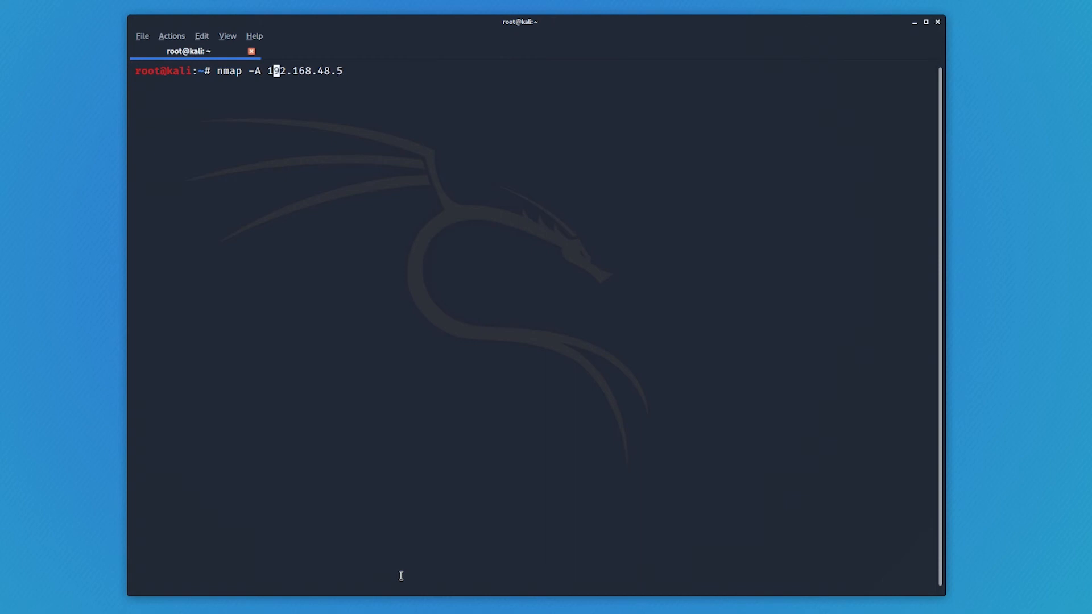
text(-T4)
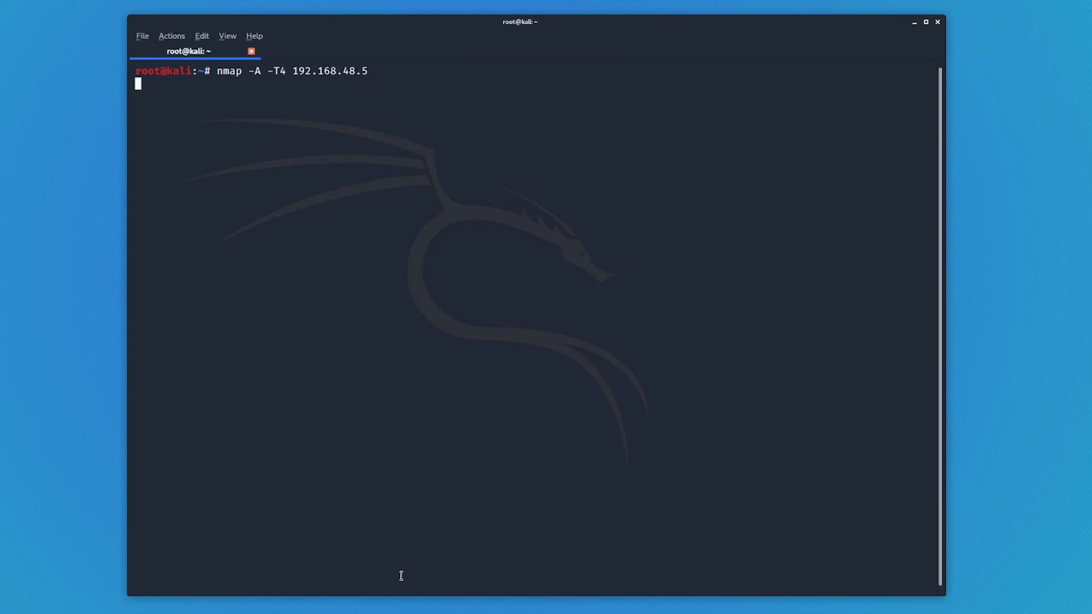
Run the scan and highlight the ftp-anon anonymous FTP login finding
key(Return)
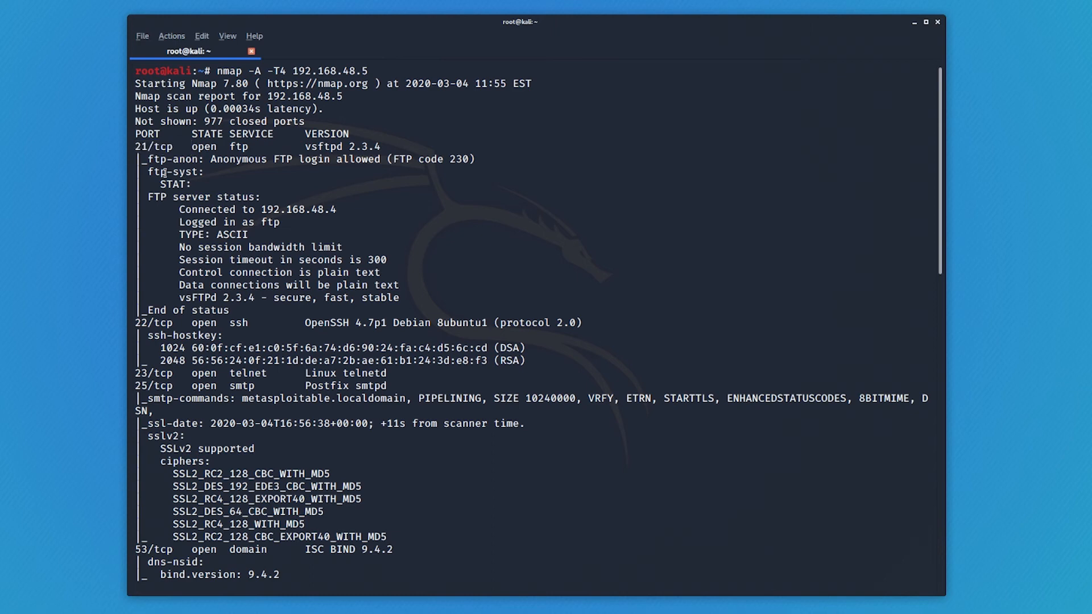
drag(149, 159, 418, 297)
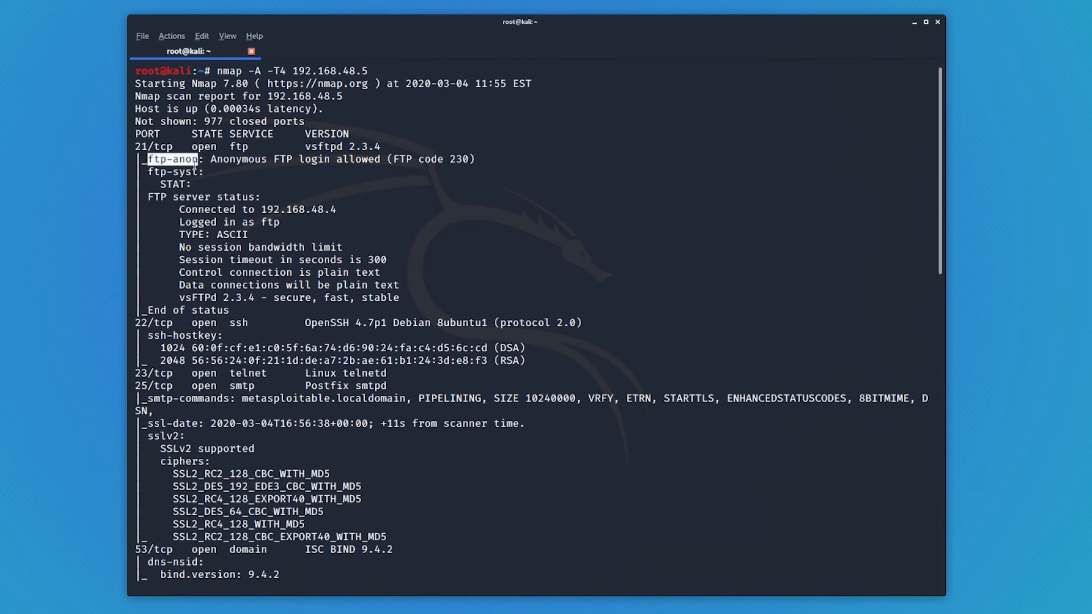
mouse_move(227, 178)
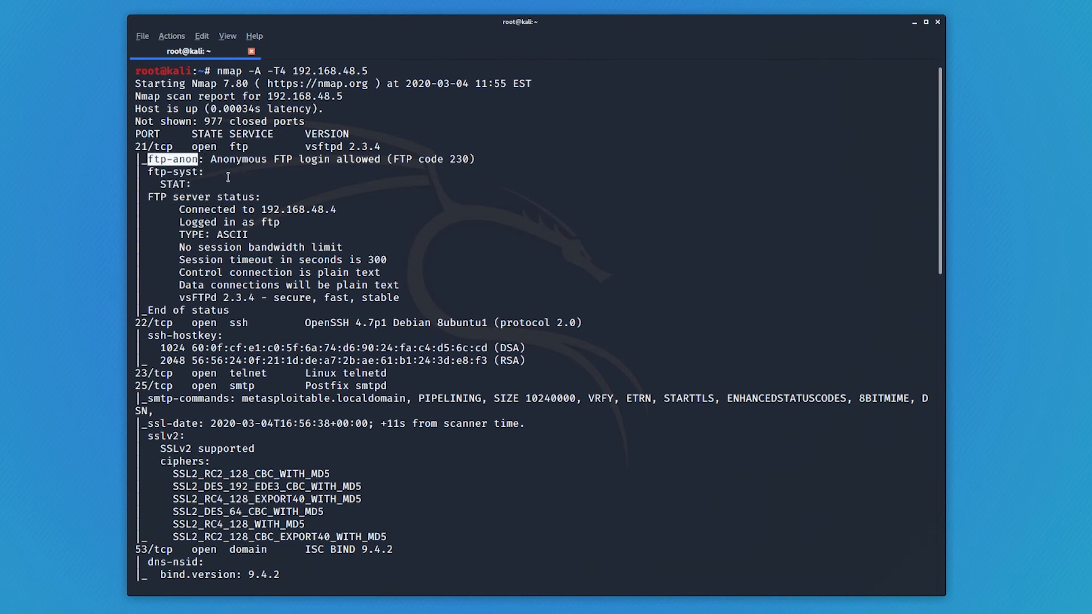
mouse_move(314, 160)
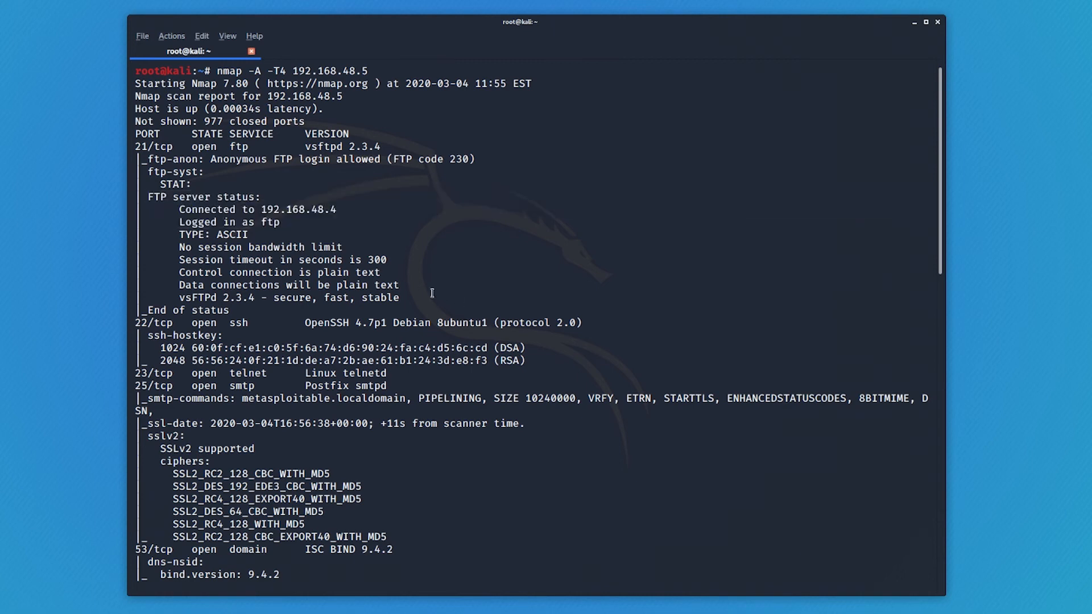
mouse_move(244, 309)
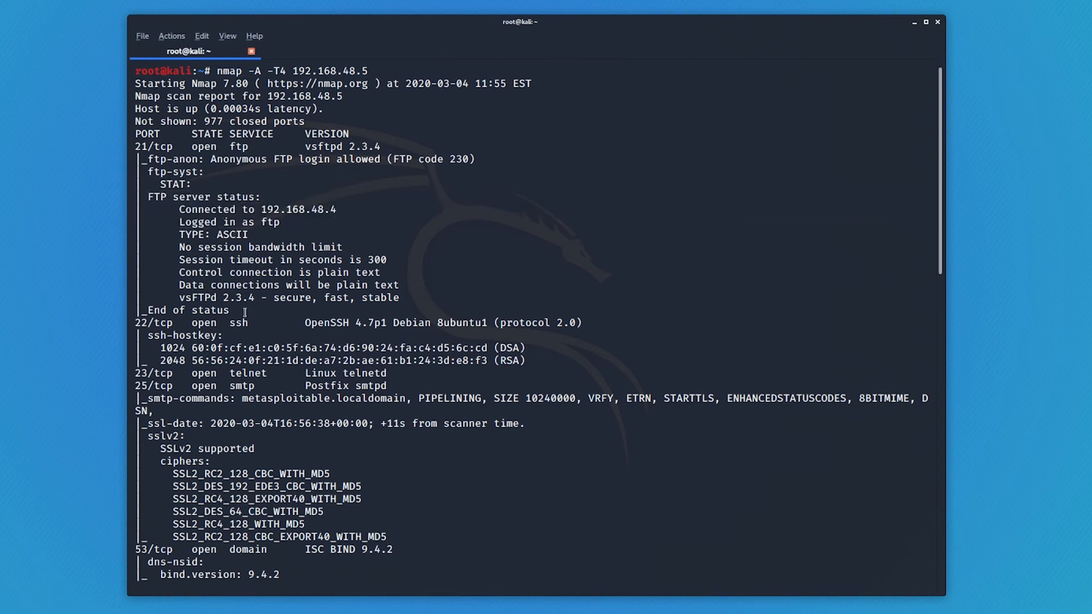
Scroll to Host script results and TRACEROUTE, highlighting ssh-hostkey and smtp lines on the way
scroll(down, 3)
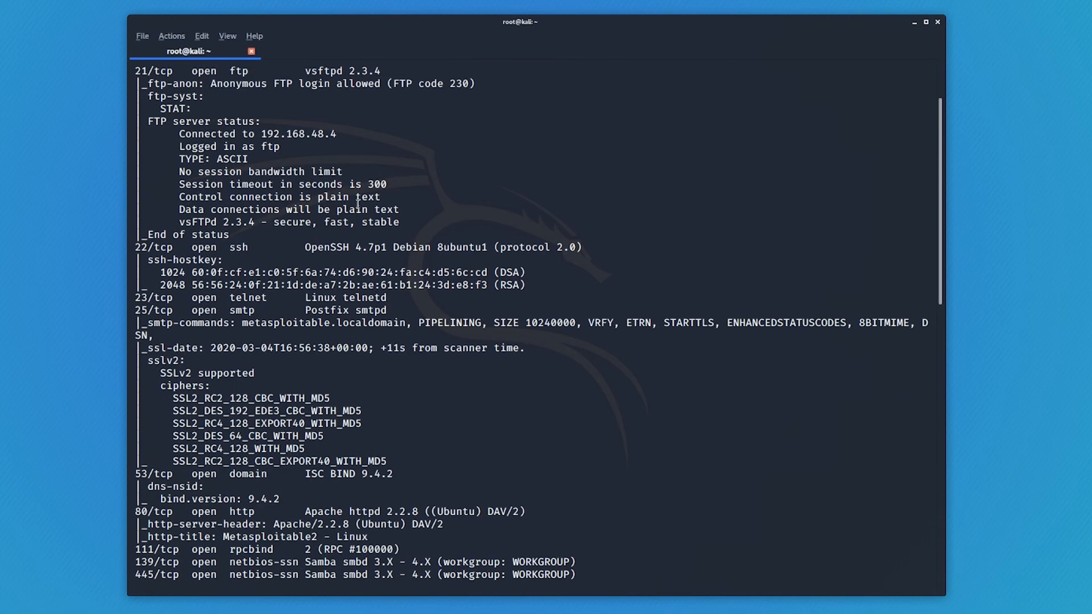
scroll(down, 3)
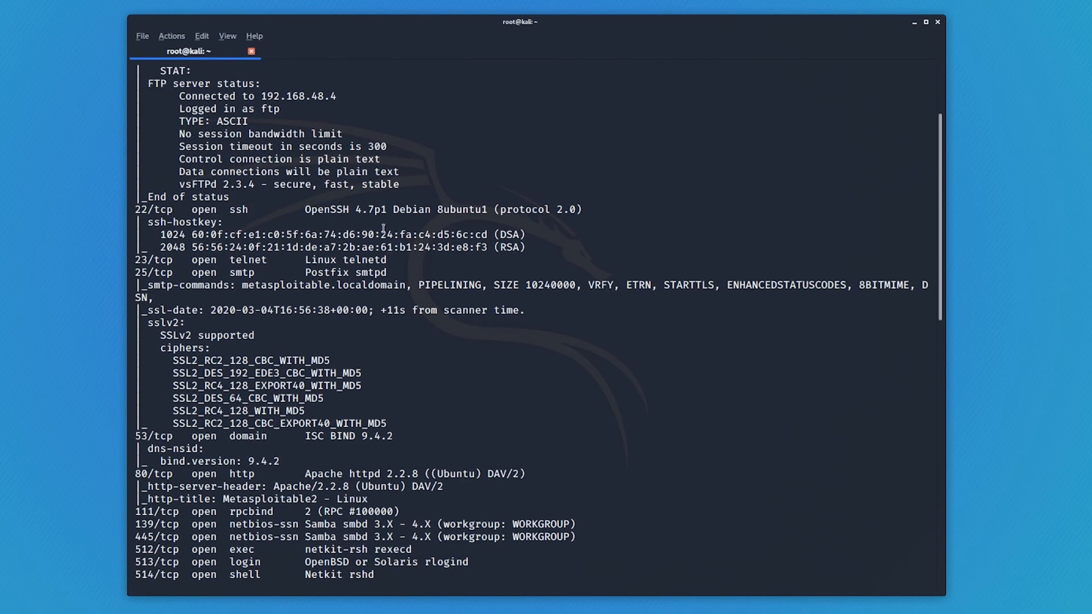
scroll(down, 3)
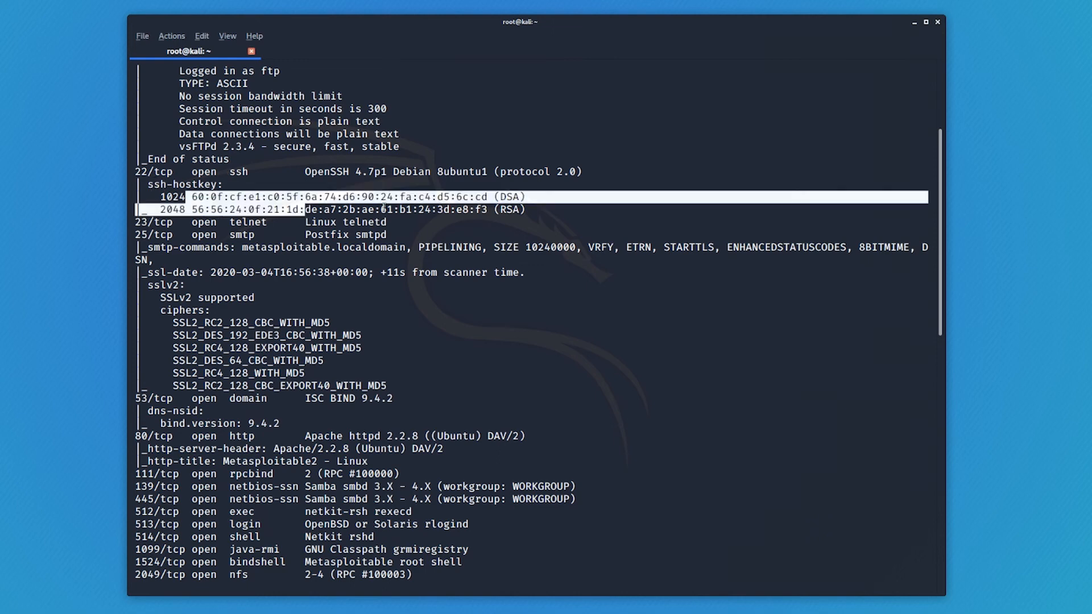
scroll(down, 3)
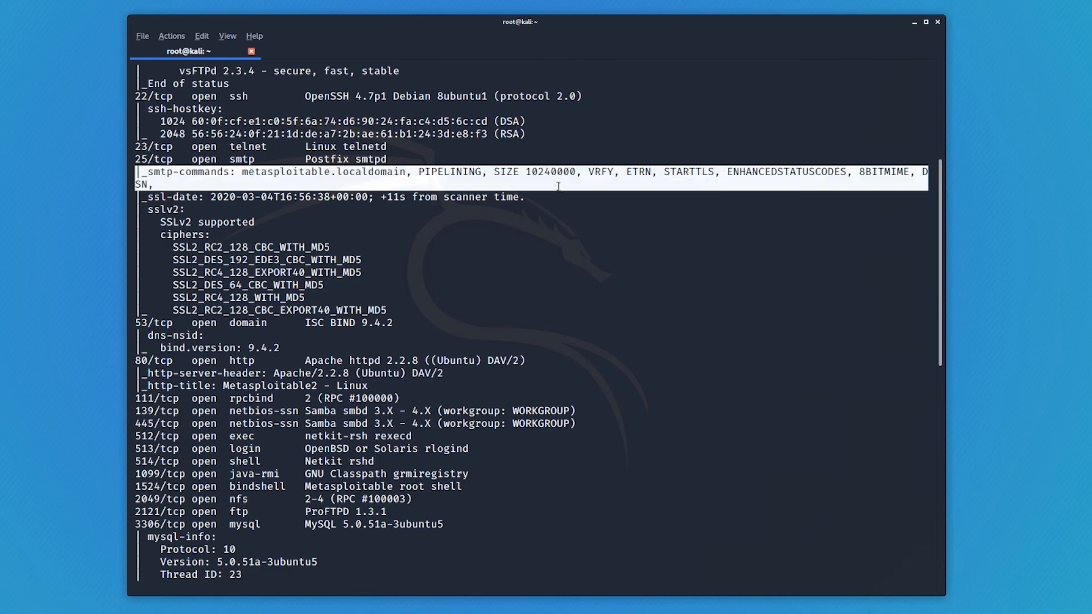
scroll(down, 3)
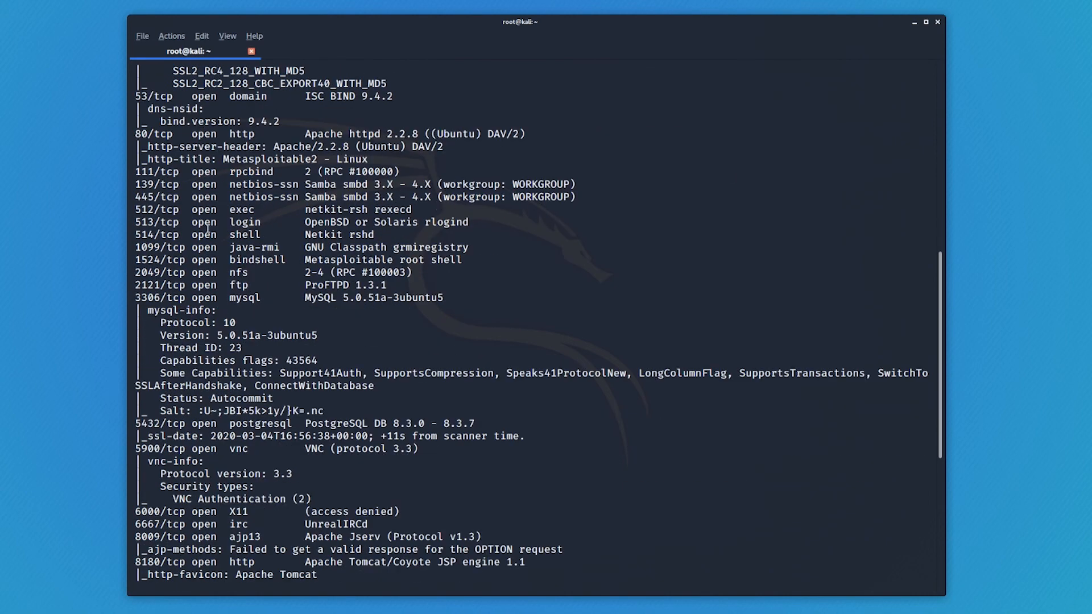
scroll(down, 3)
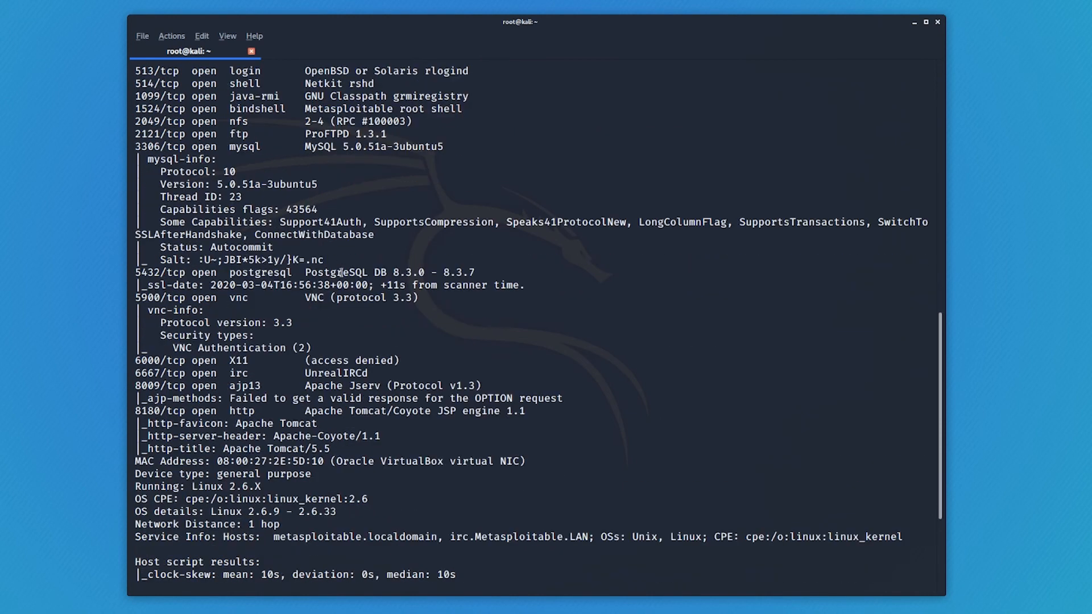
scroll(down, 3)
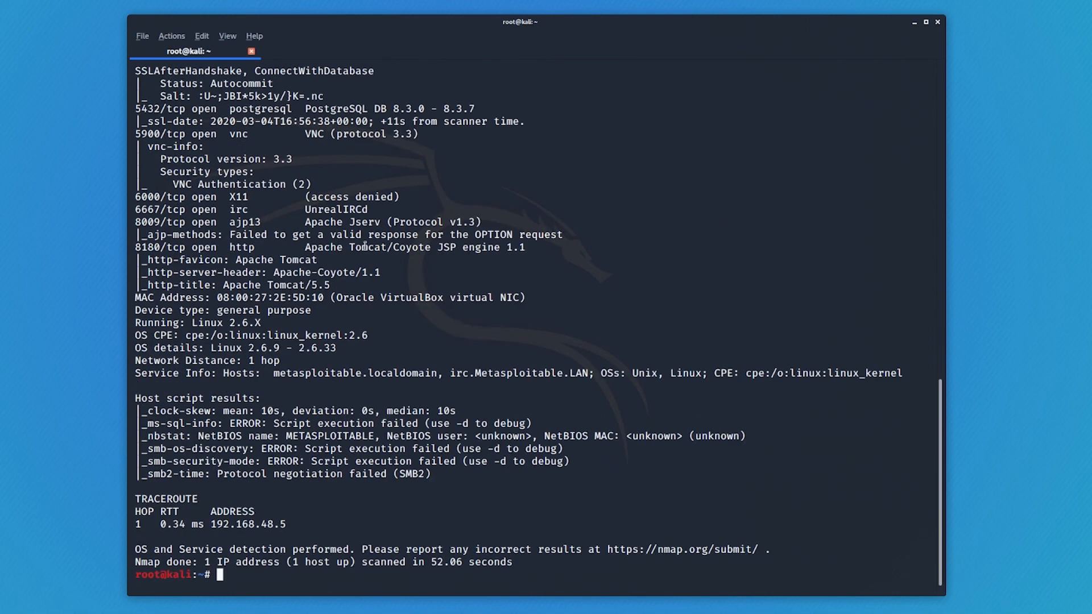
mouse_move(247, 399)
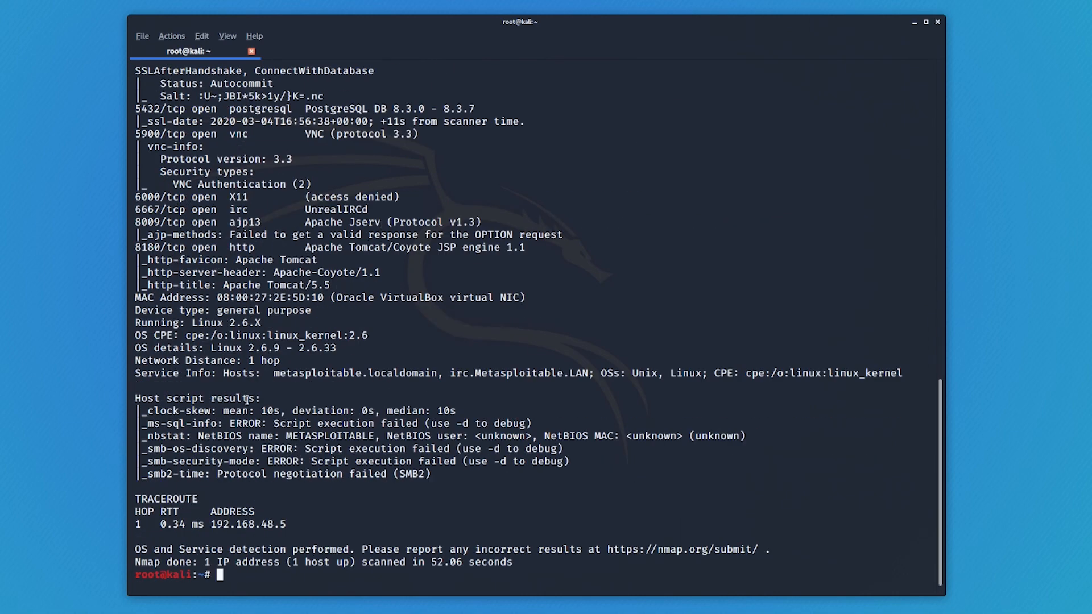
double_click(222, 398)
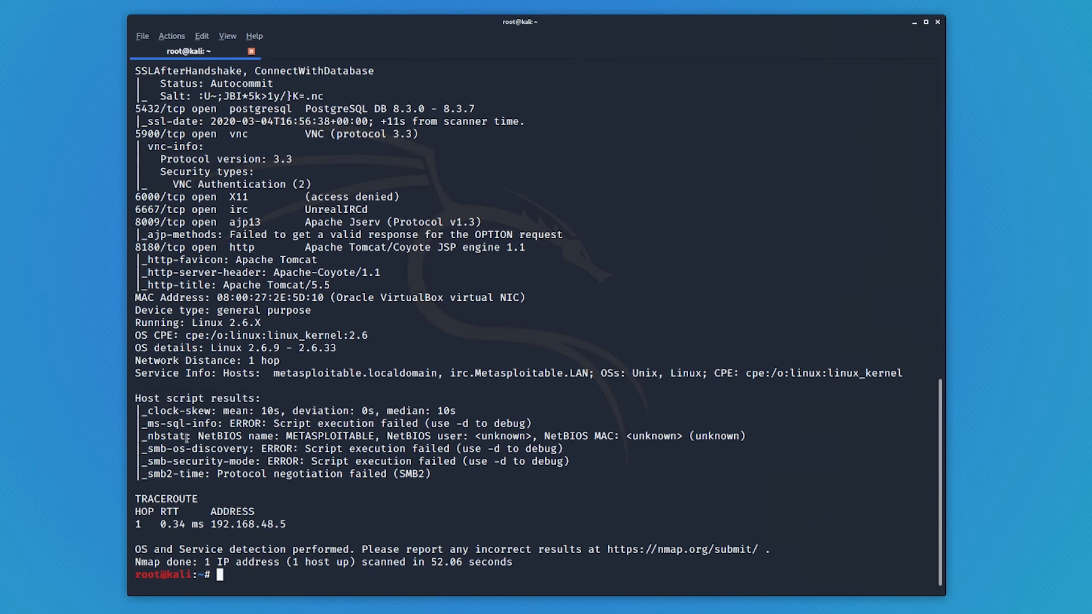
mouse_move(314, 424)
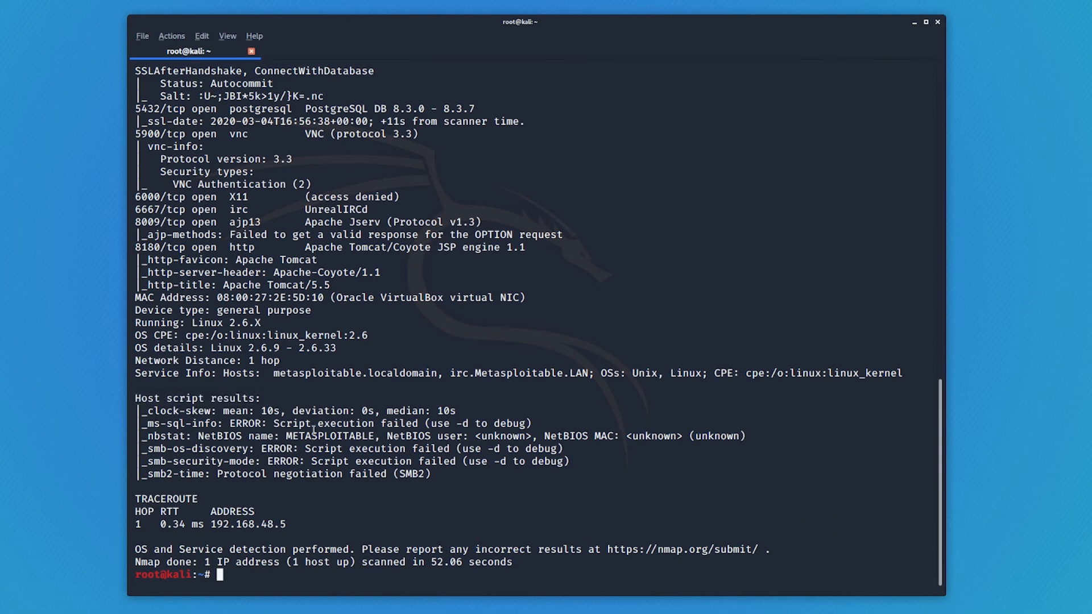
double_click(331, 436)
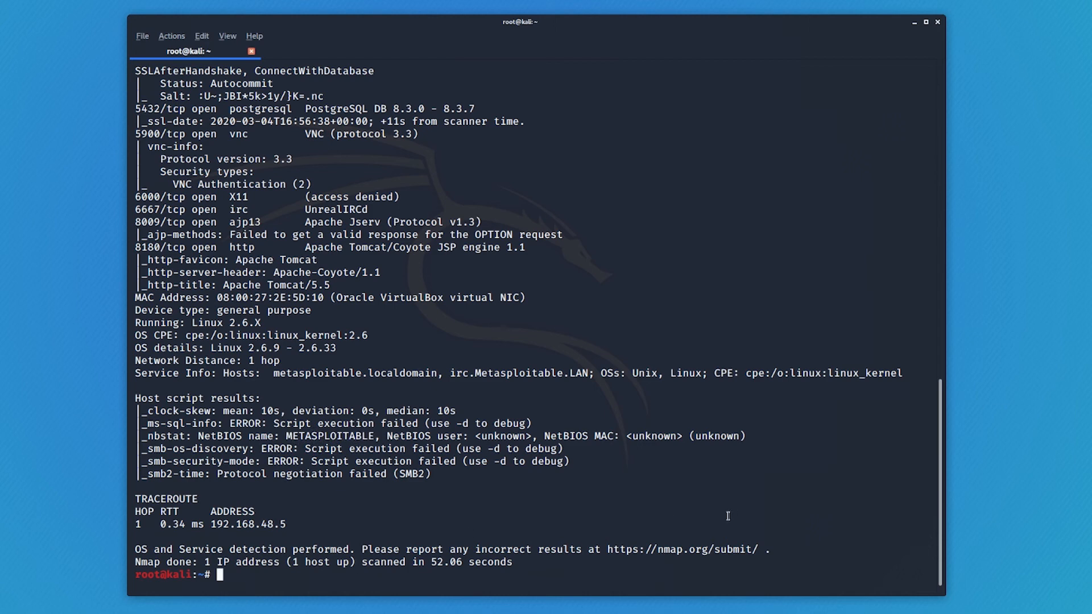
Clear the screen, start nmap -p- 192.168.48.5, interrupt it, and type clear
text(clear)
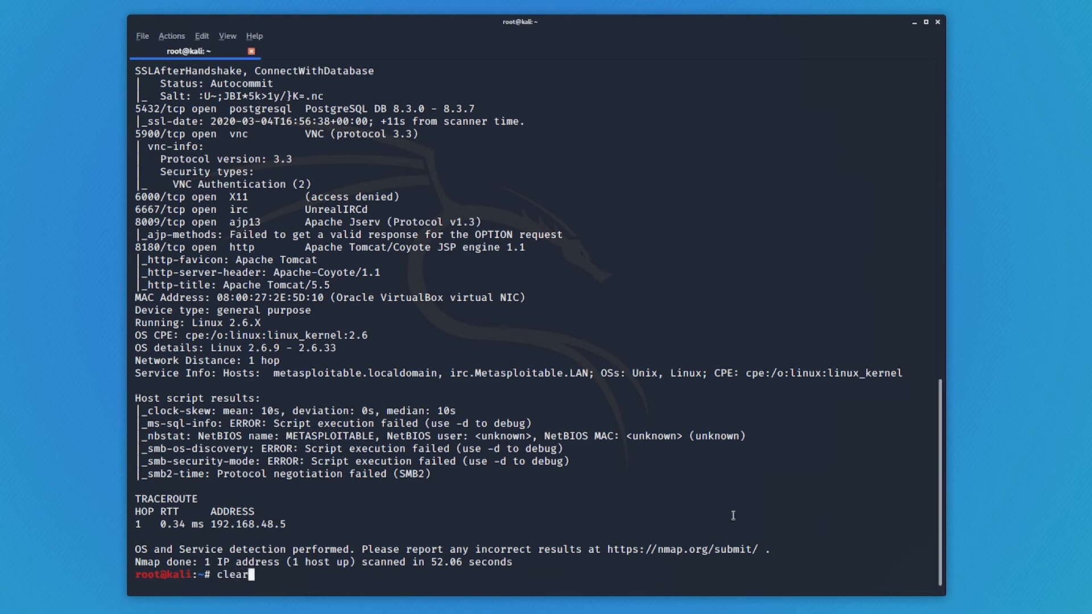
text(nmap)
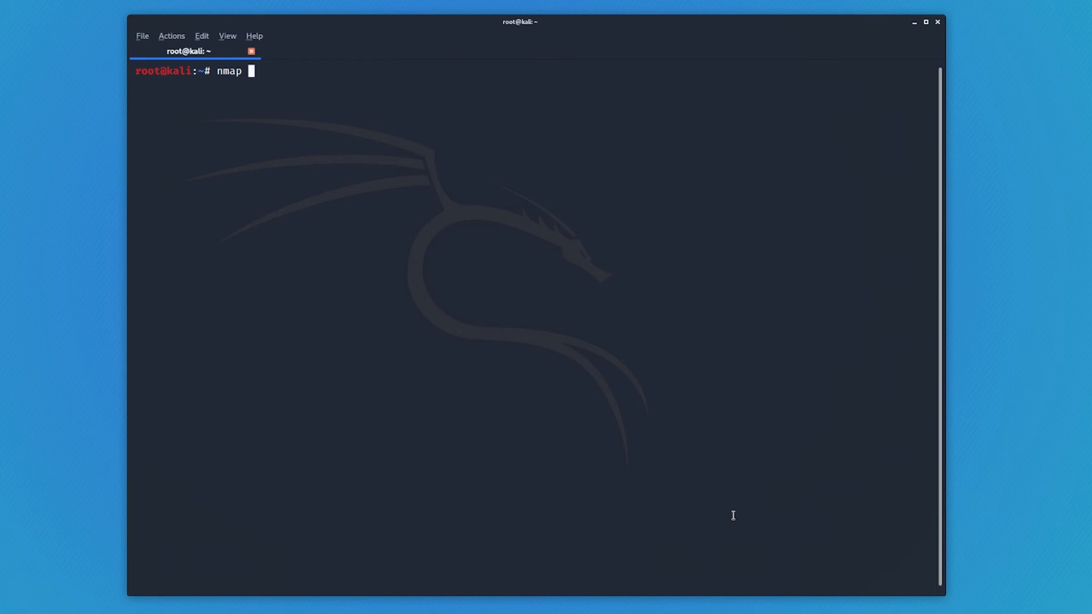
text(-)
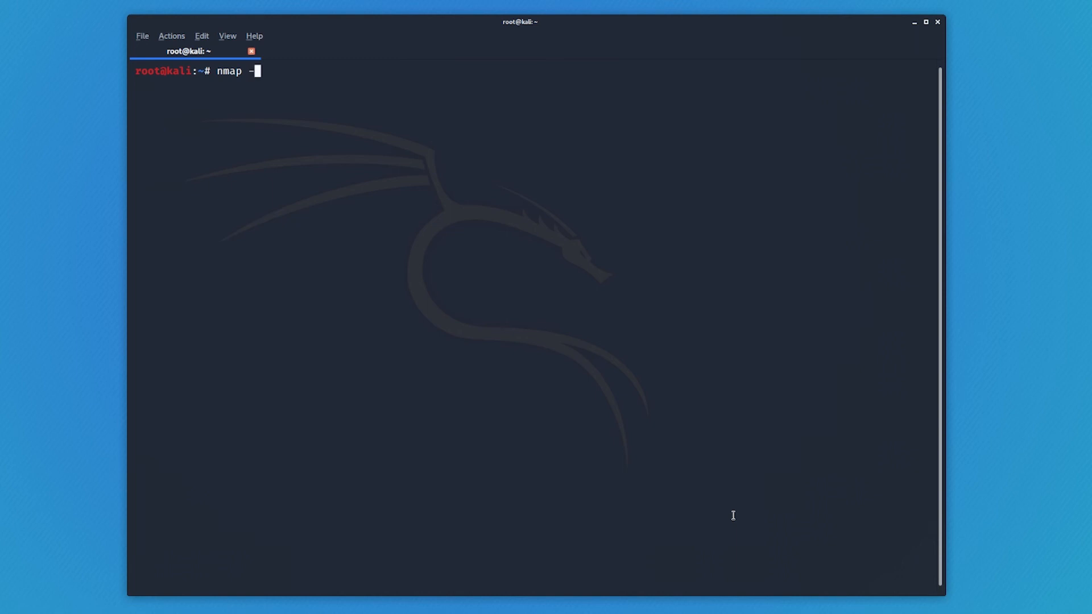
text(p-)
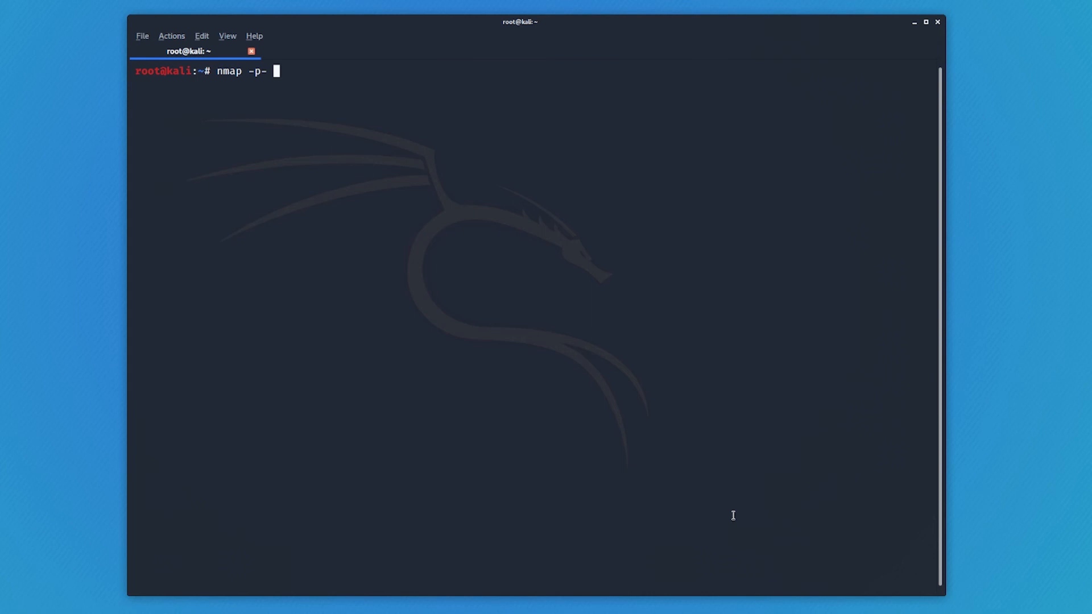
text(192.168.48.5)
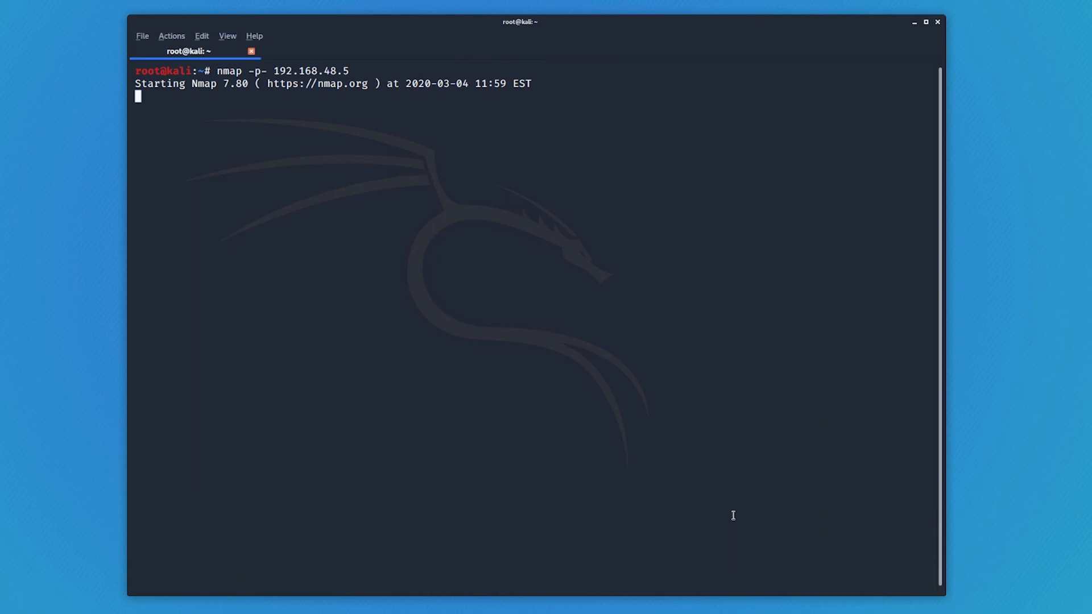
text(clear)
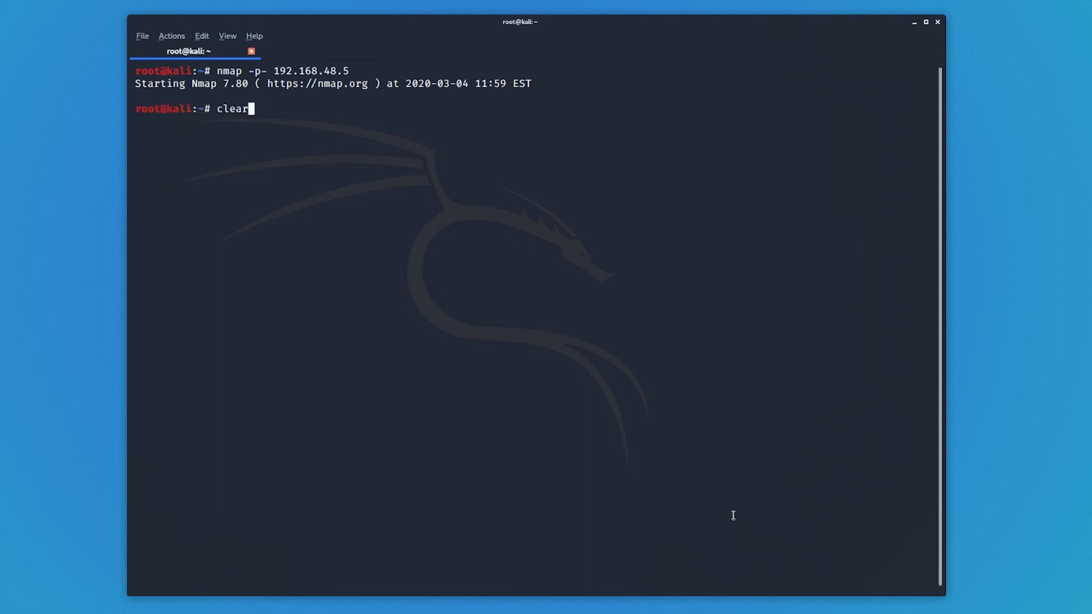
Rerun the full-port scan with -v added and mark the open port 3306 line
key(Return)
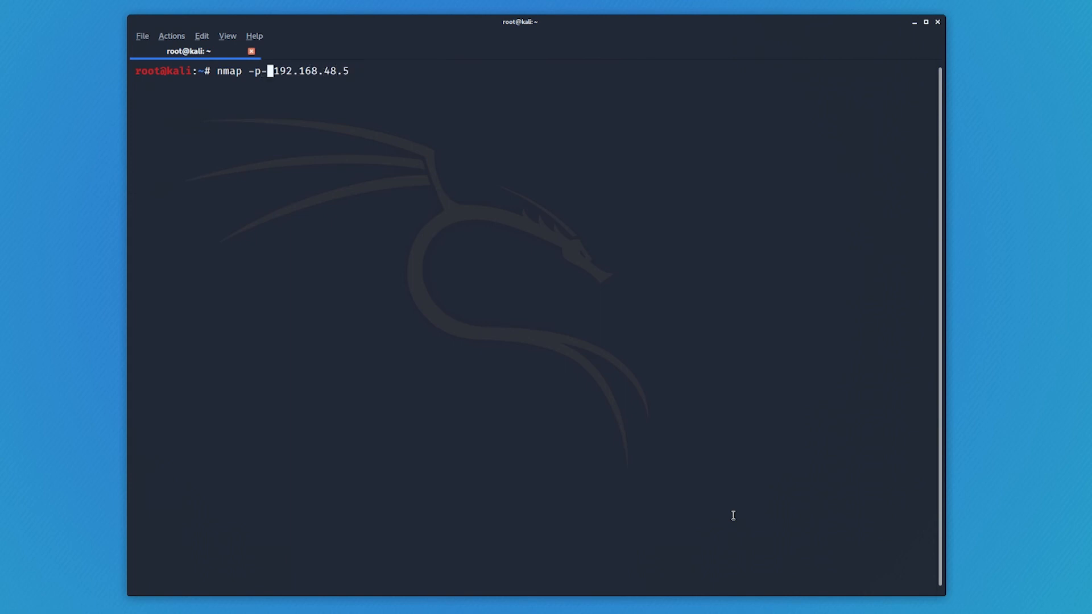
text(-v)
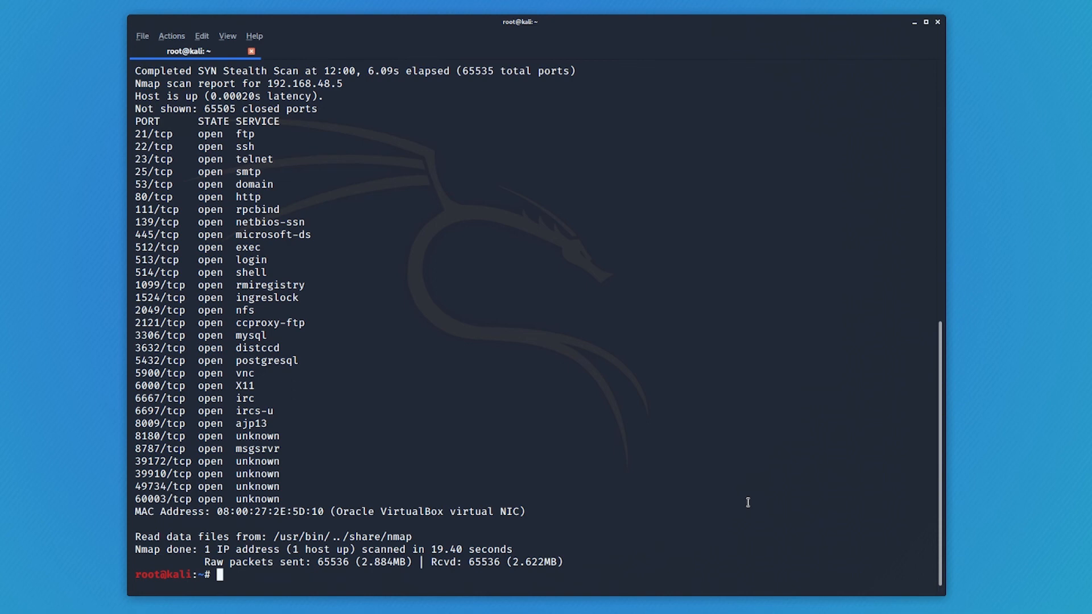
mouse_move(536, 424)
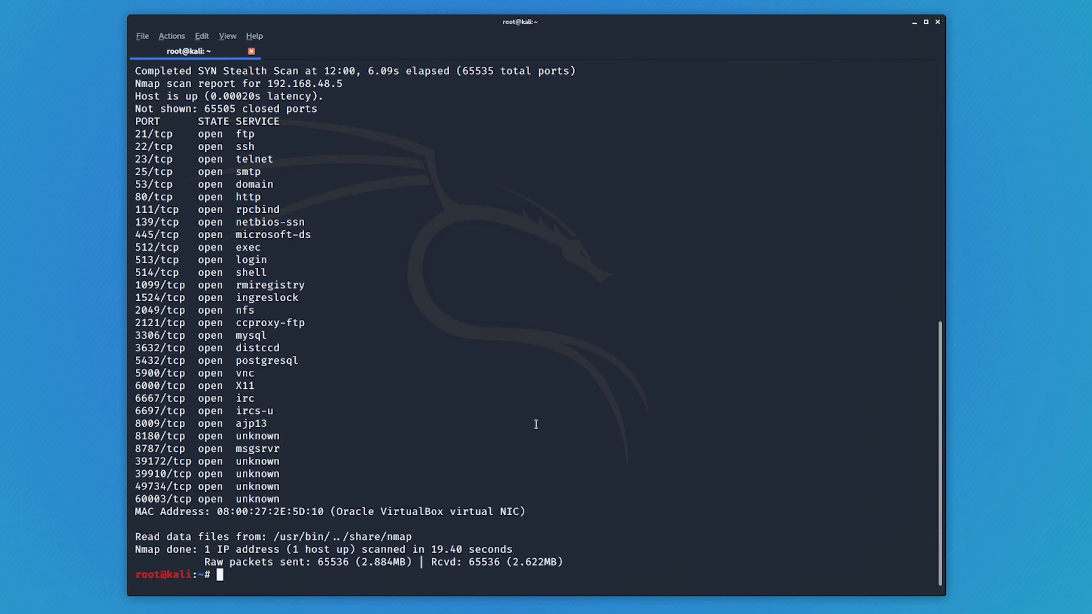
mouse_move(532, 425)
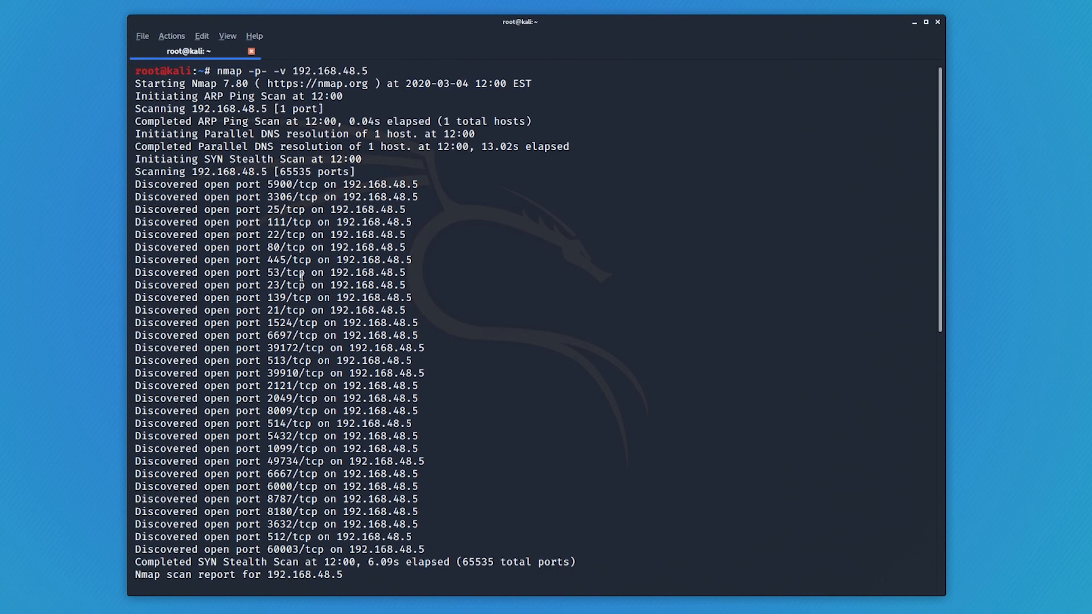
double_click(311, 196)
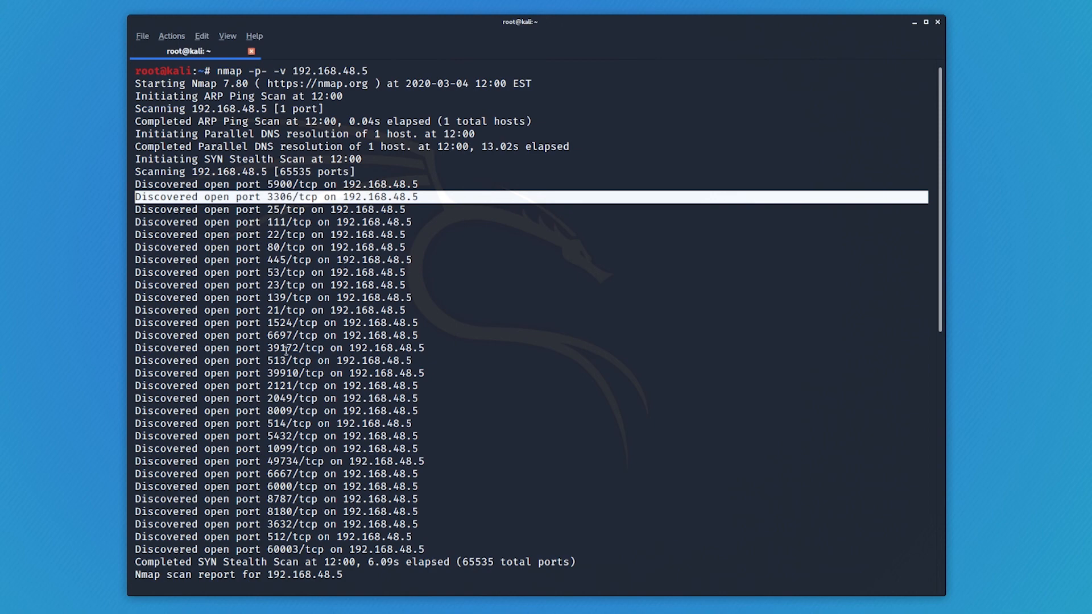
scroll(down, 3)
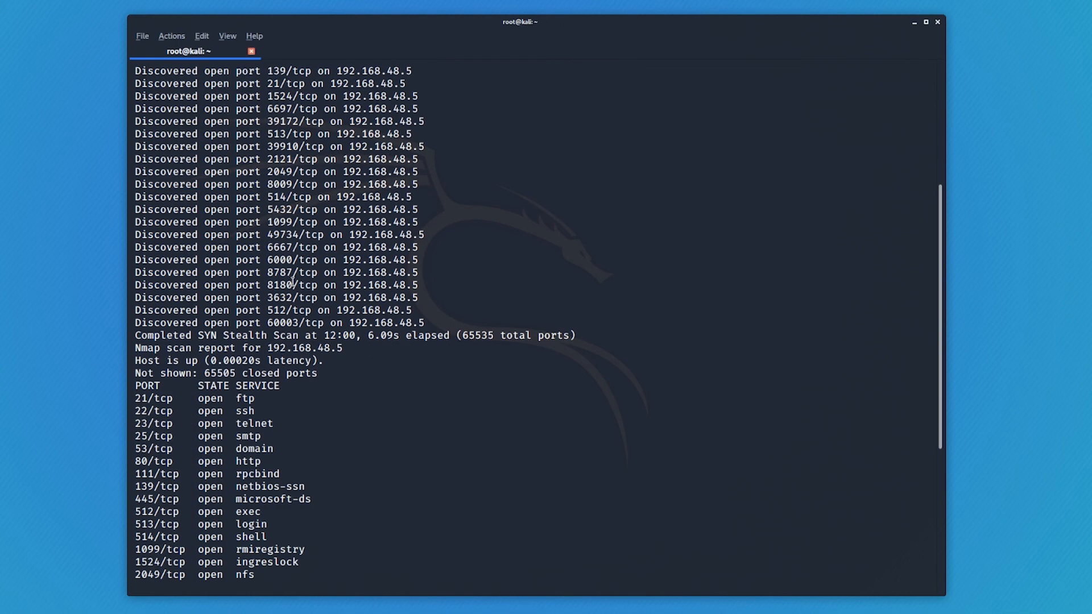
scroll(down, 3)
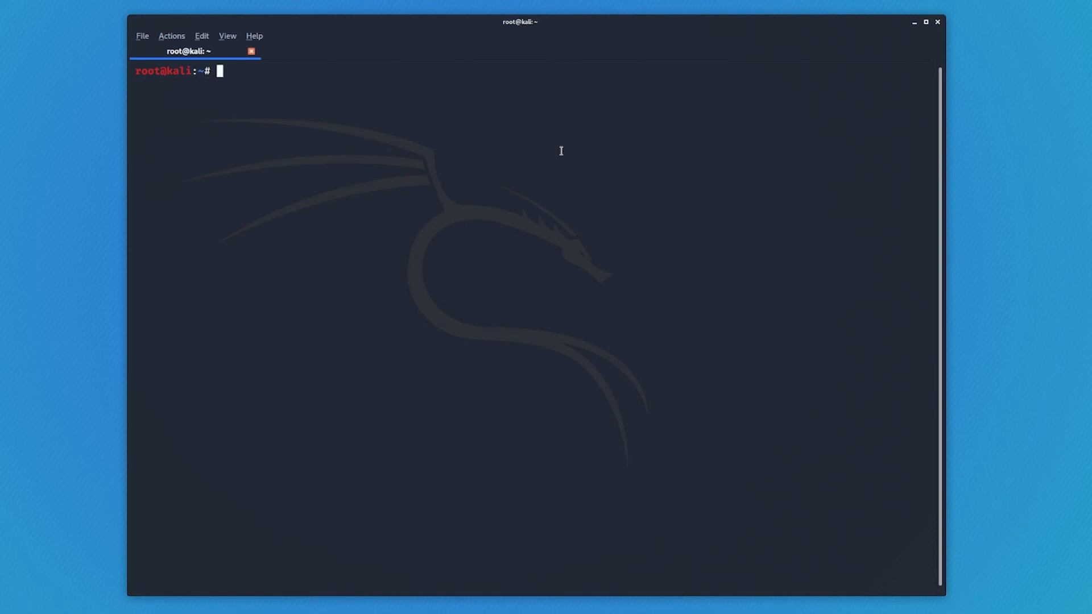
Run nmap -Pn 192.168.48.5, which lists 23 open TCP ports
text(nma)
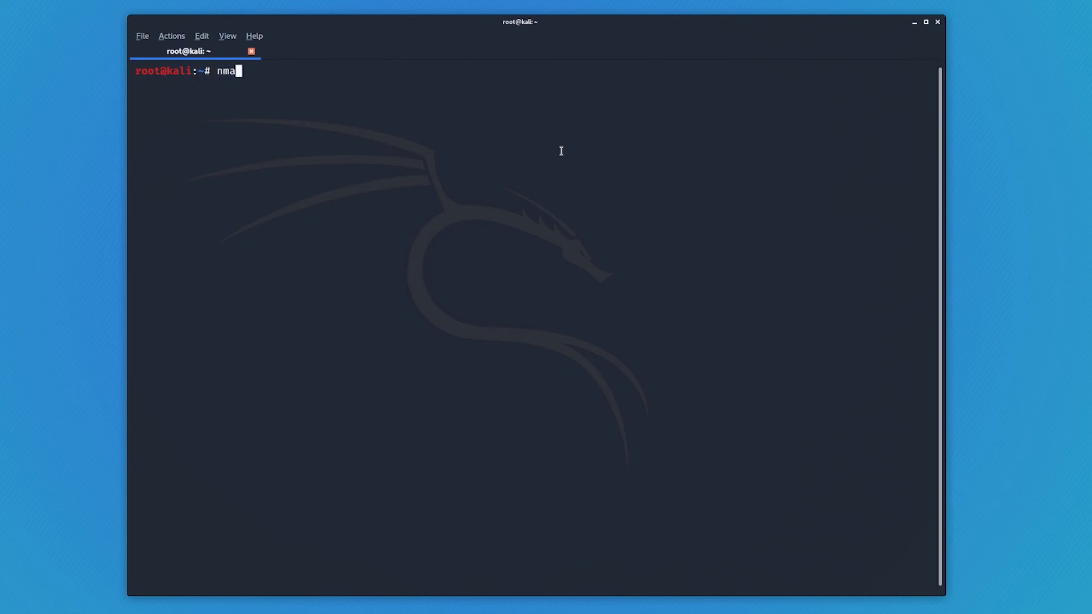
text(p -)
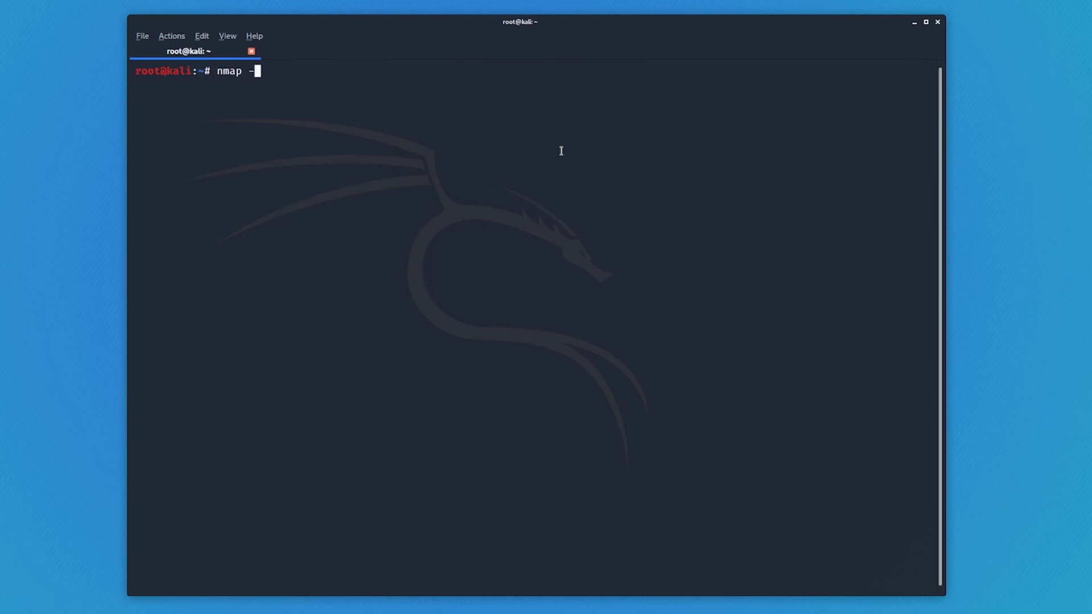
text(Pn)
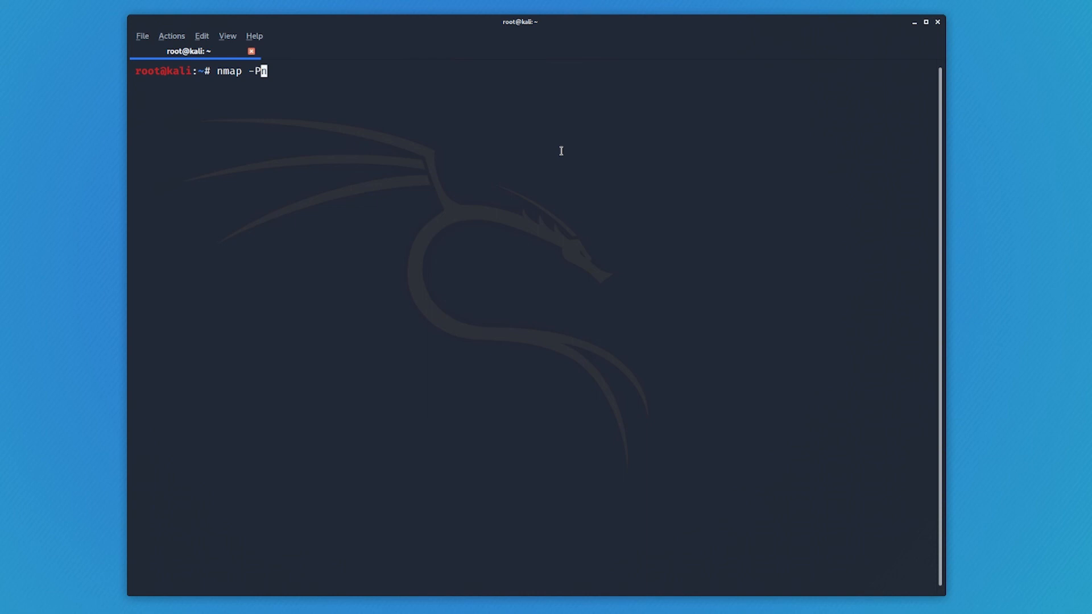
text(n)
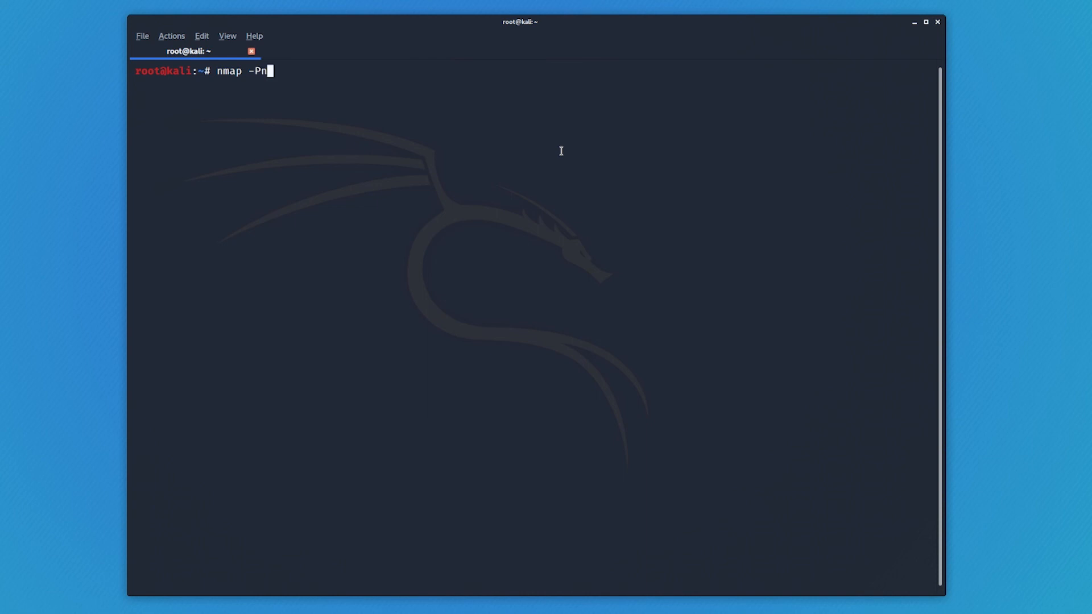
text(" ")
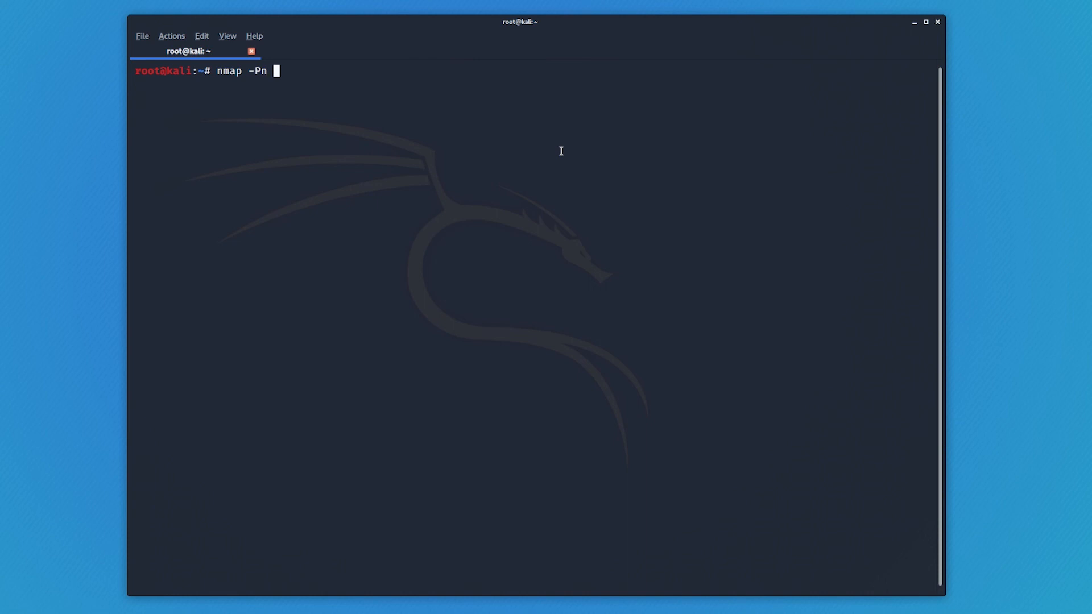
text(192.168.48.5)
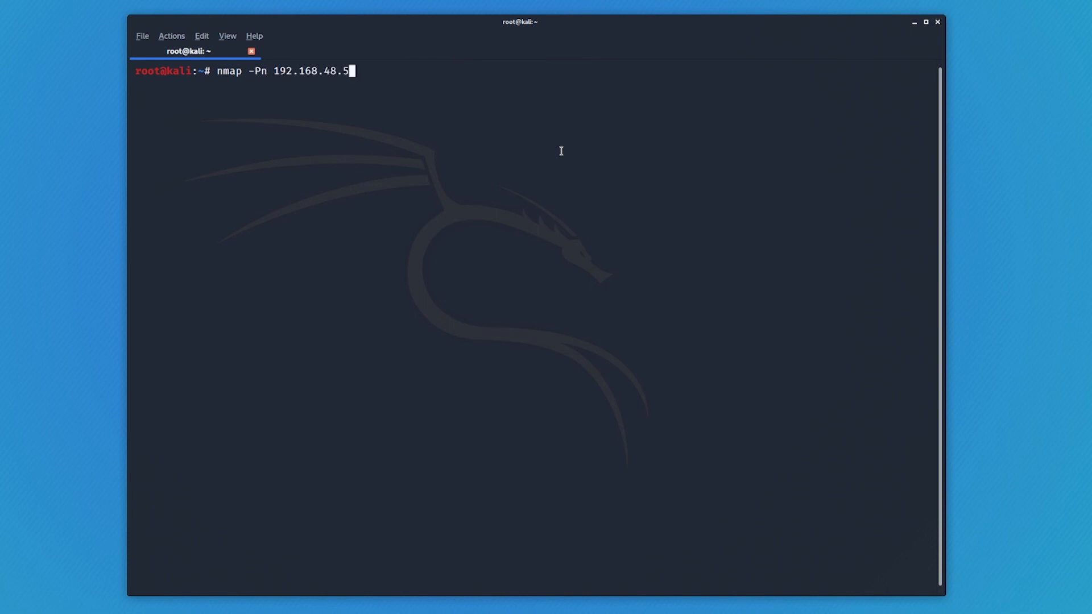
key(Return)
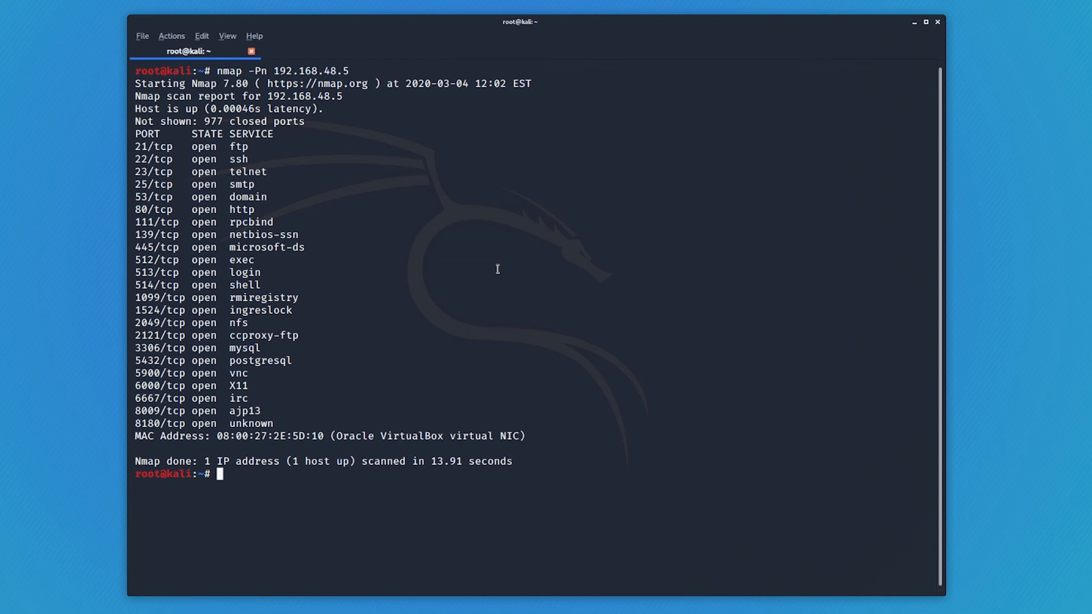
mouse_move(352, 439)
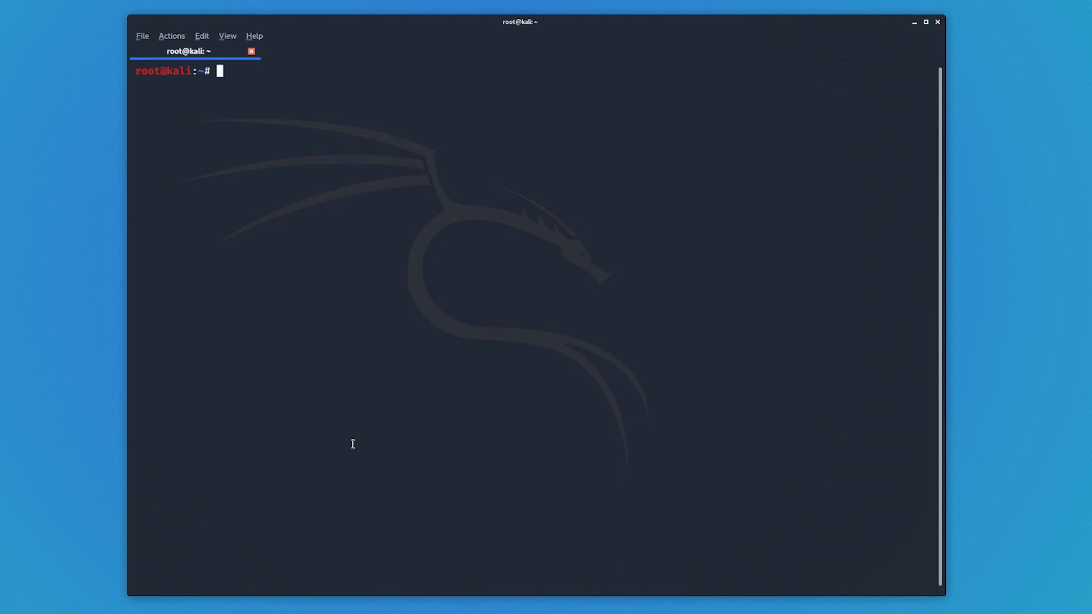
Open the man nmap page and scroll down to the target specification section
text(man n)
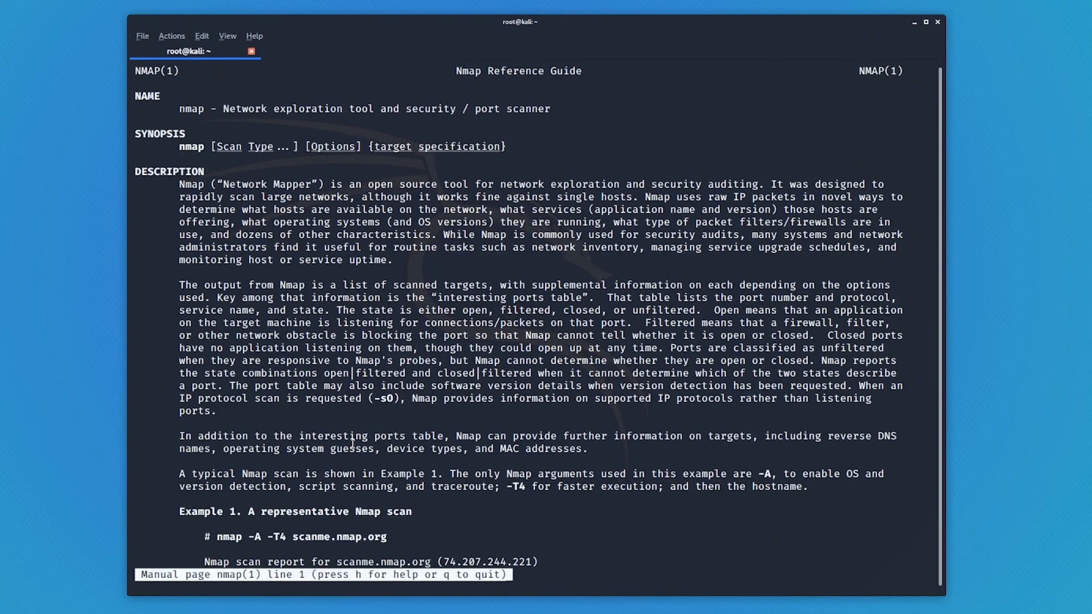
scroll(down, 3)
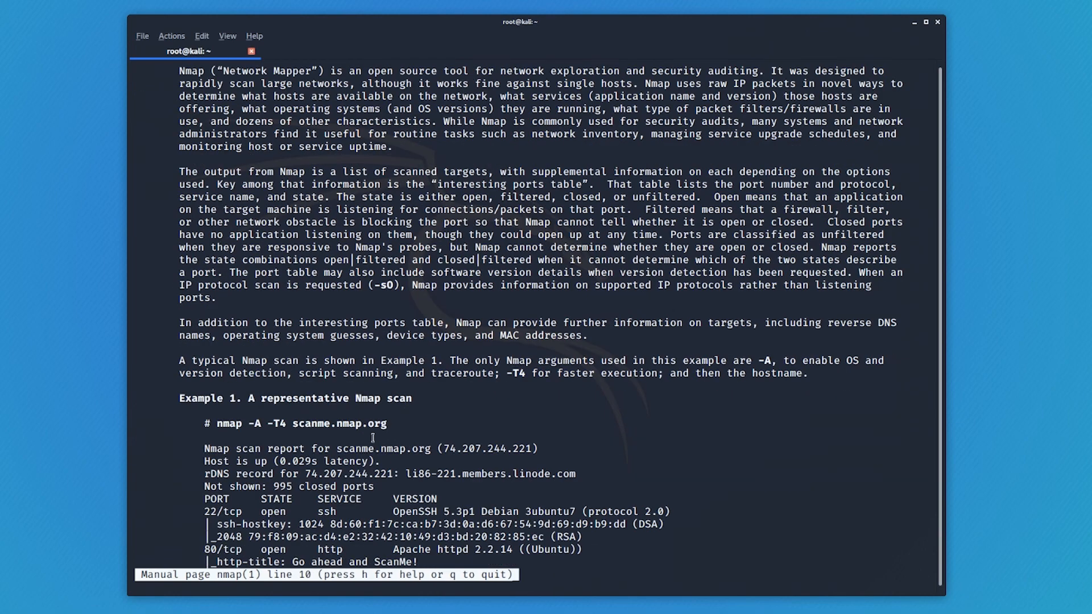
scroll(down, 3)
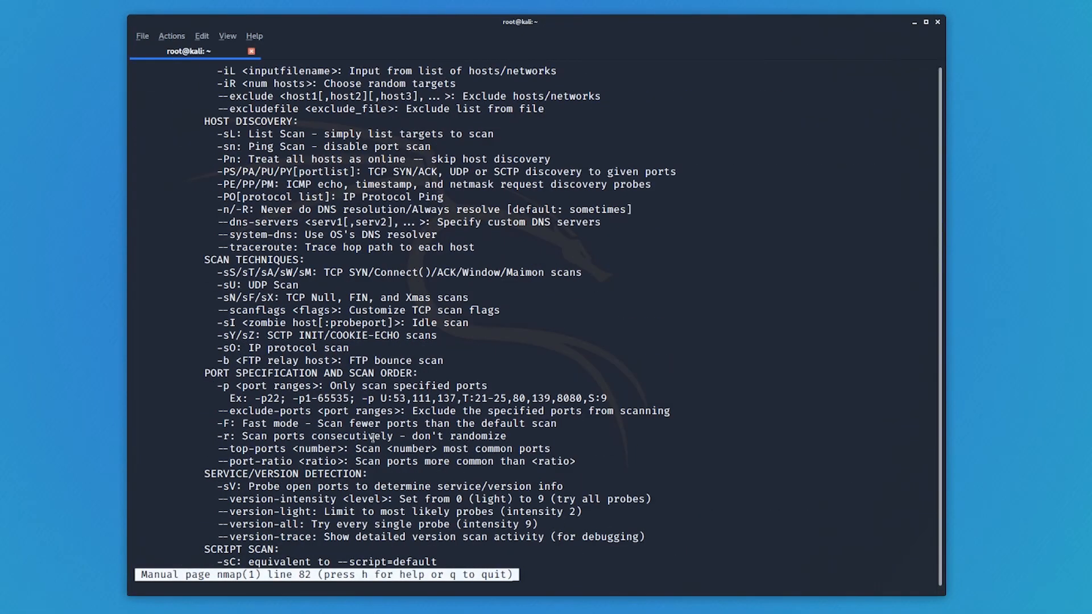
scroll(down, 3)
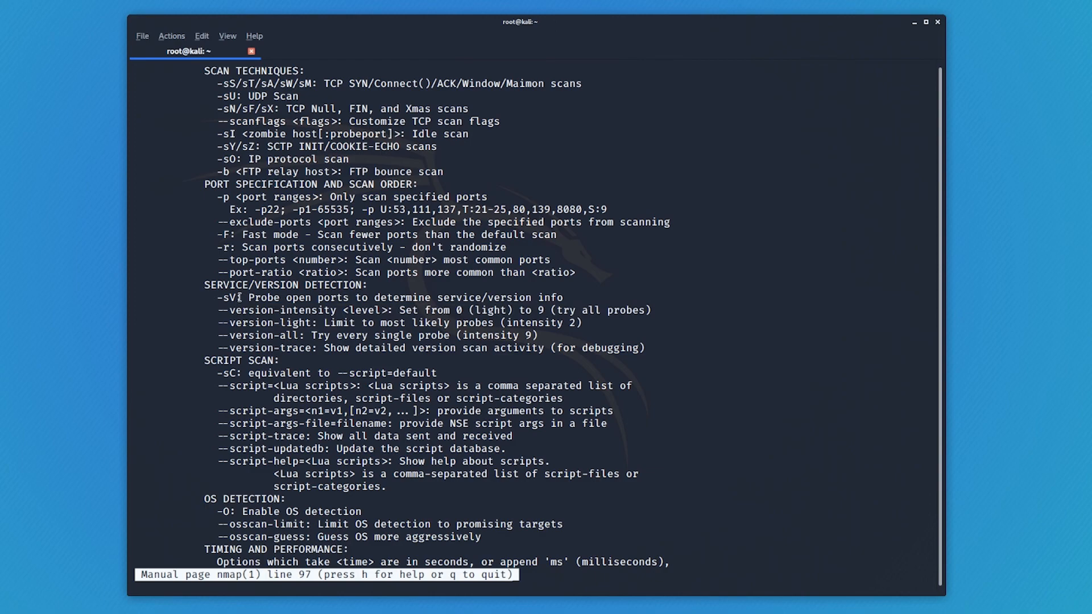
scroll(down, 3)
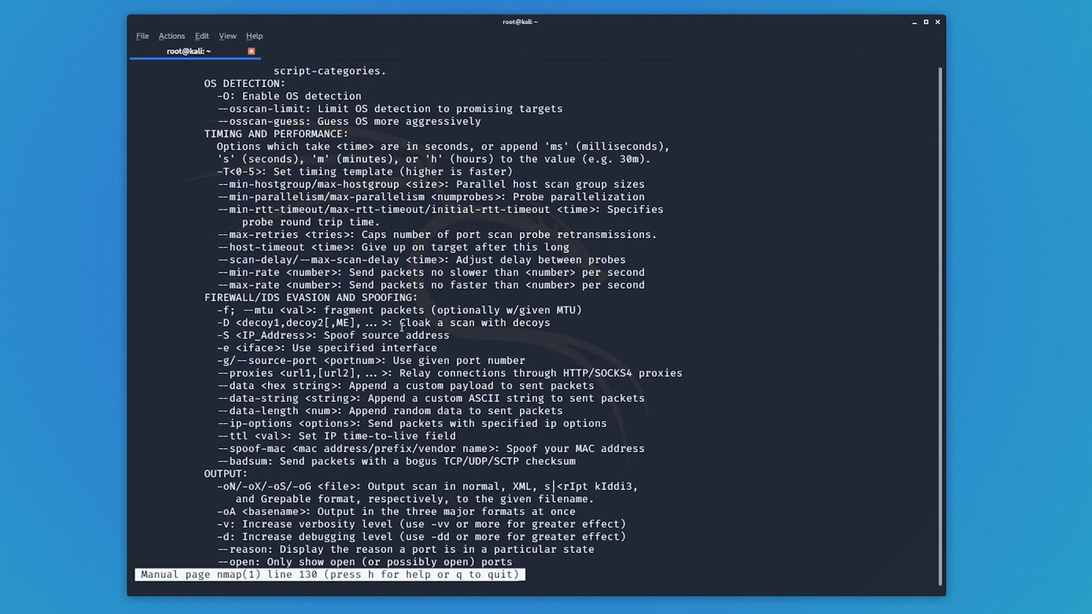
scroll(down, 3)
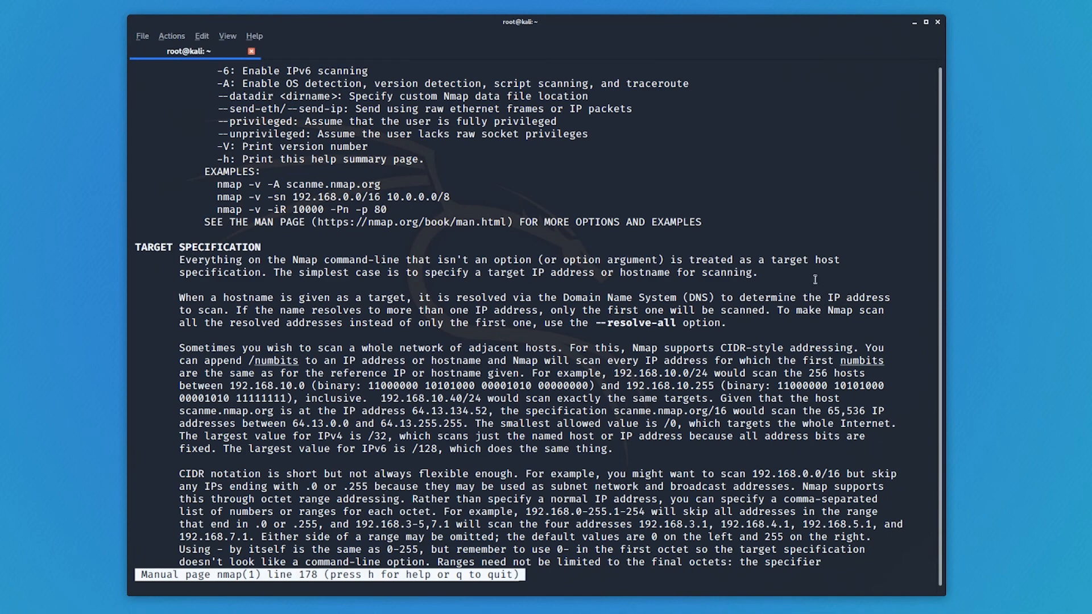
scroll(down, 3)
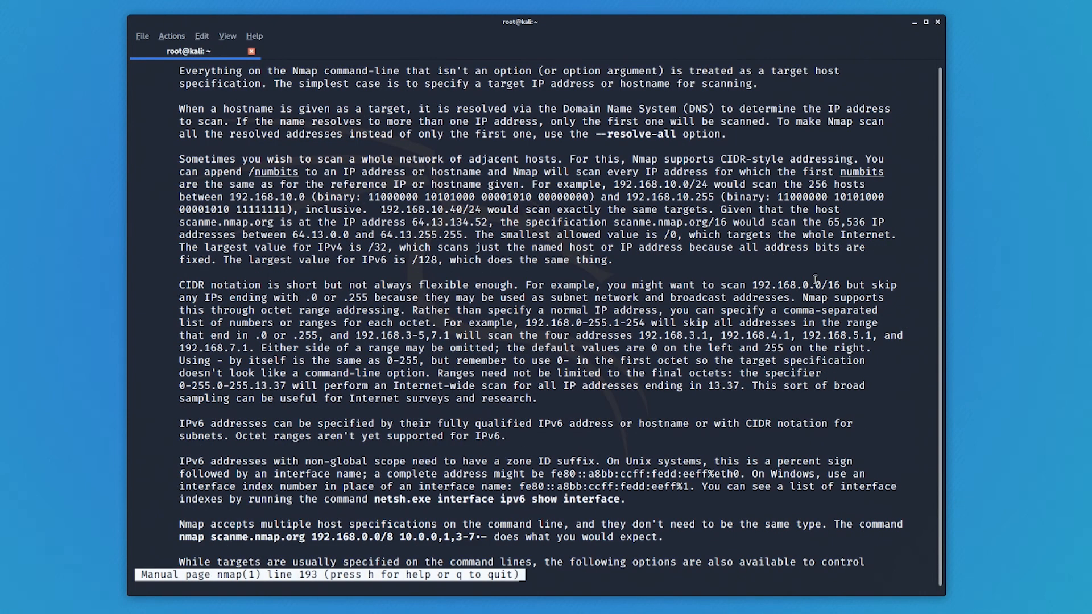